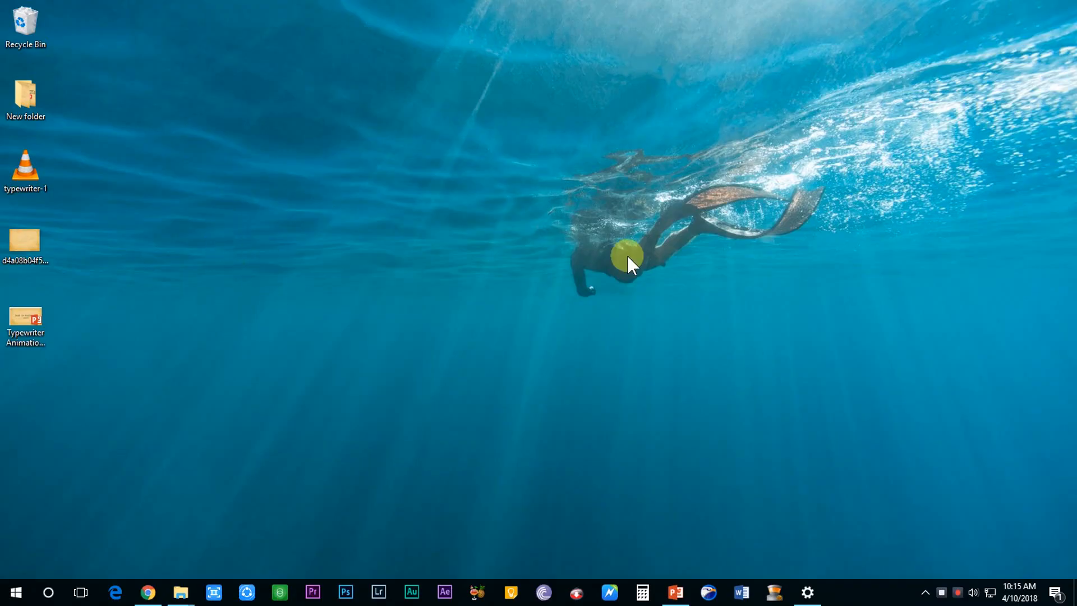
Step: Open the 'Typewriter Animation - Best of PowerPoint' presentation from the desktop
right_click(26, 323)
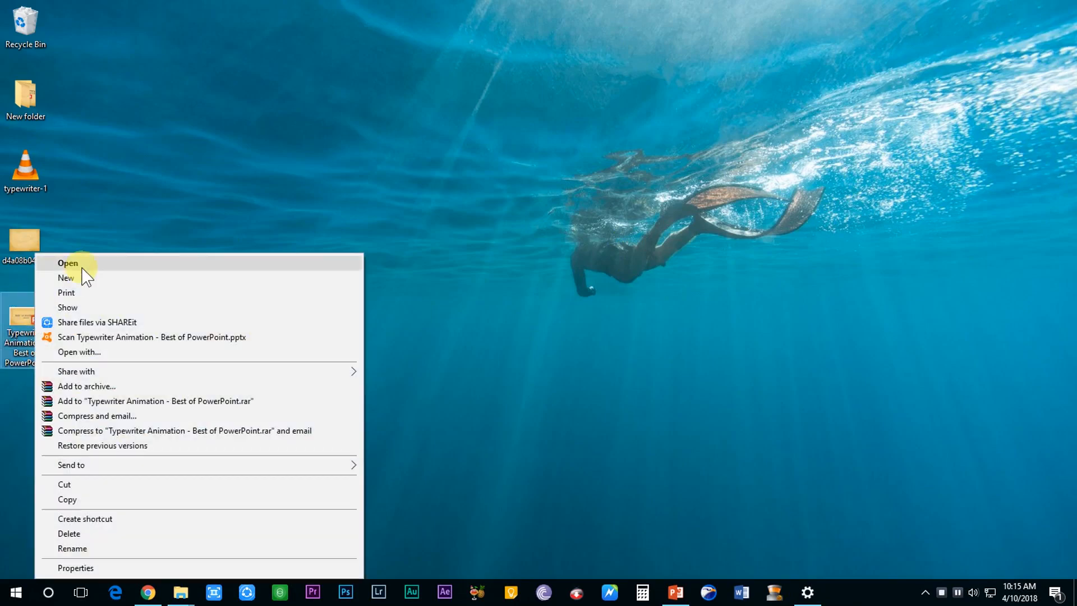
left_click(67, 263)
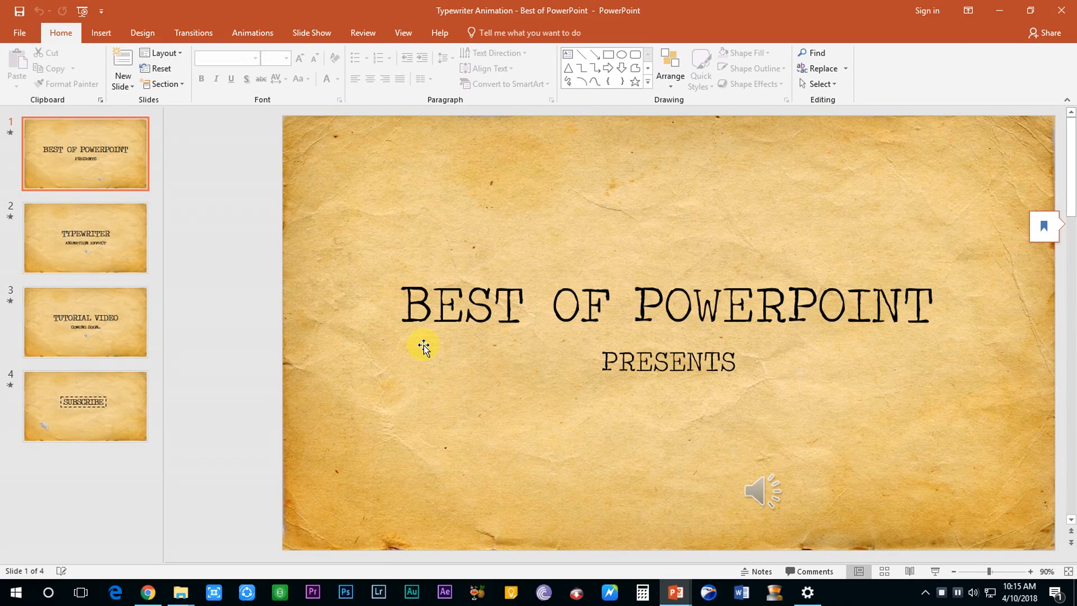
Step: Review the title slide's typewriter sound and three text animations, then minimize PowerPoint
left_click(252, 33)
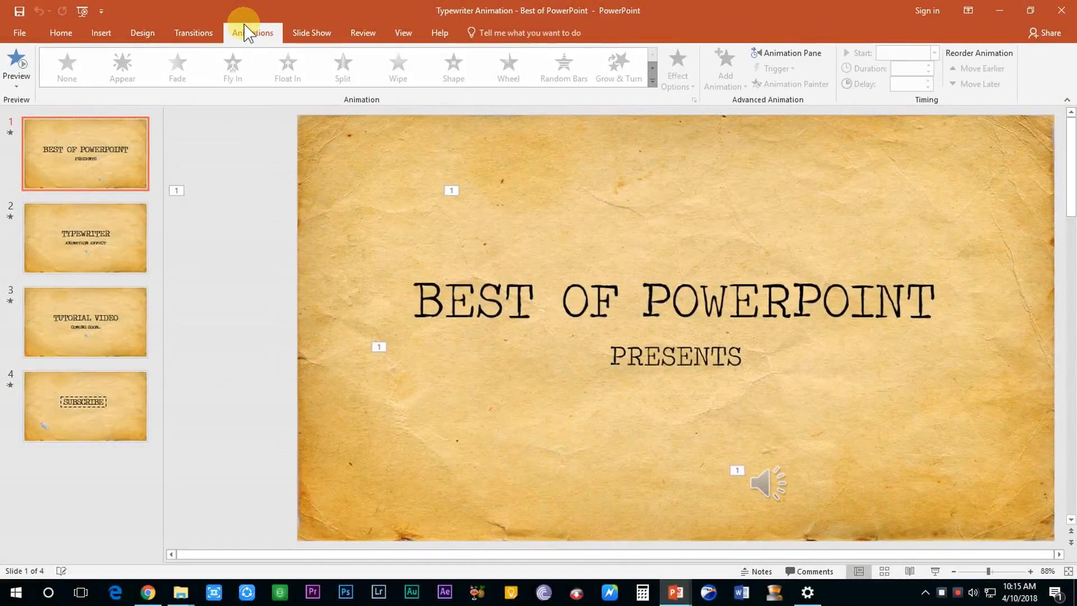
left_click(787, 53)
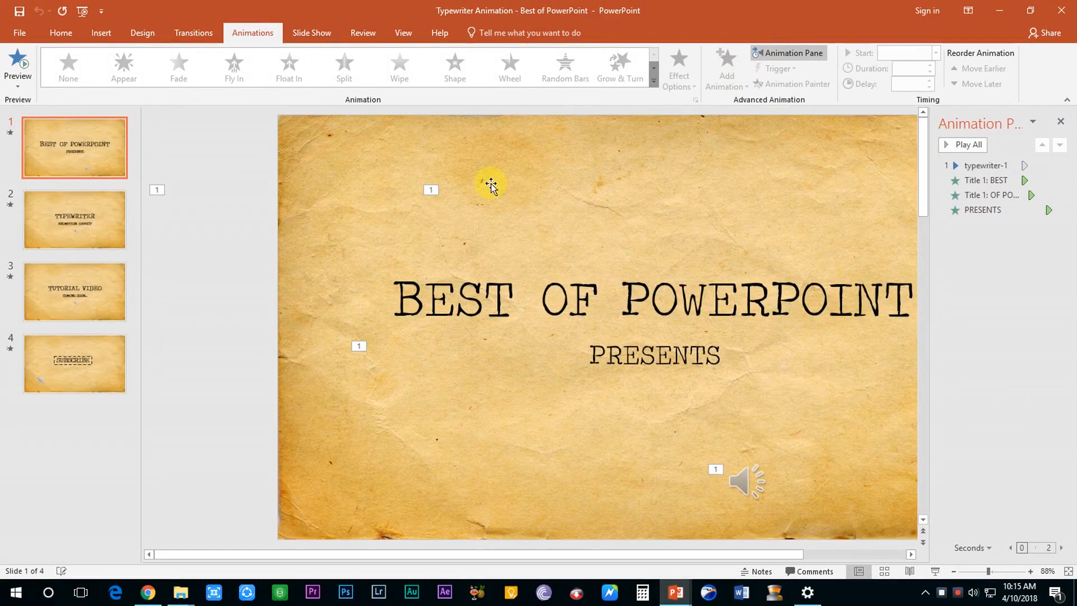
left_click(74, 364)
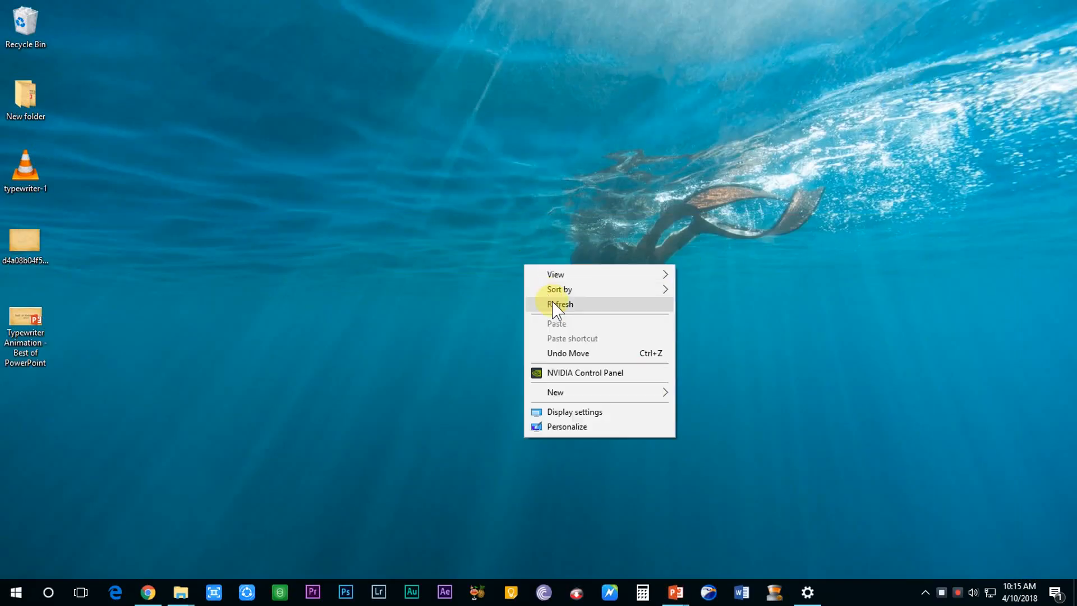
Step: Bring back the Save Water deck and show slide 7's animation list
left_click(561, 304)
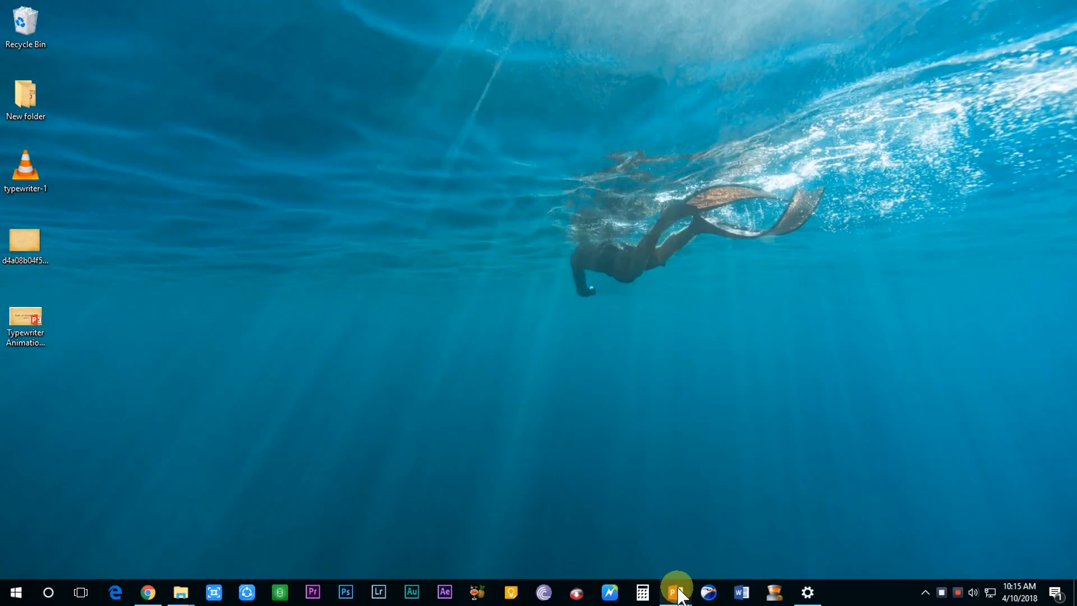
left_click(675, 591)
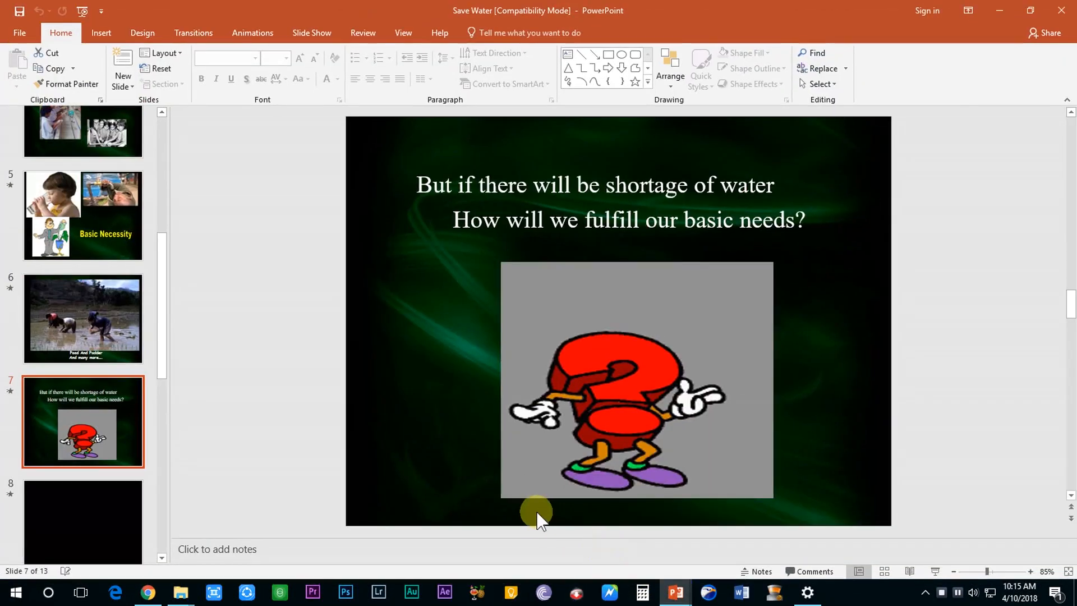
mouse_move(786, 518)
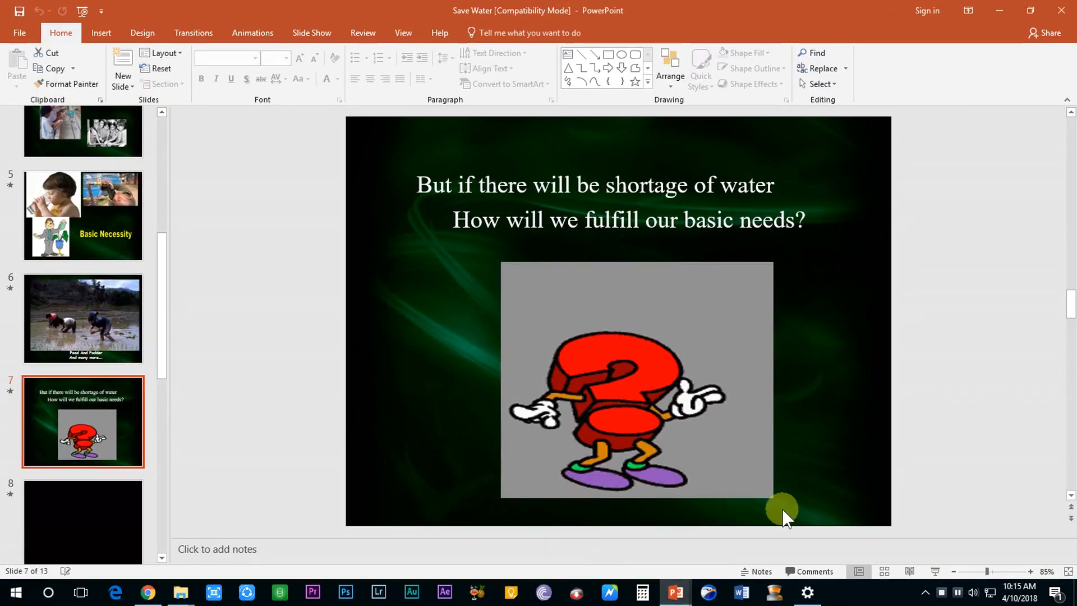
mouse_move(936, 571)
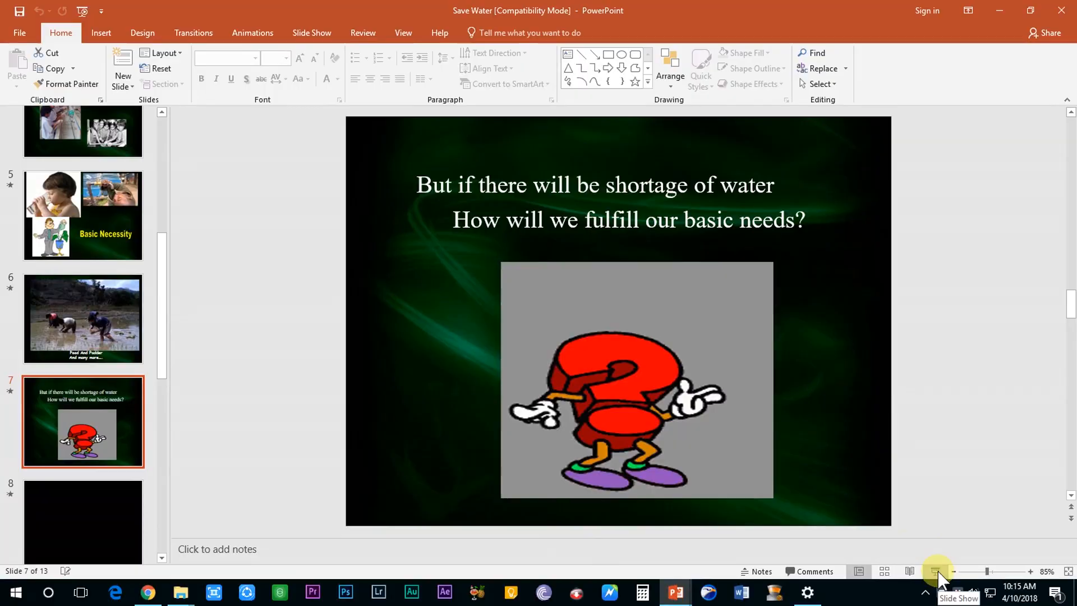
mouse_move(617, 297)
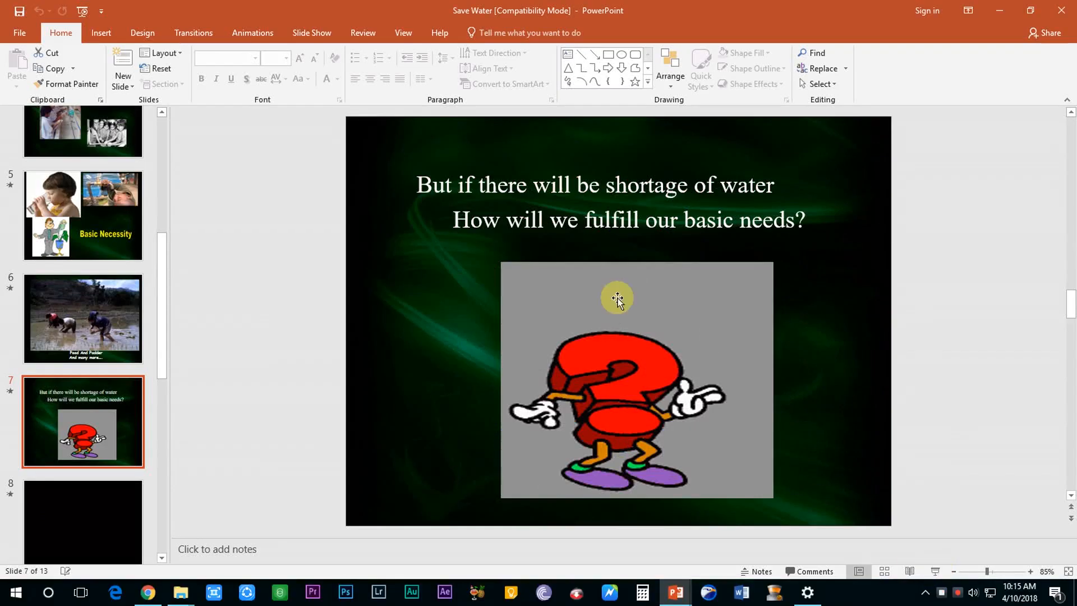
left_click(251, 33)
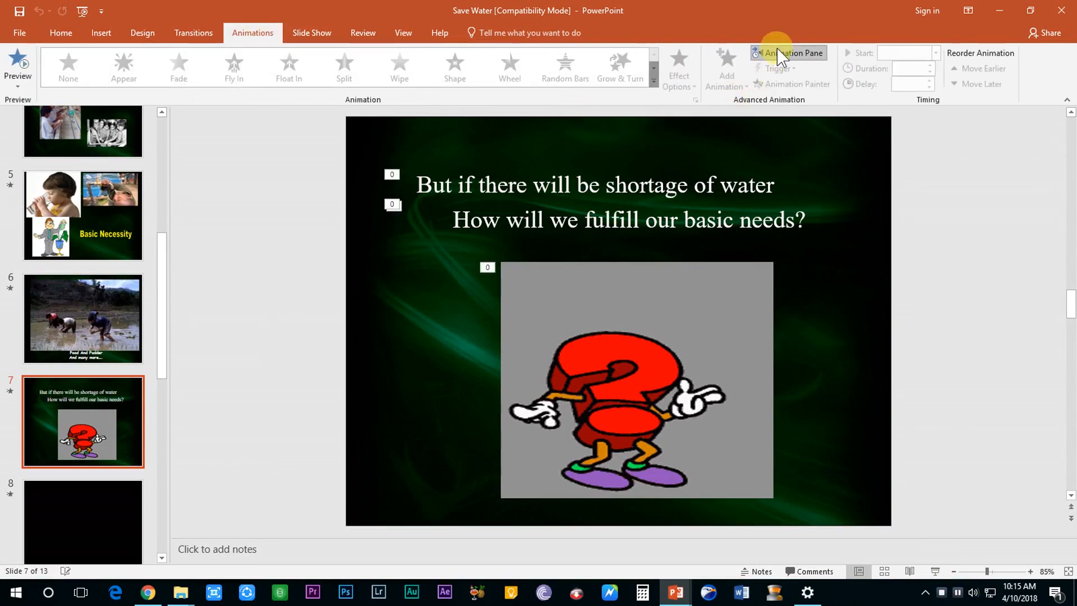
left_click(793, 52)
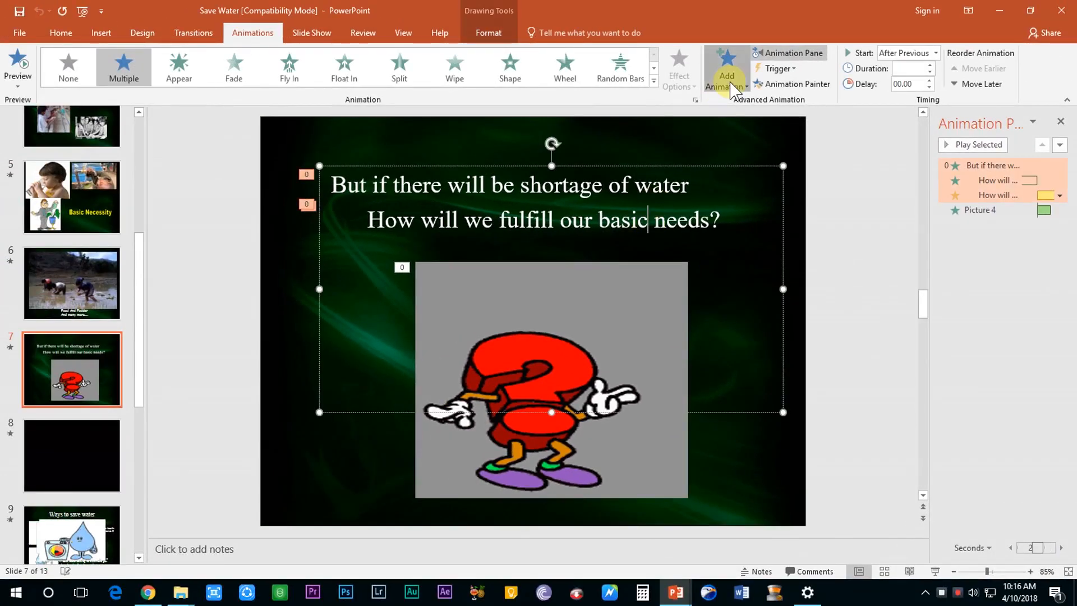
Step: Browse the Add Entrance Effect dialog's full list of entrance effects for the slide 7 text
left_click(726, 68)
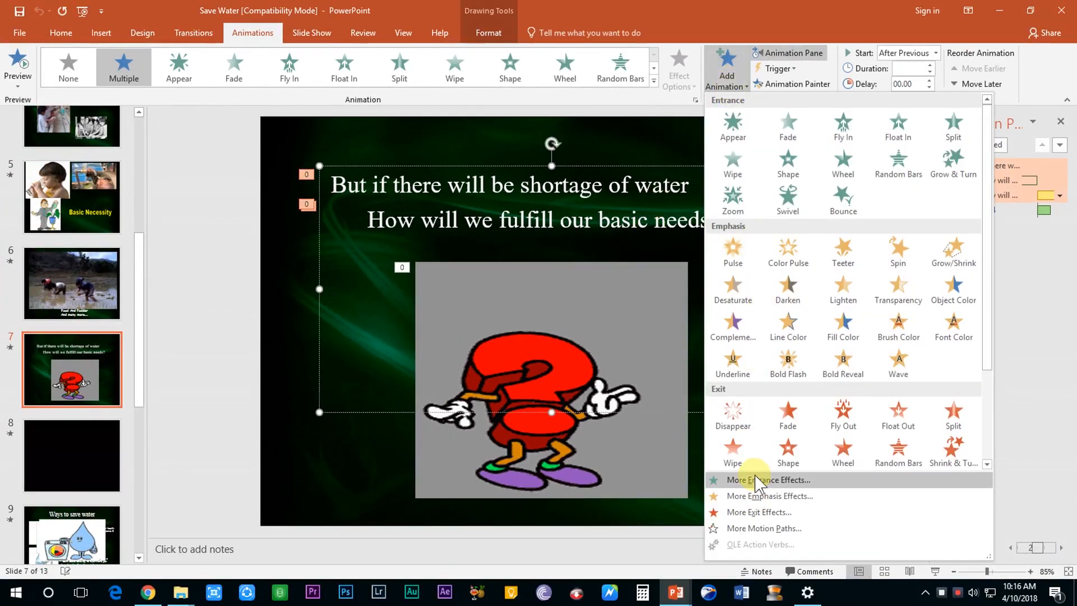
left_click(766, 480)
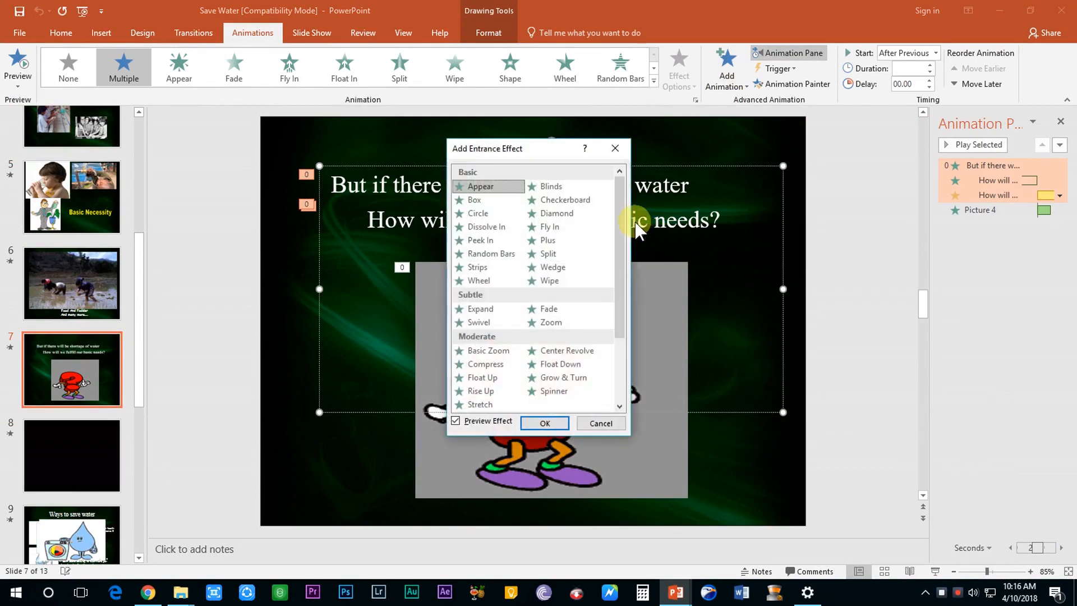
scroll("down", 3)
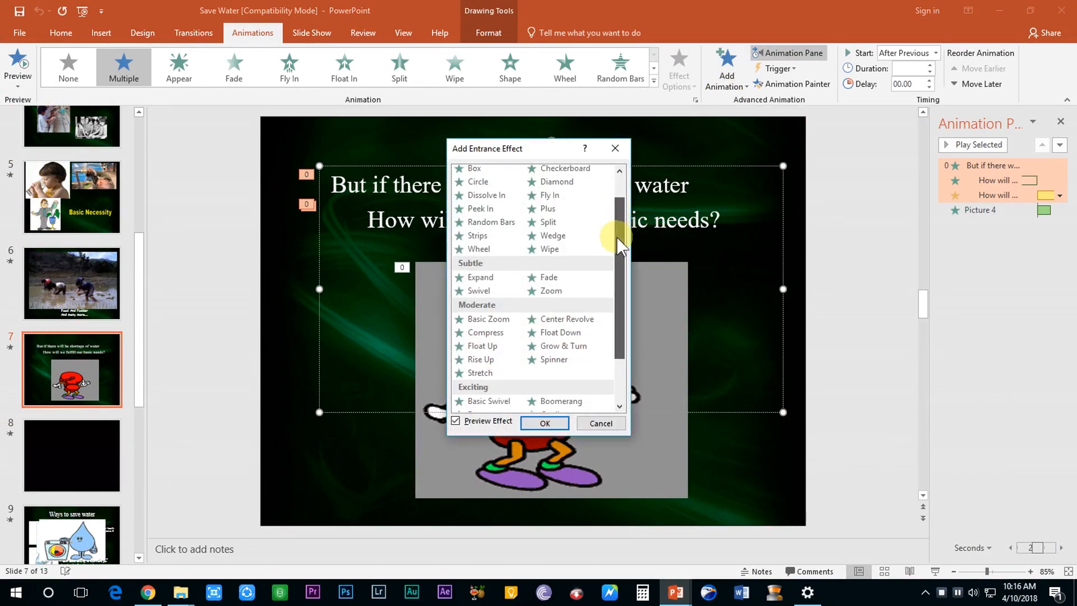
scroll("down", 3)
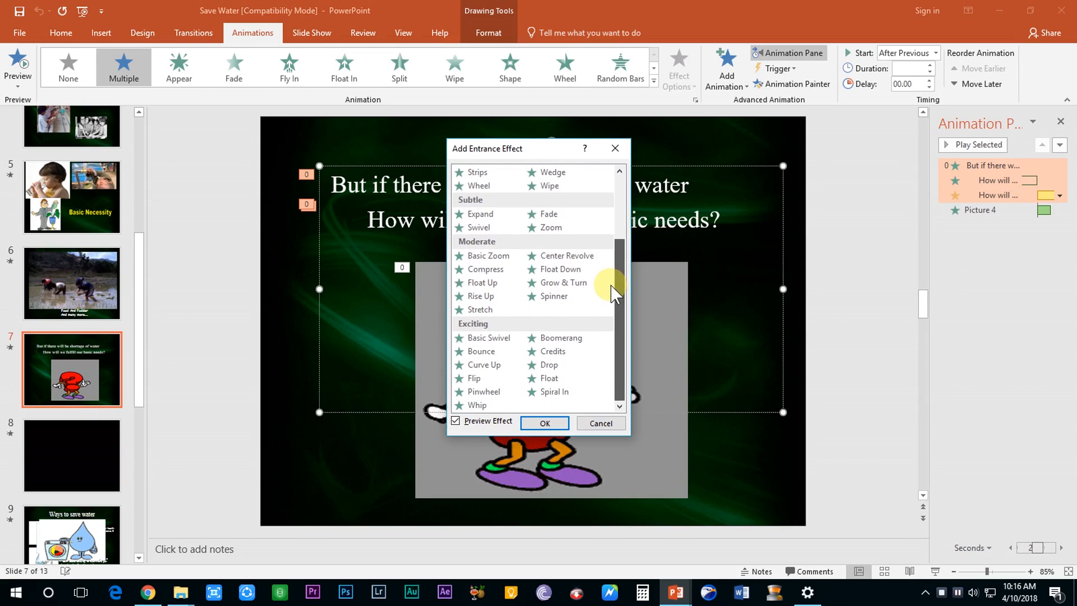
scroll("up", 3)
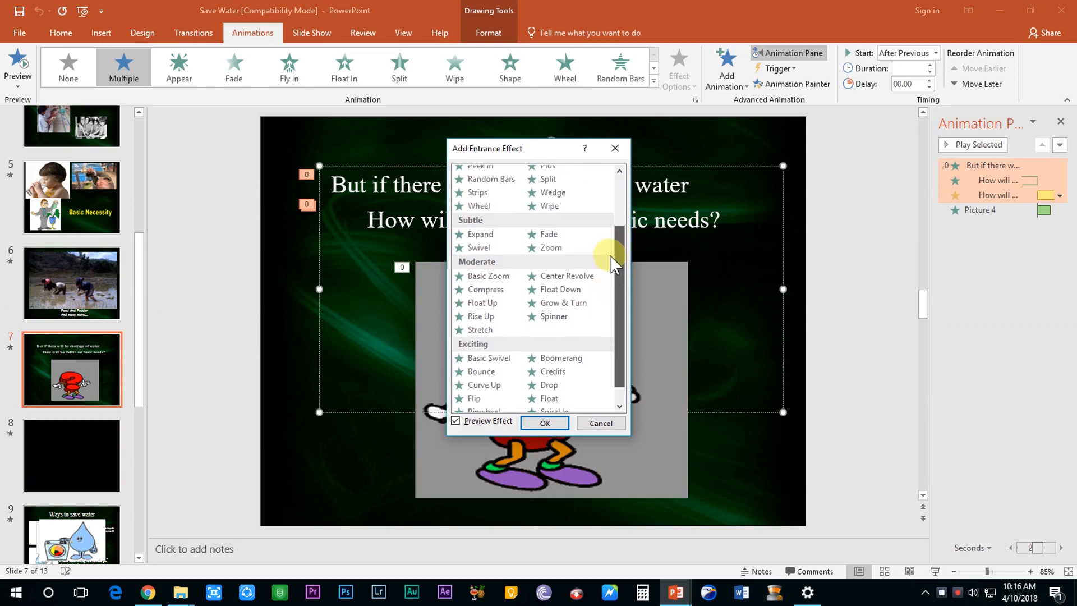
scroll("up", 3)
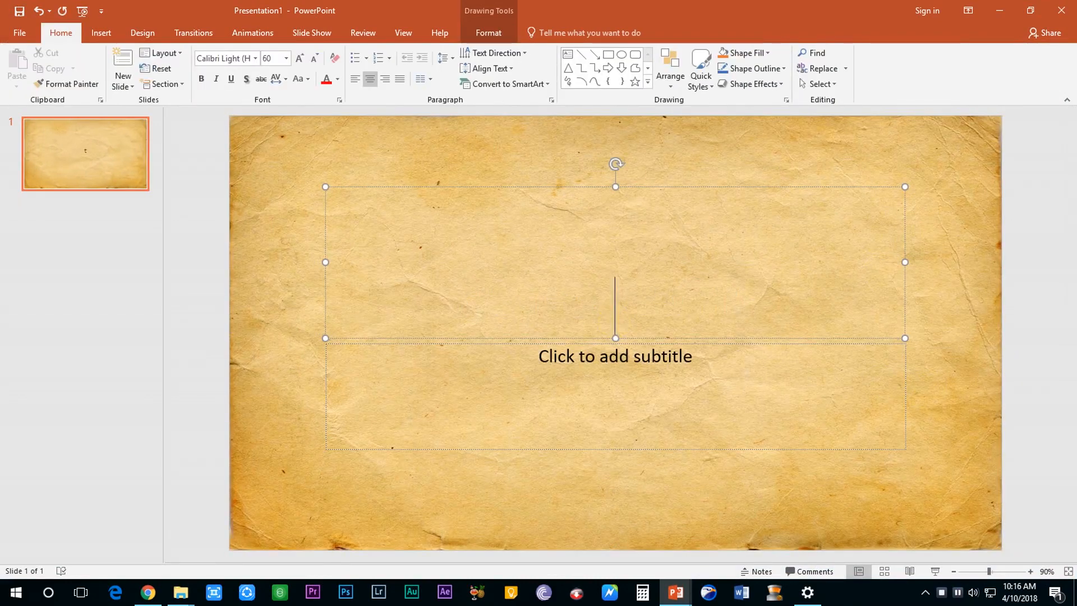
Step: Title the aged-paper slide 'TYPEWRITER SOUND' and apply a typewriter-style font
type("TYPEWRI")
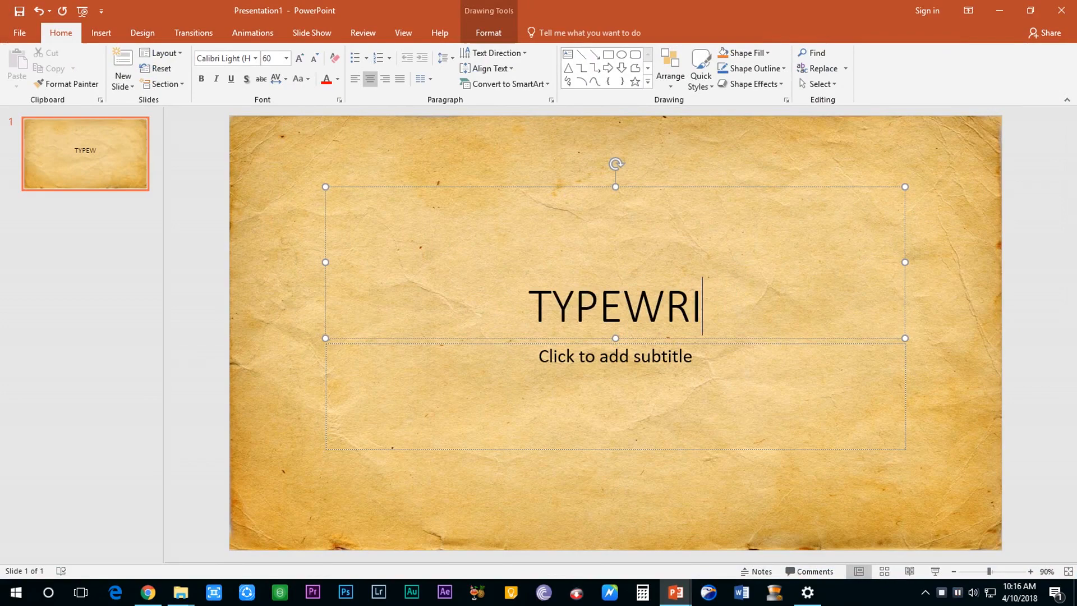
type("TER SOUND")
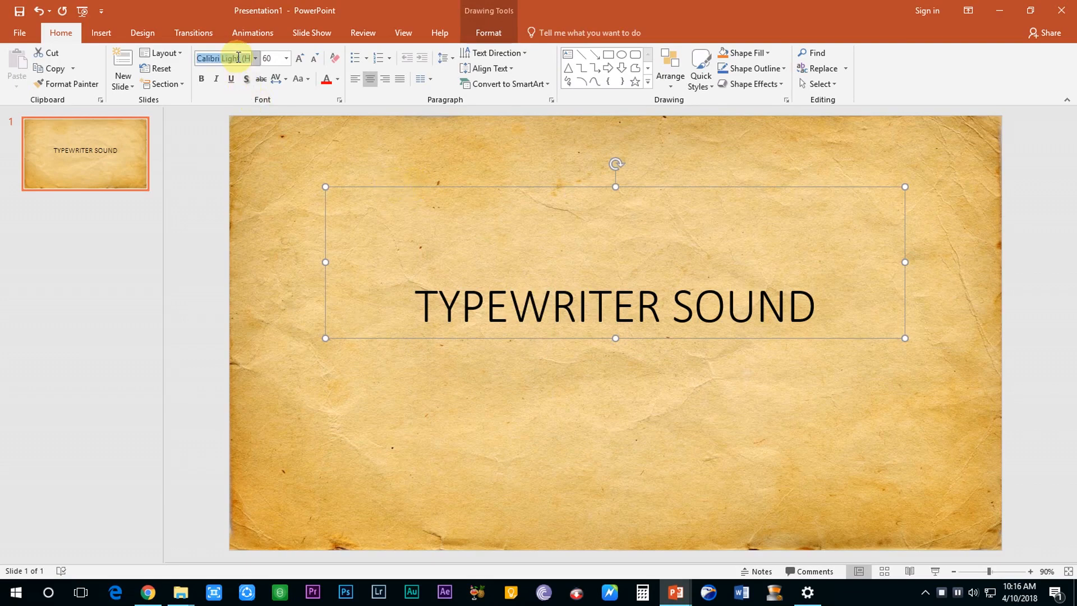
type("Trajan Pro 3")
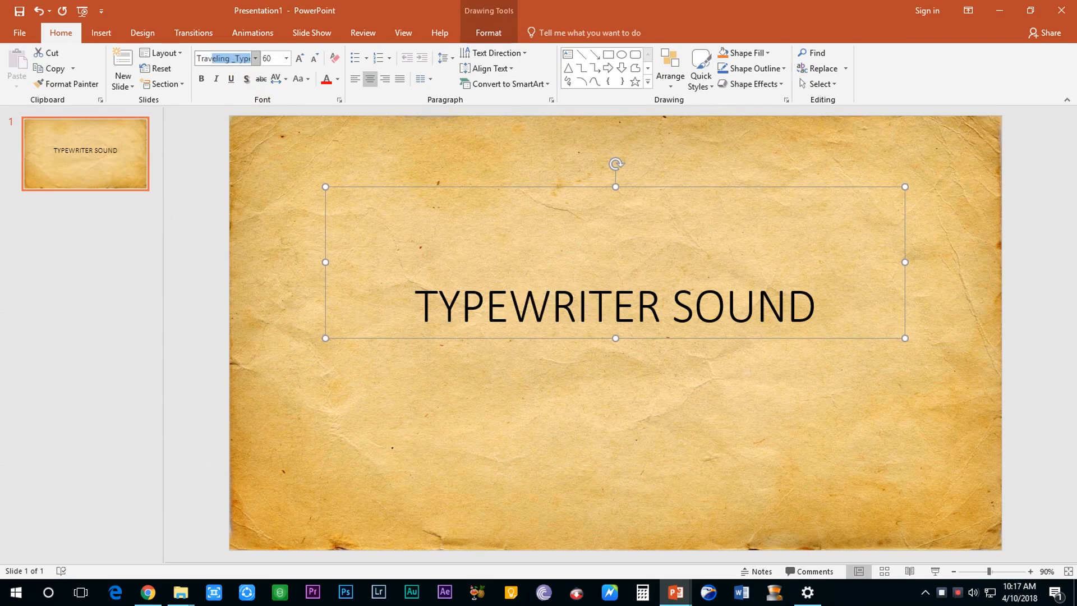
left_click(223, 58)
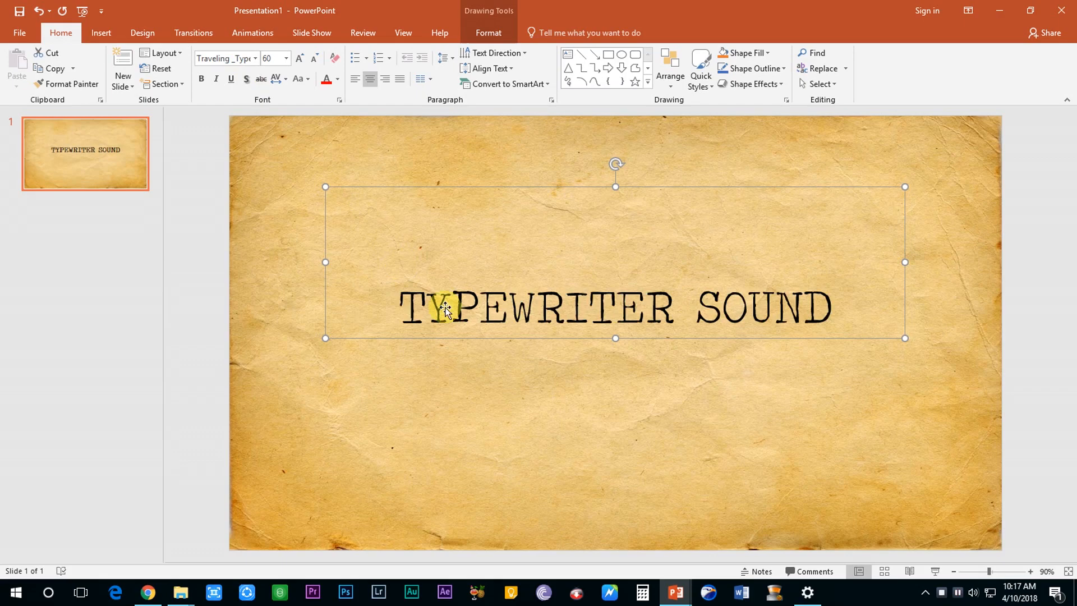
mouse_move(163, 579)
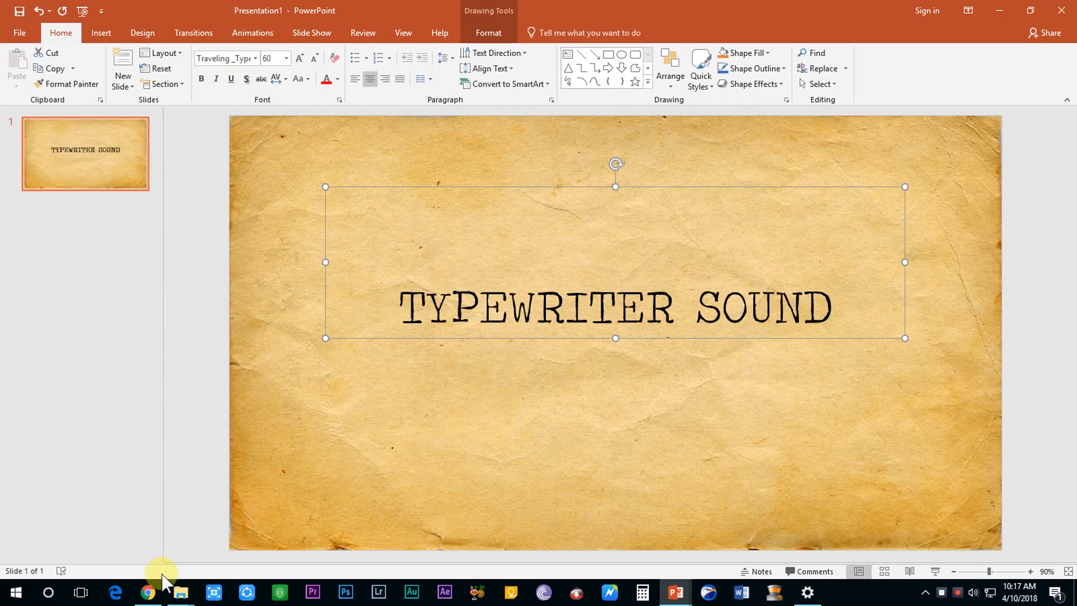
Step: Search Google for typewriter fonts and open the dafont result
left_click(147, 591)
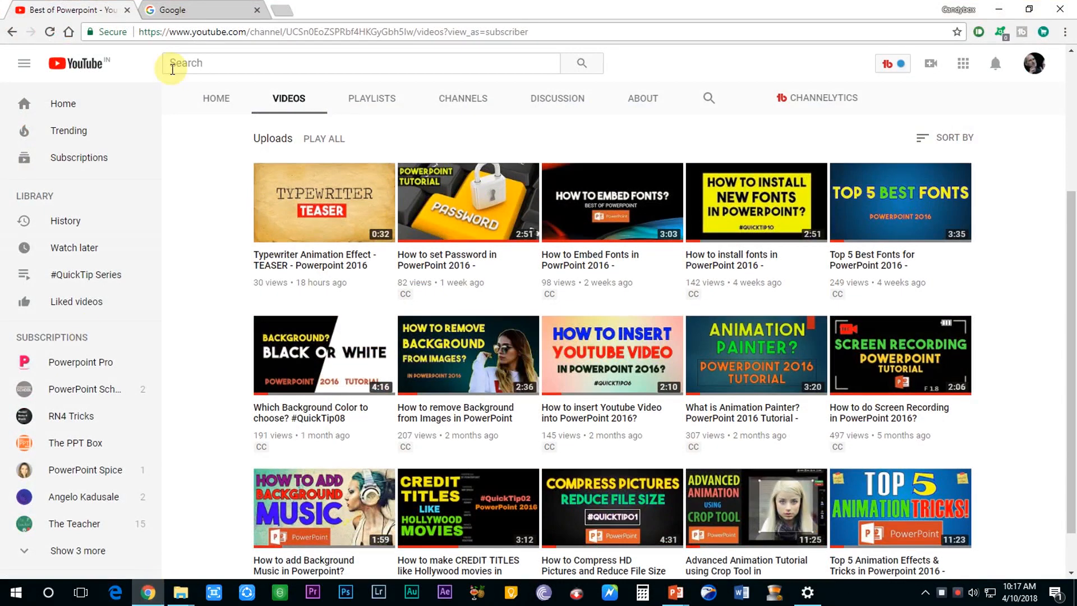
left_click(199, 10)
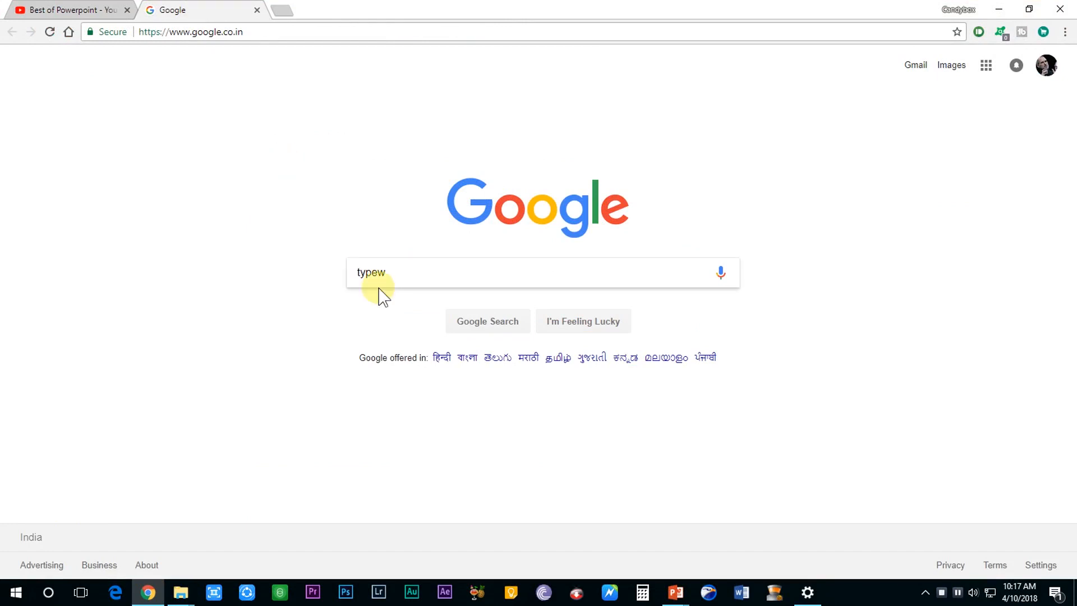
mouse_move(401, 275)
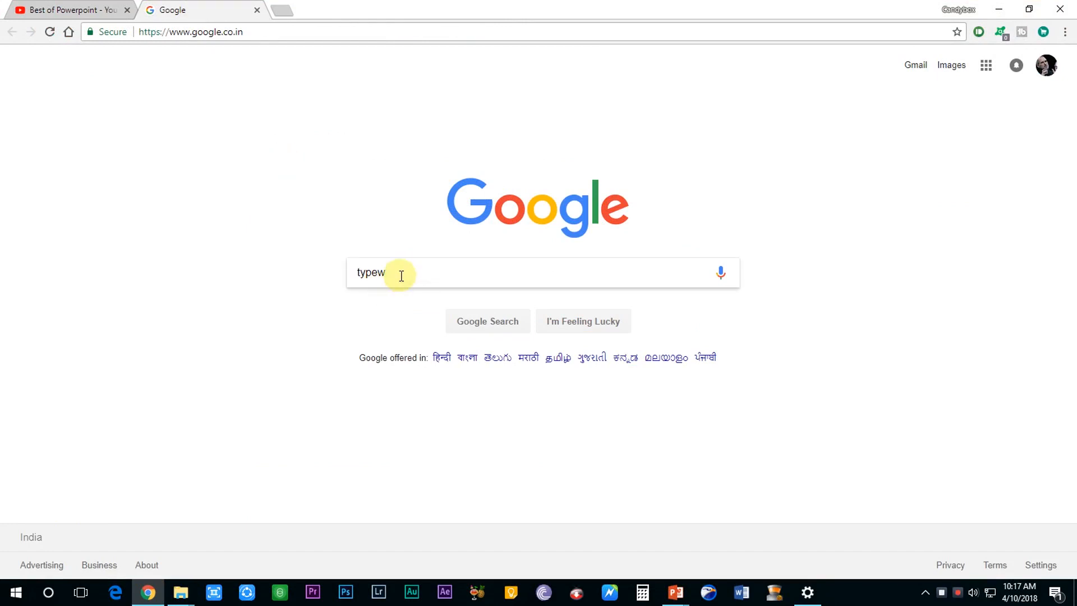
type("riter sound")
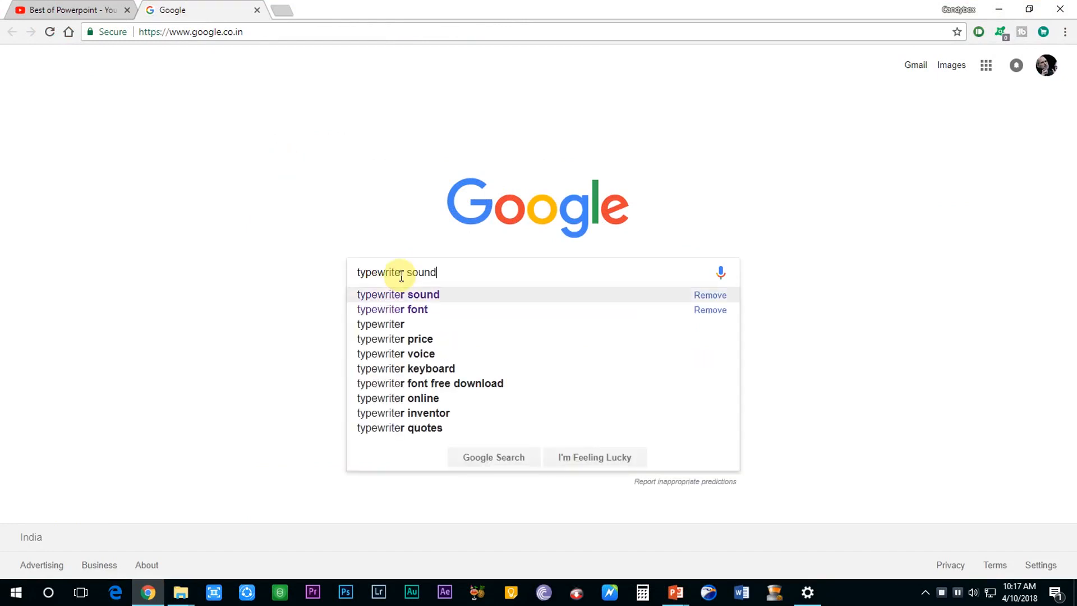
left_click(391, 309)
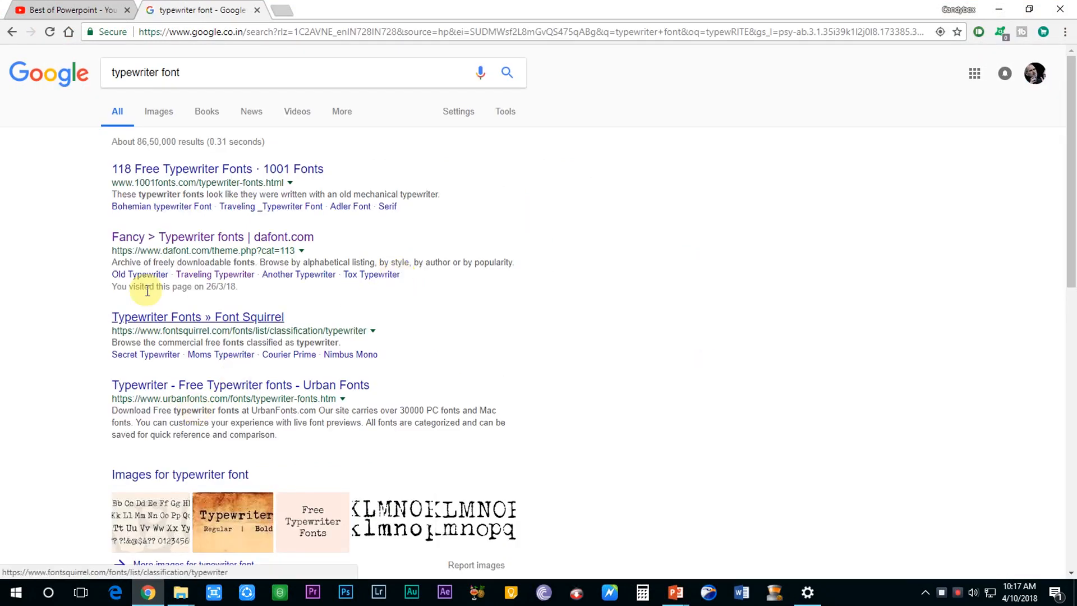
left_click(212, 236)
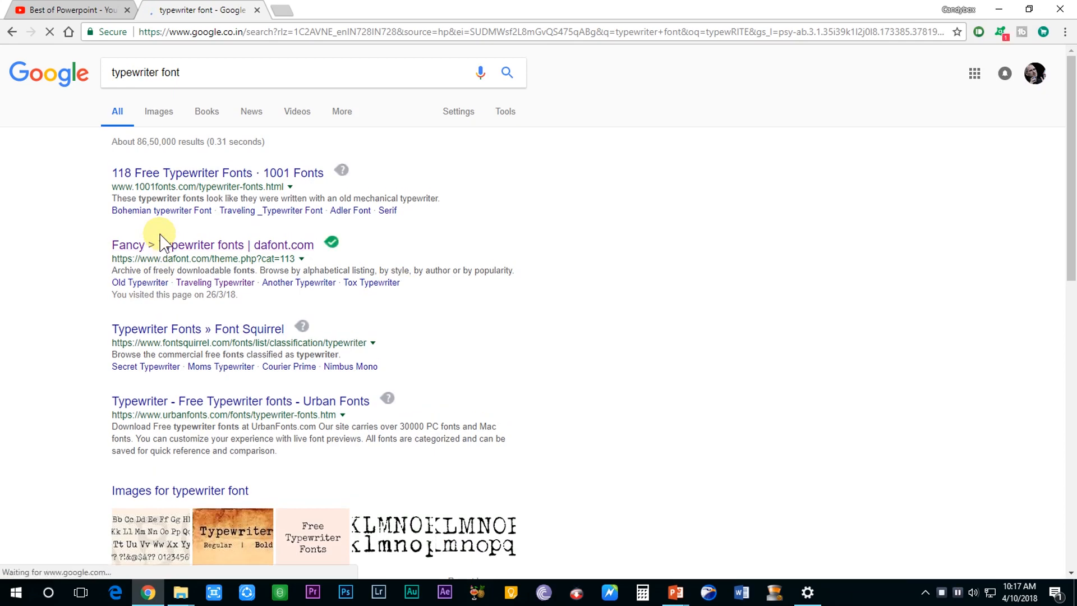
Step: Scroll dafont's Typewriter category, then play the YouTube video on installing fonts in PowerPoint 2016
left_click(210, 245)
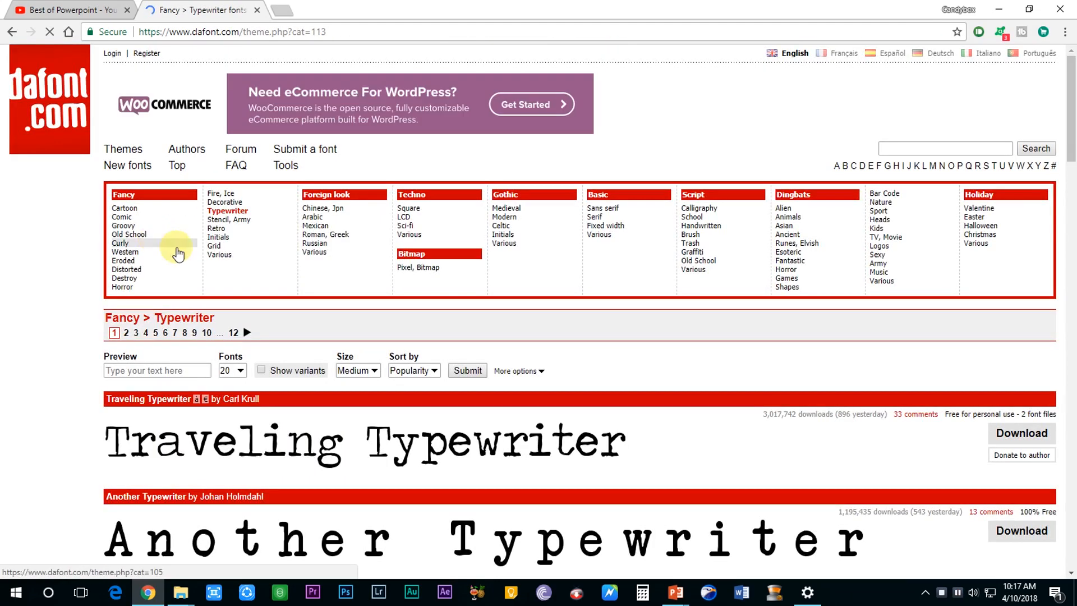
scroll("down", 3)
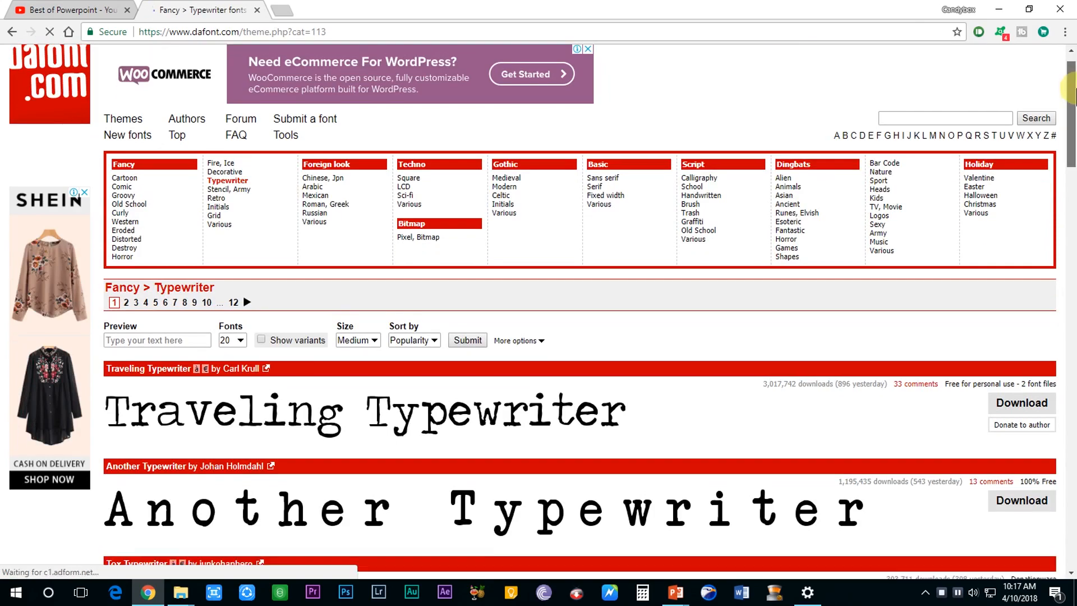
scroll("down", 3)
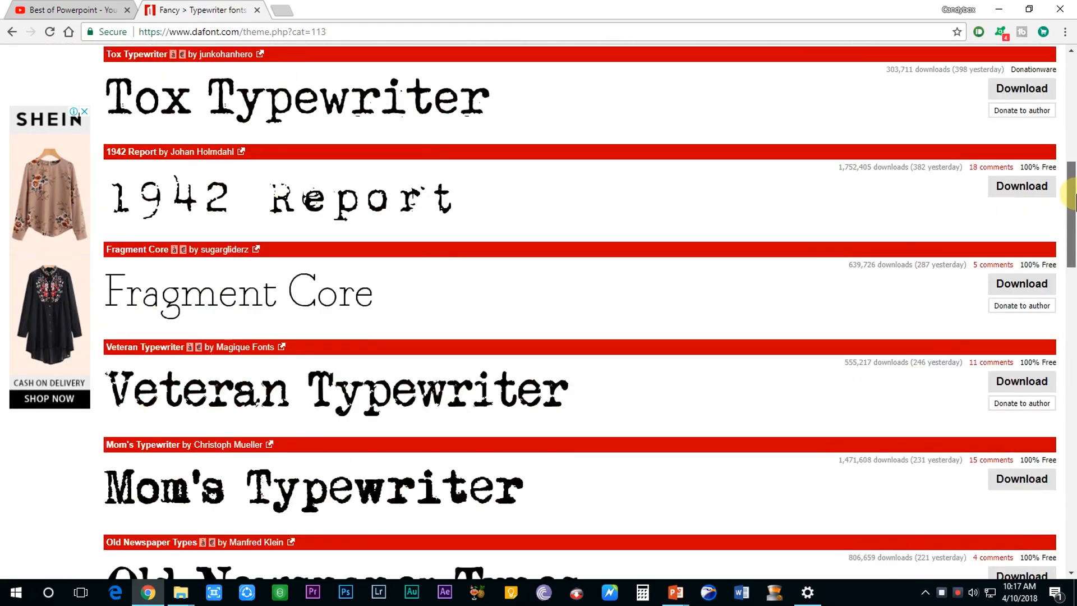
scroll("down", 3)
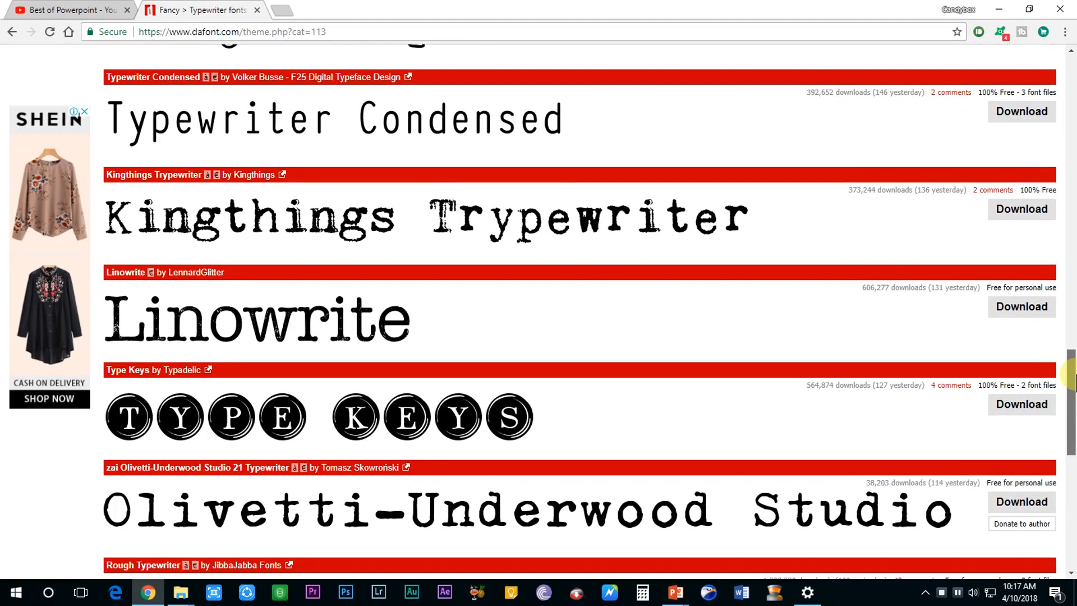
scroll("down", 3)
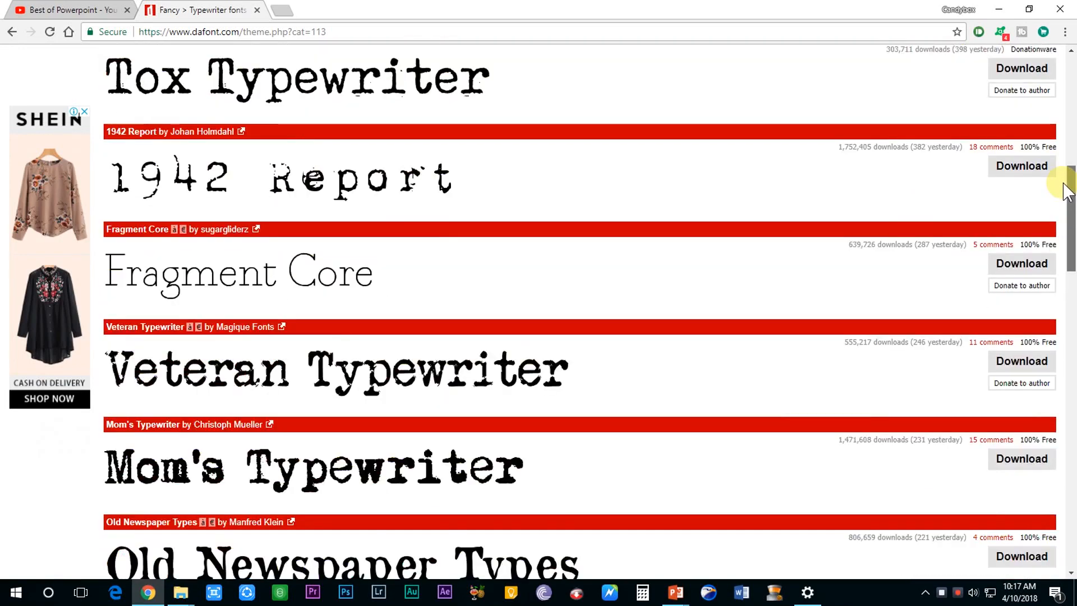
left_click(69, 9)
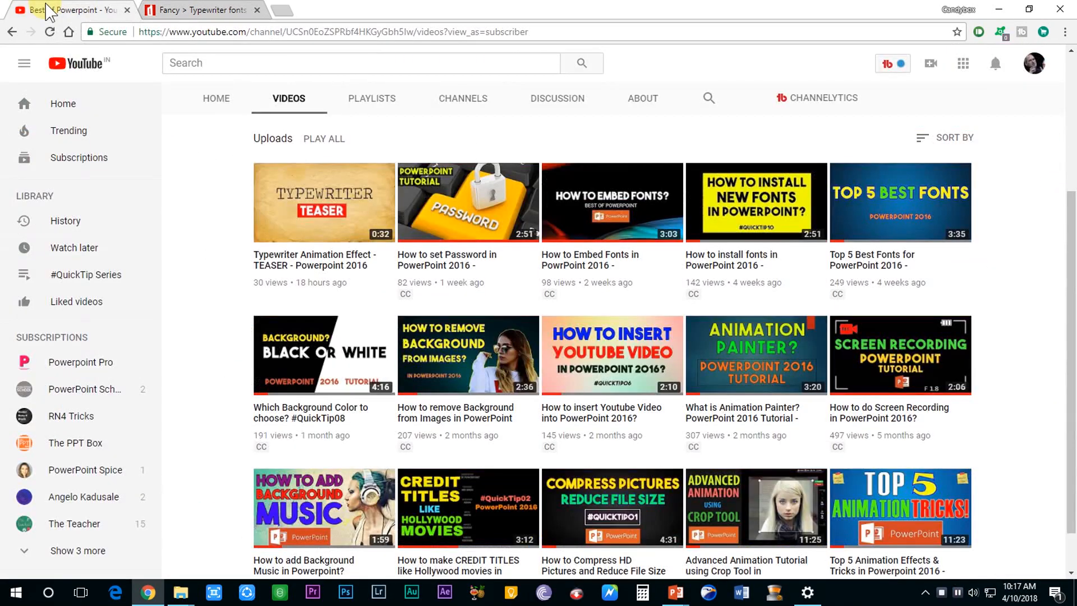
mouse_move(751, 268)
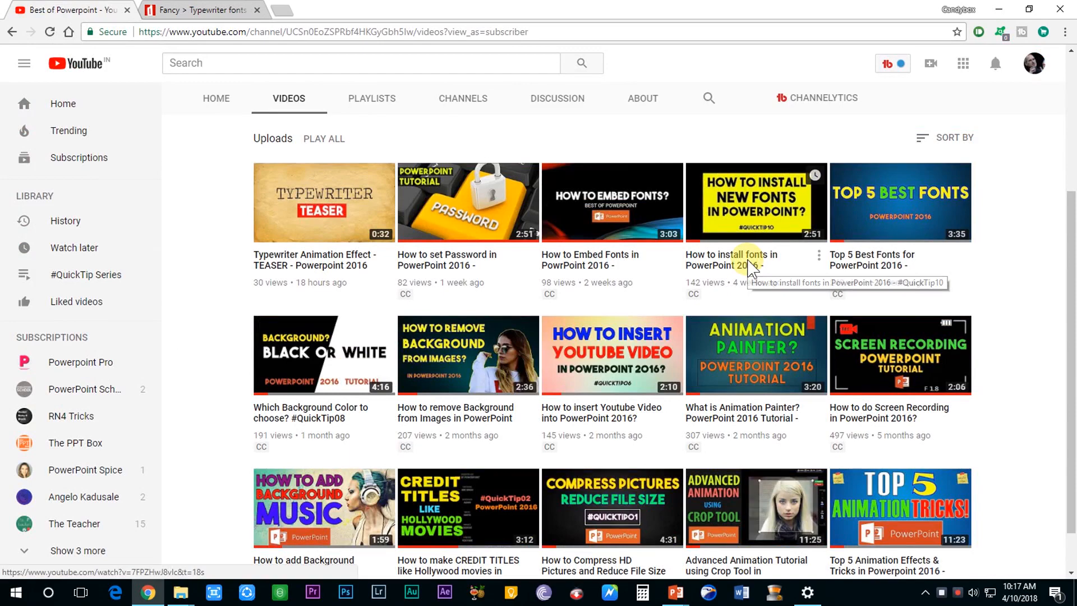
left_click(755, 202)
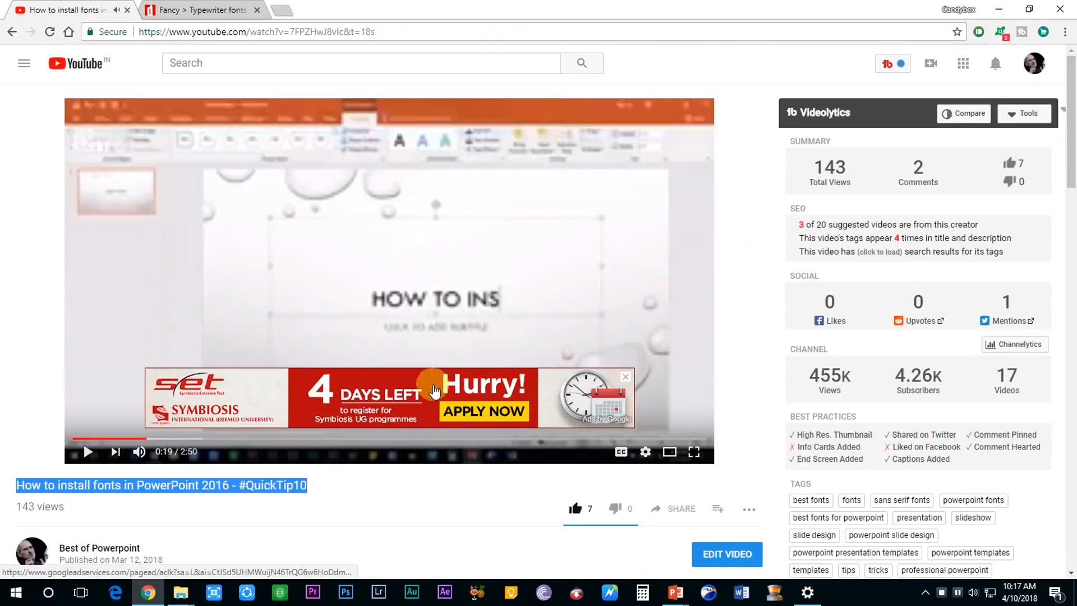
mouse_move(432, 377)
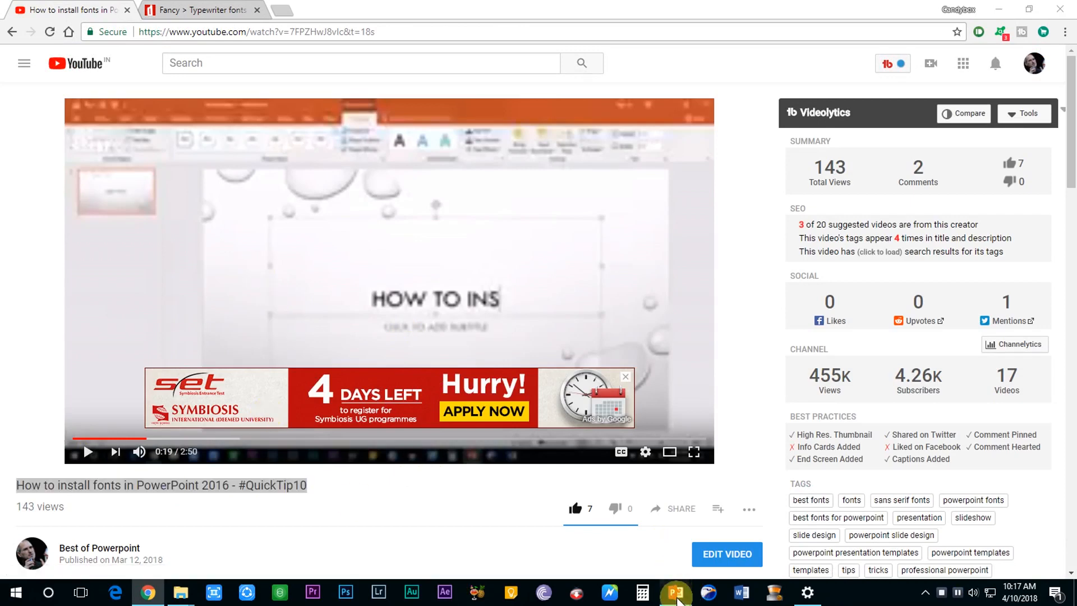
Step: Enlarge the 'TYPEWRITER SOUND' title from 60 to 72 pt
left_click(677, 591)
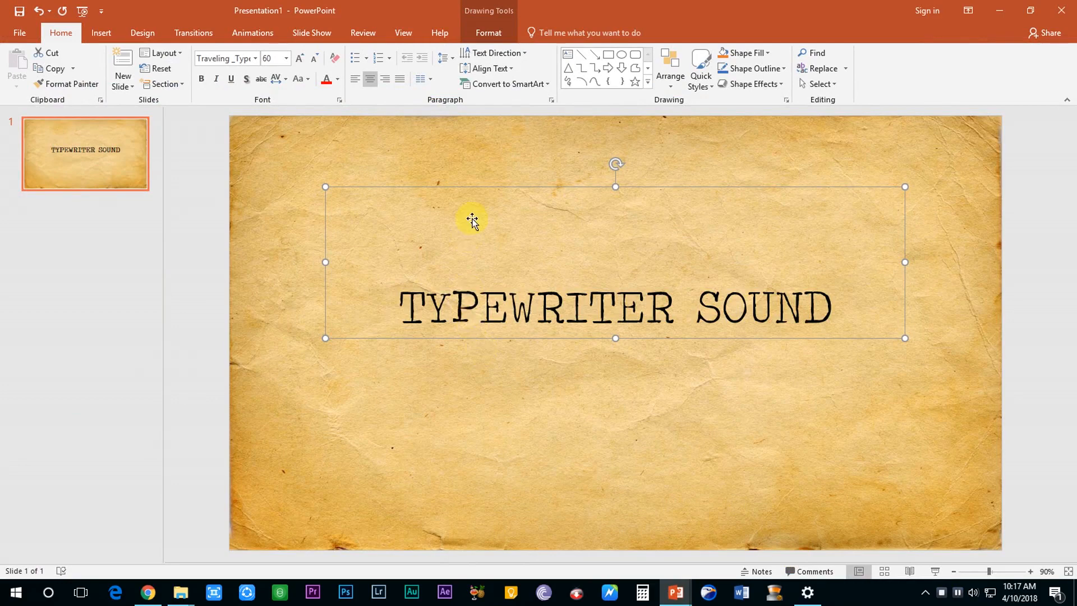
mouse_move(467, 189)
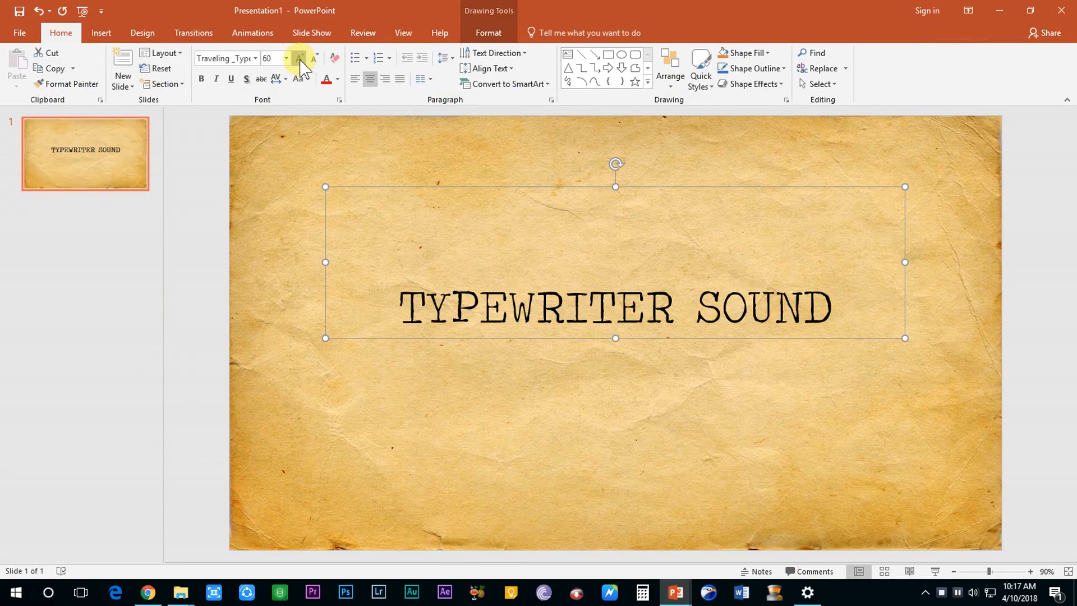
left_click(300, 57)
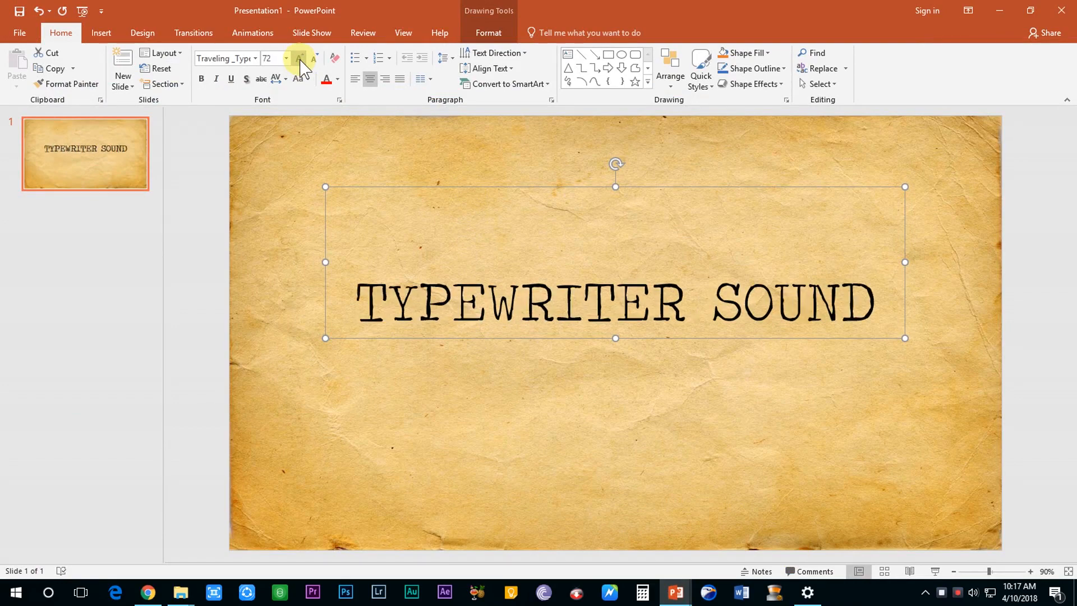
mouse_move(309, 214)
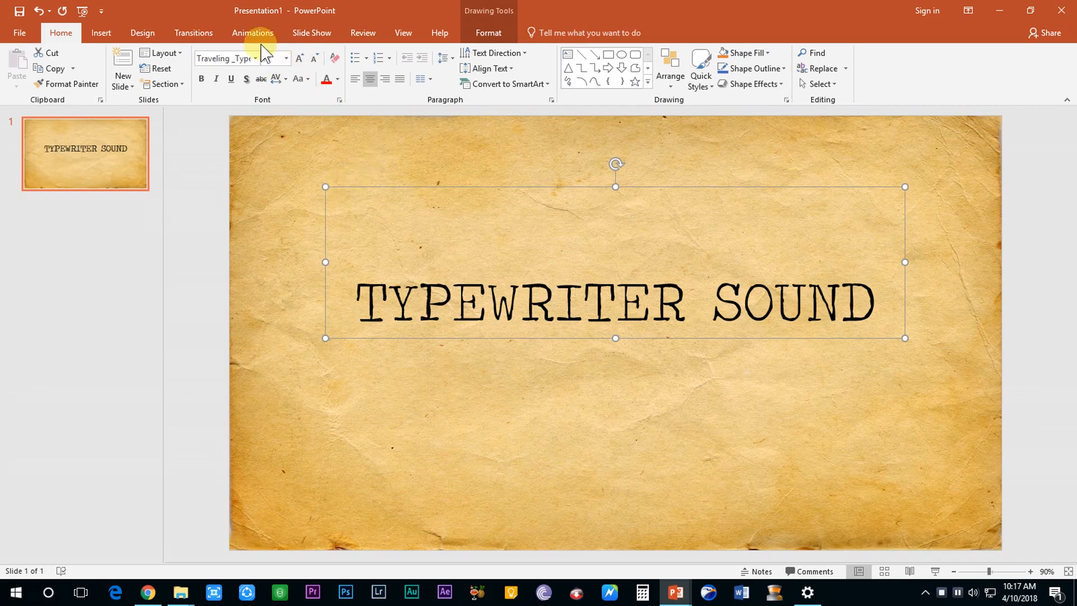
Step: Give the title an Appear animation by letter, with a short letter delay, starting With Previous
left_click(253, 33)
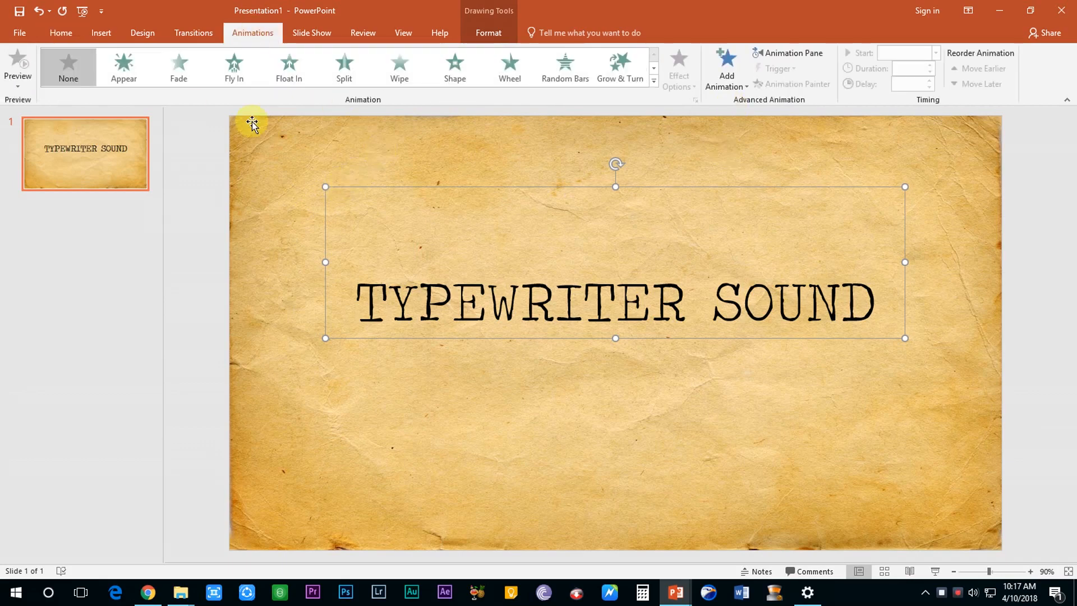
left_click(123, 67)
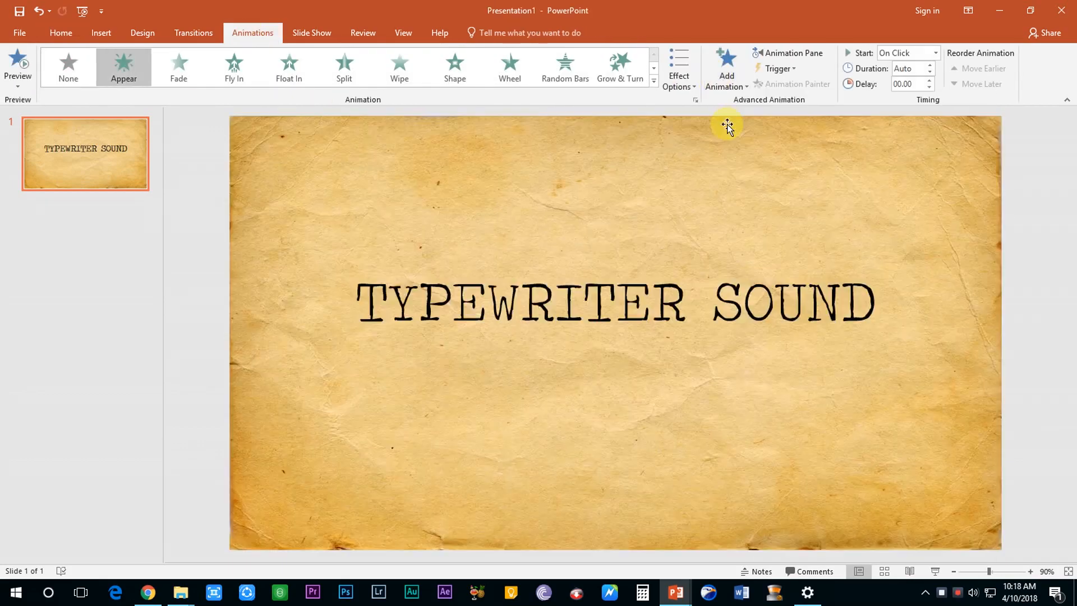
left_click(790, 53)
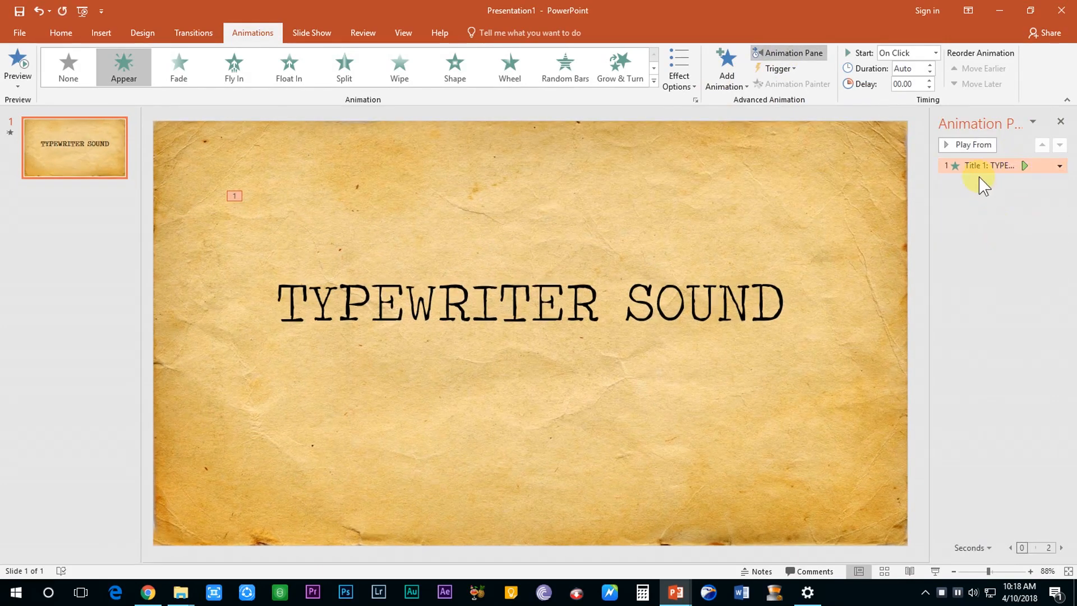
left_click(1058, 165)
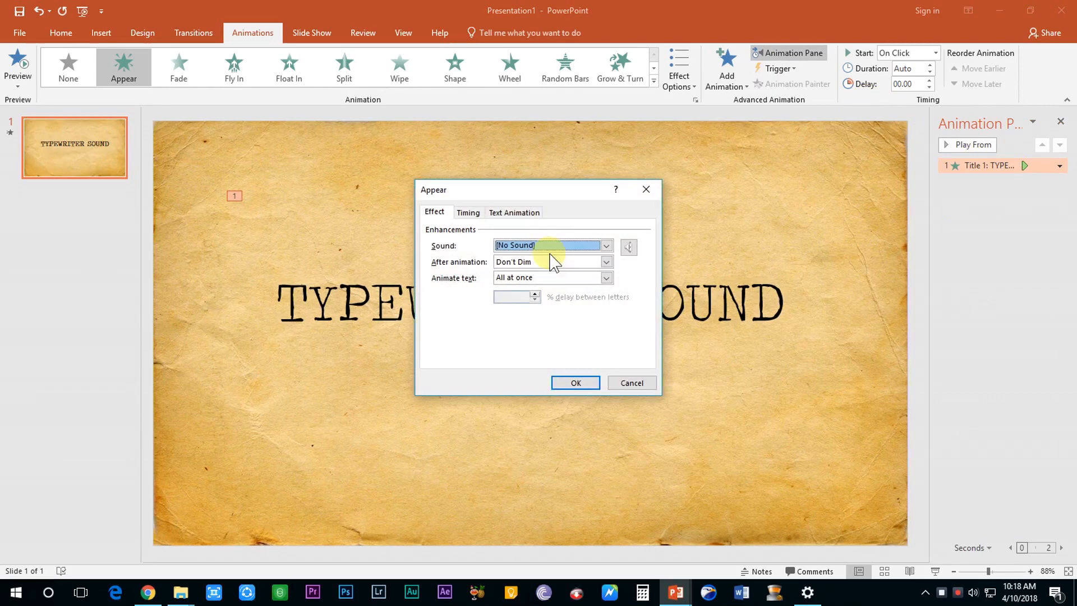
mouse_move(604, 281)
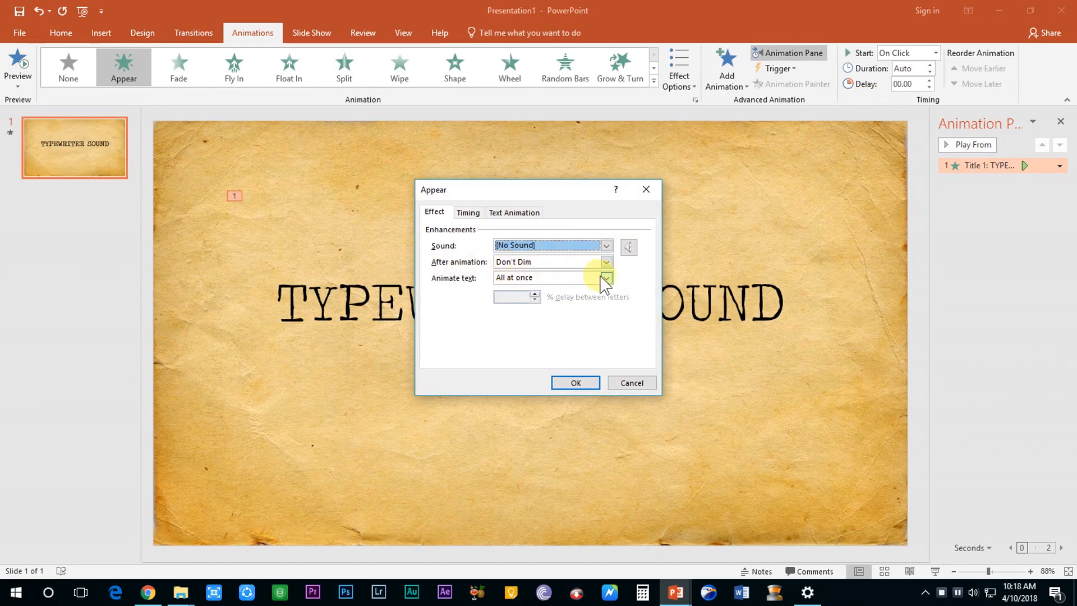
left_click(606, 277)
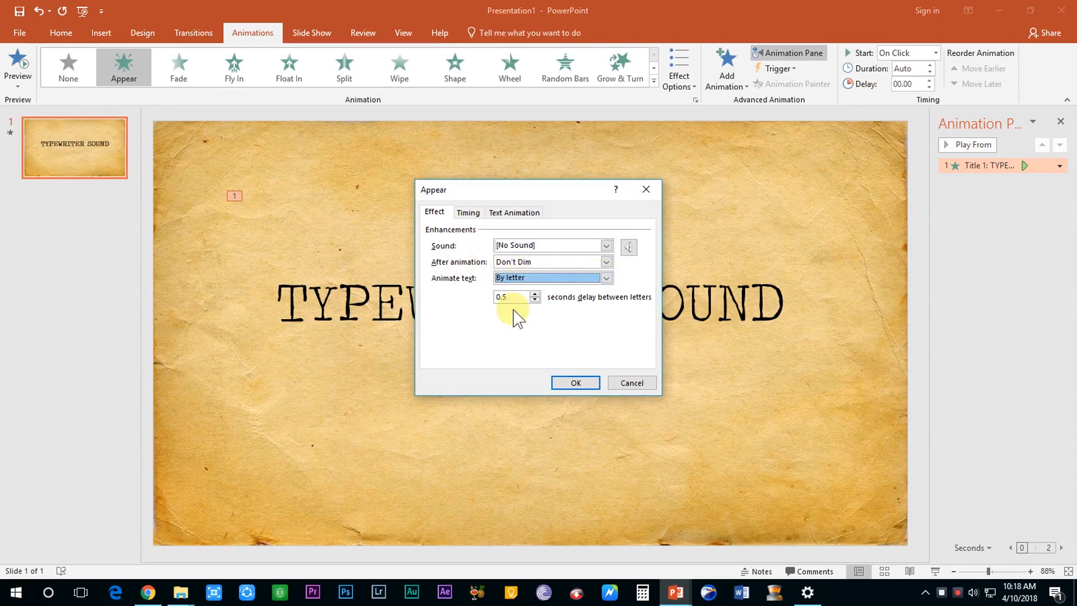
left_click(511, 297)
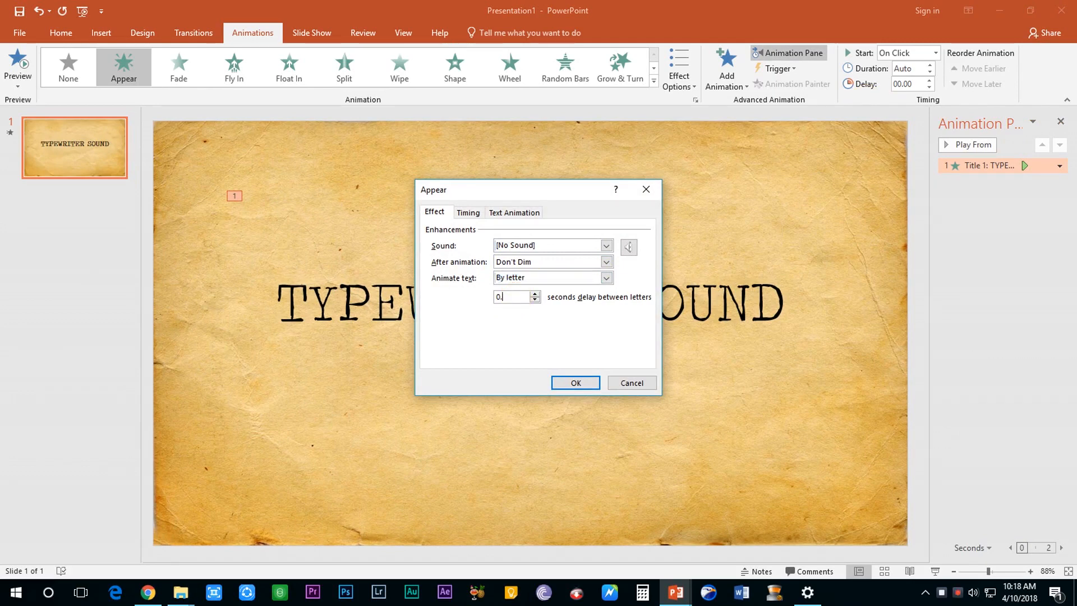
type("1")
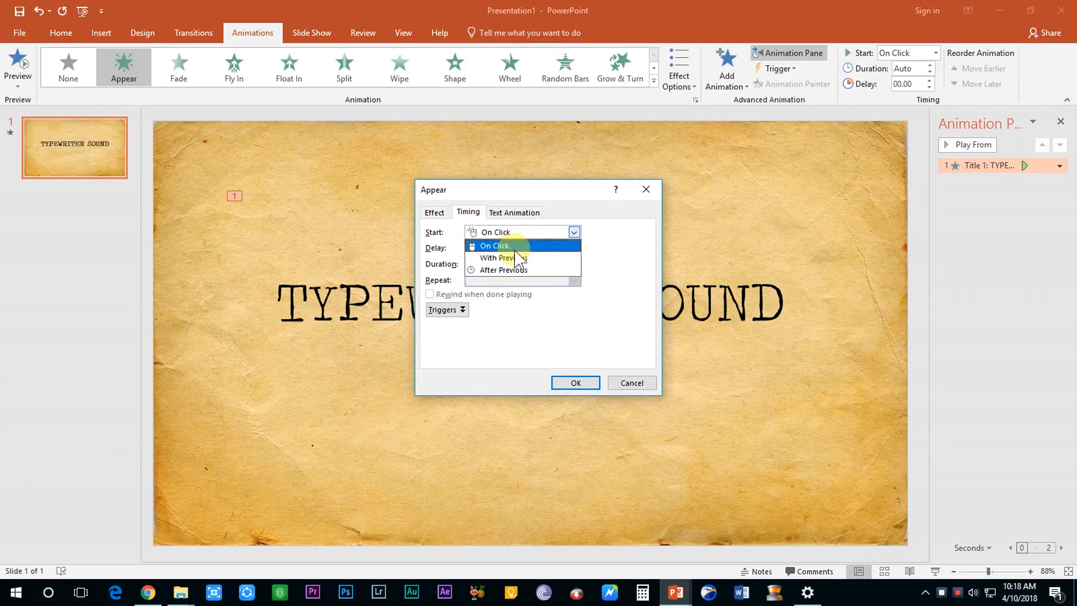
left_click(499, 257)
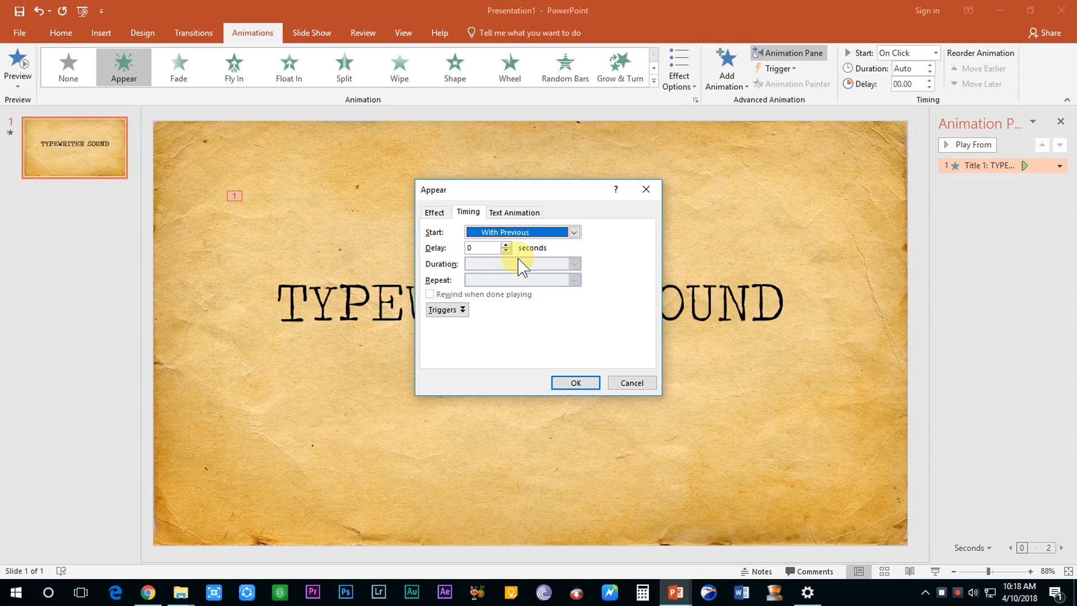
mouse_move(542, 347)
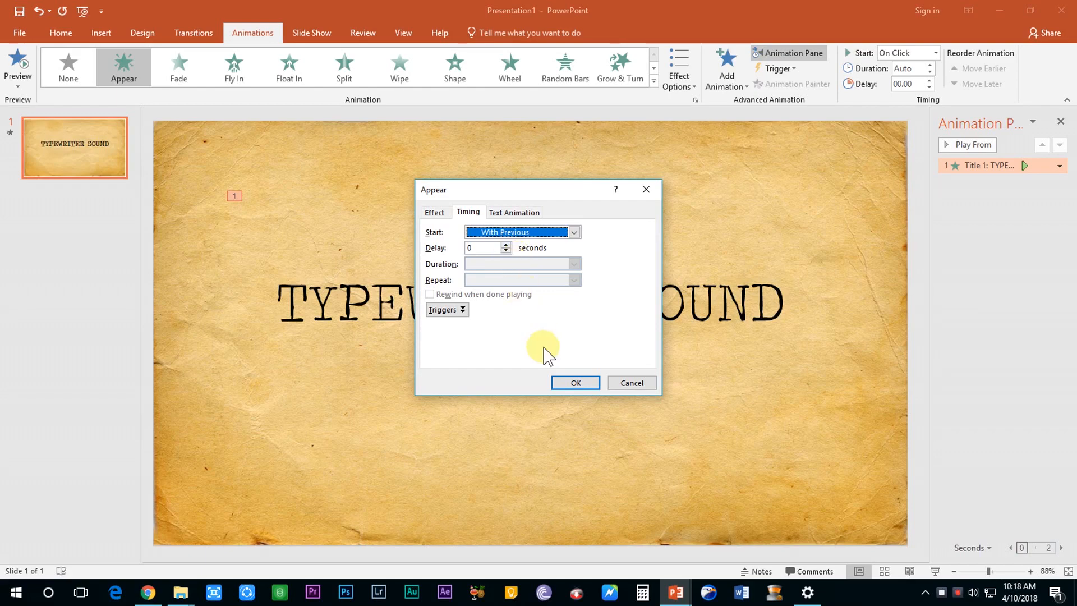
left_click(574, 382)
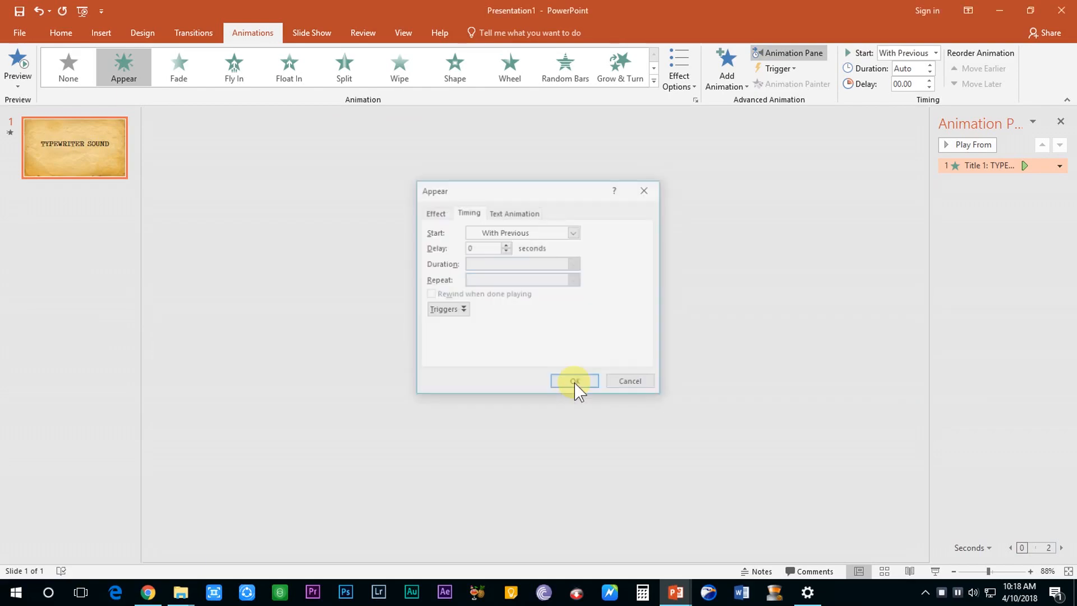
left_click(573, 381)
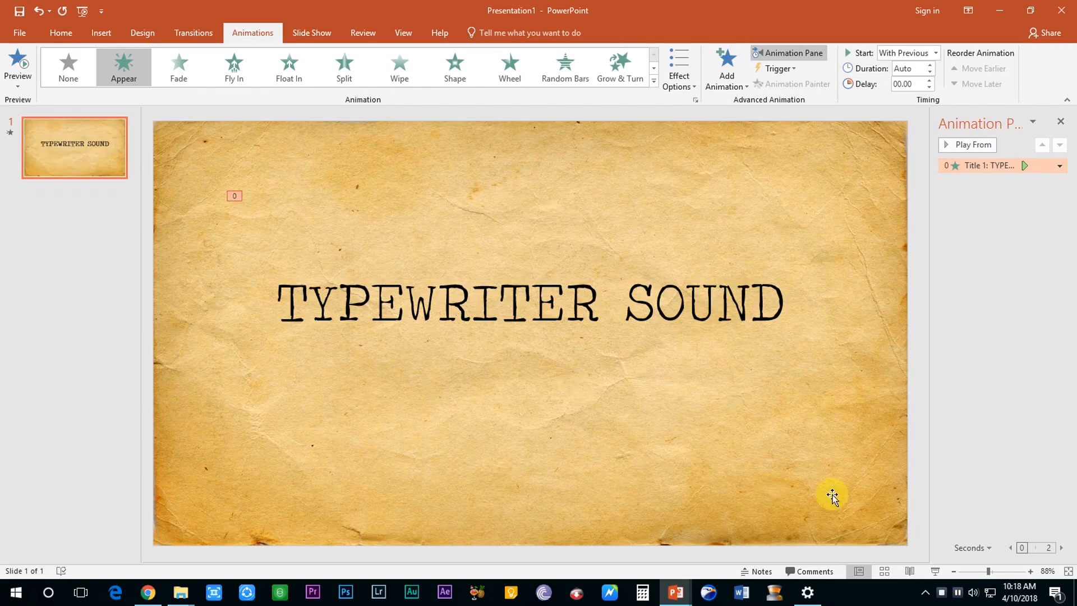
mouse_move(936, 581)
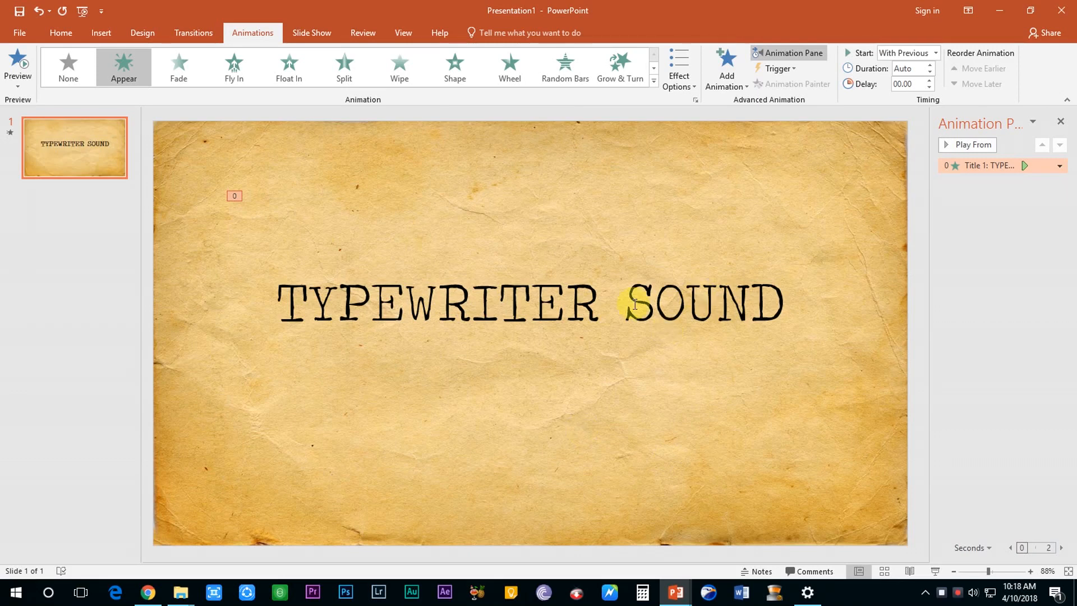
left_click(1058, 165)
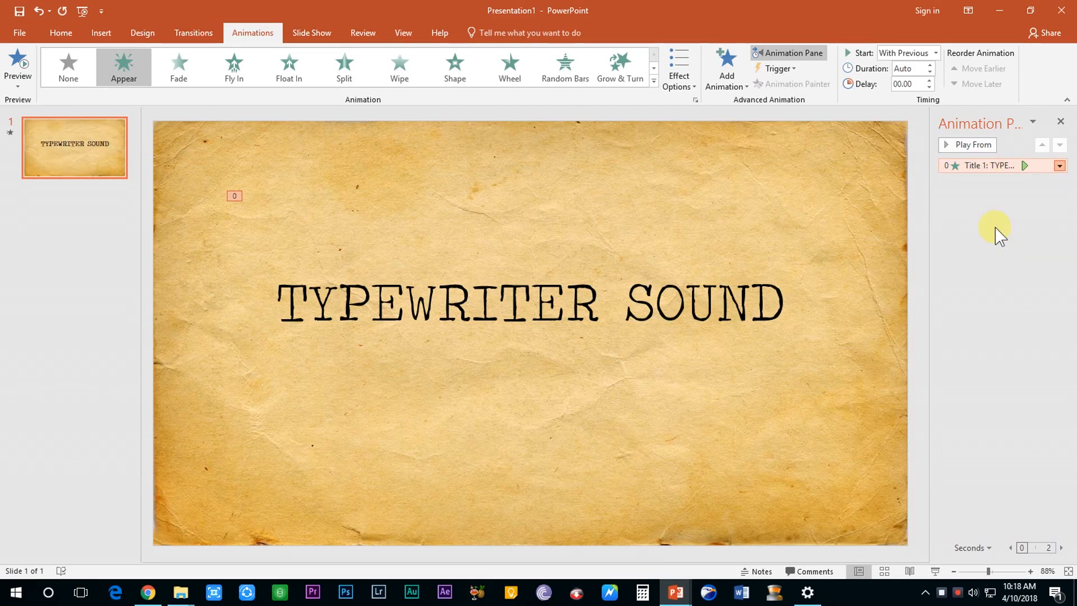
Step: Add the Typewriter sound to the title animation and preview it
left_click(606, 245)
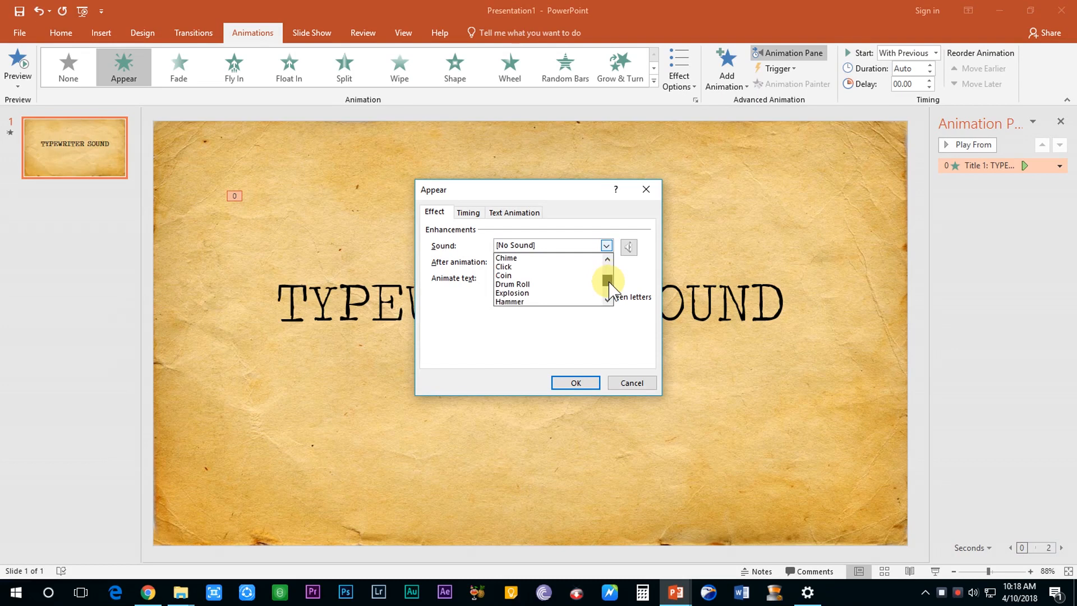
scroll("down", 3)
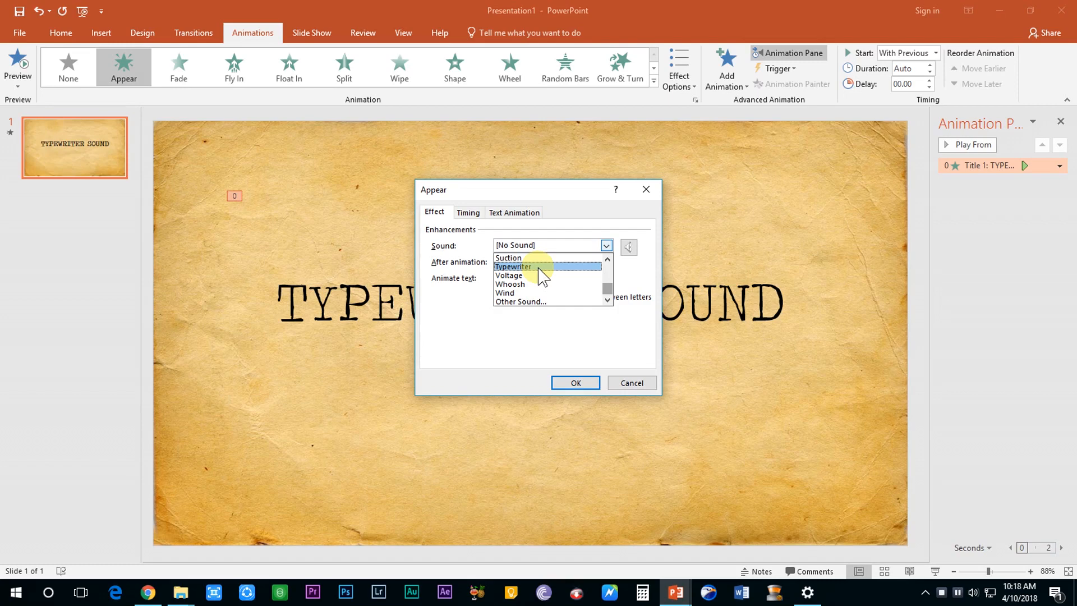
left_click(514, 267)
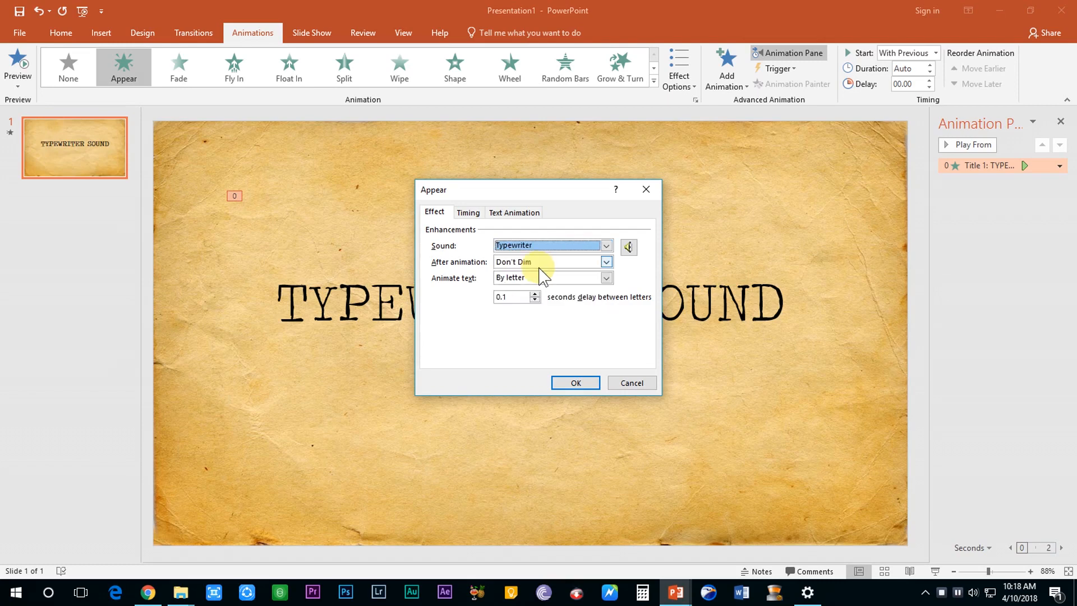
mouse_move(576, 382)
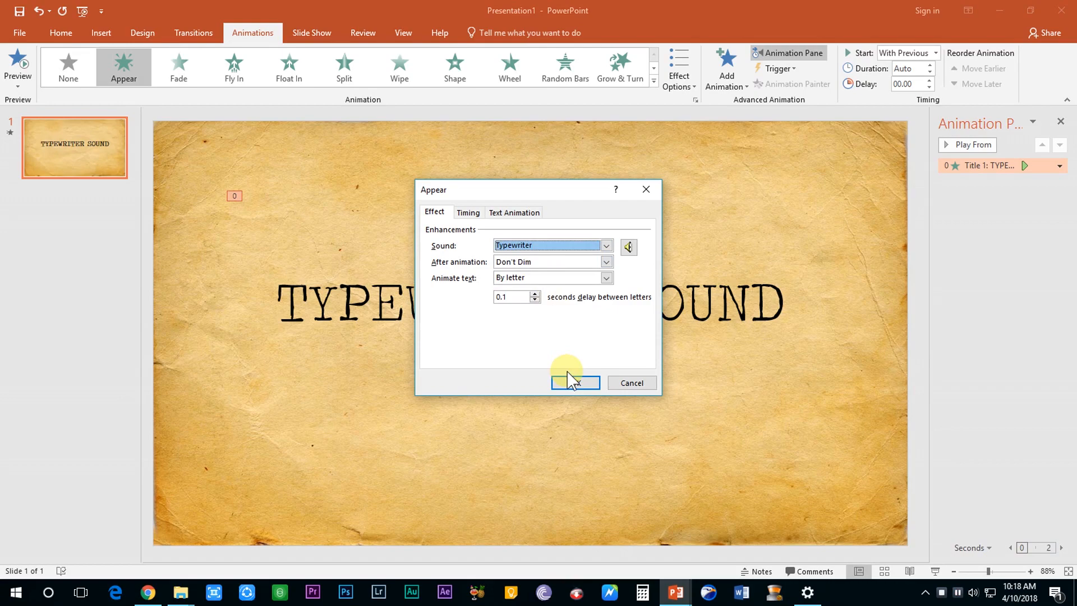
left_click(575, 382)
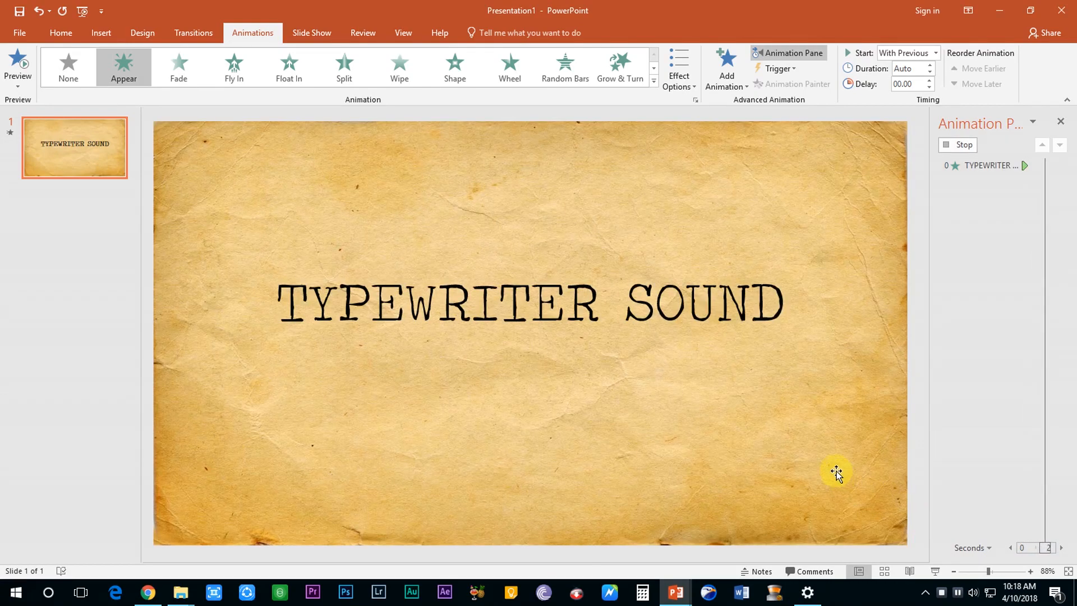
Step: Reopen the title animation's effect settings and set Sound to [No Sound]
left_click(1055, 166)
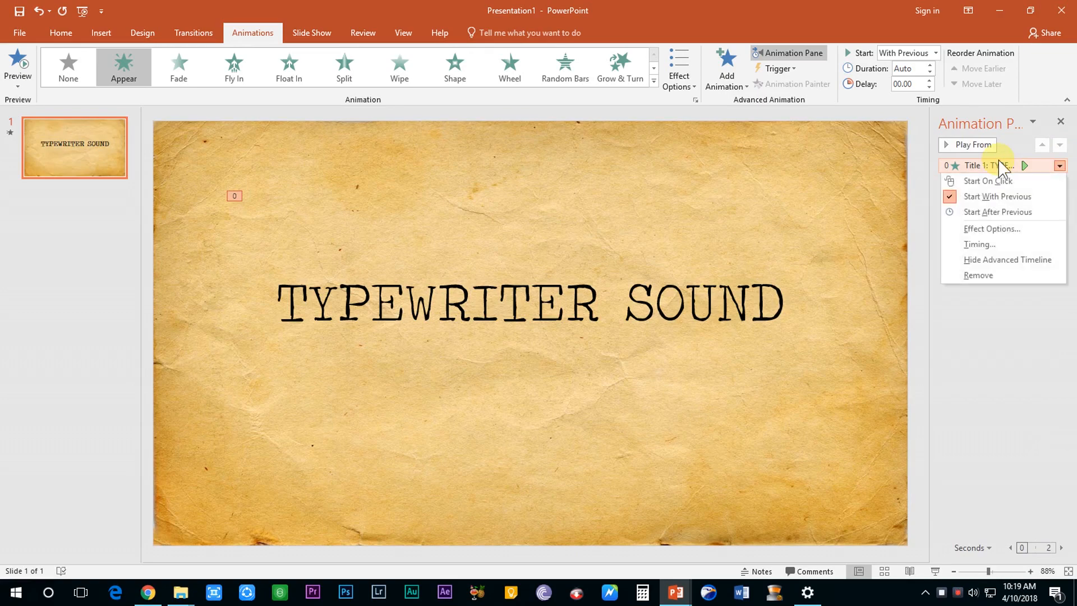
left_click(992, 229)
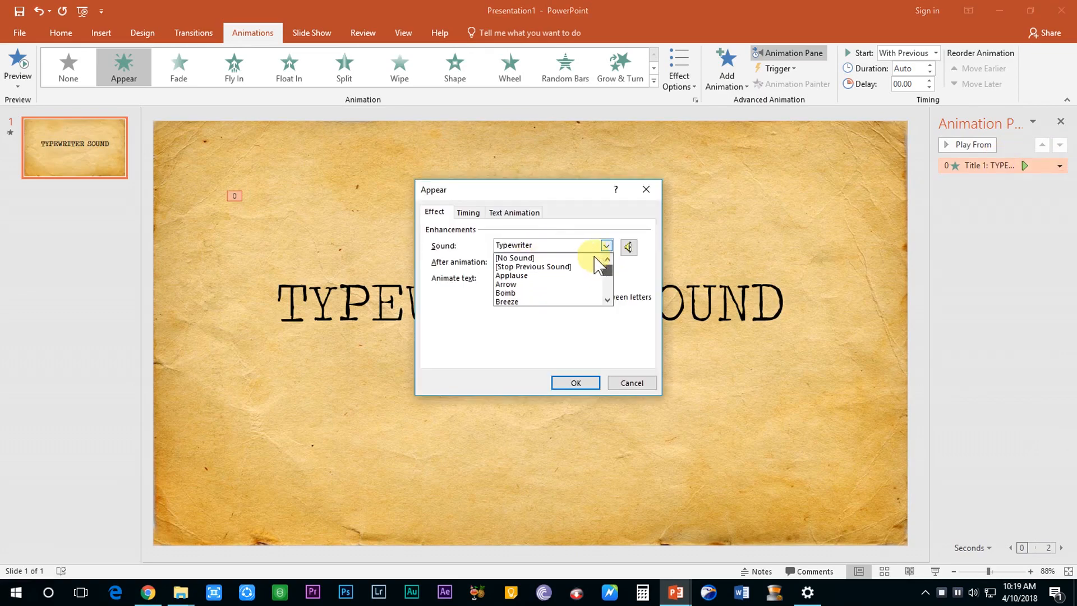
left_click(514, 257)
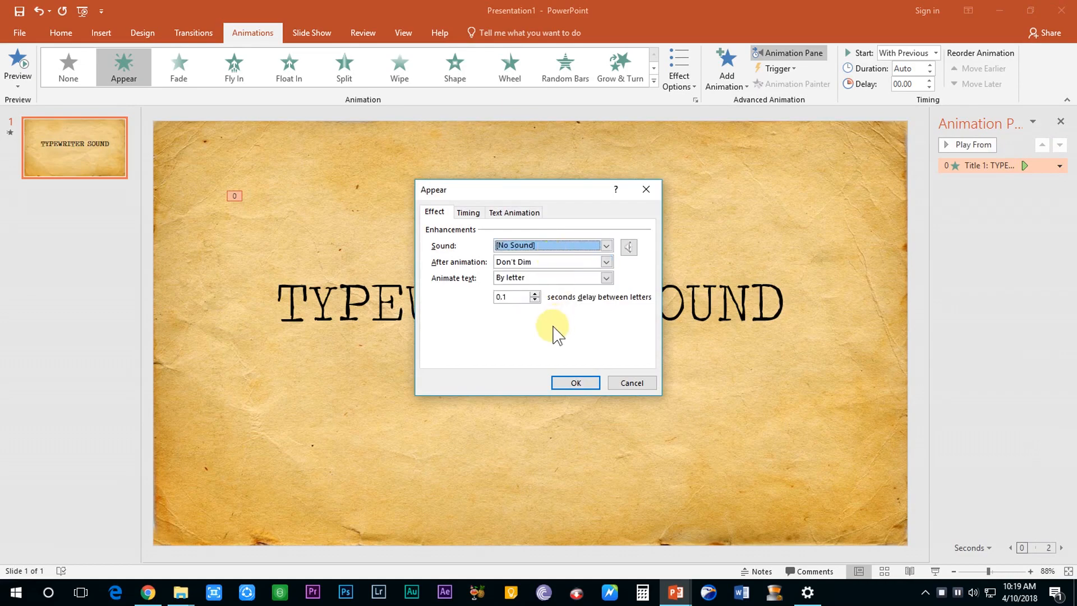
Step: Confirm the soundless settings and preview the letter-by-letter title animation
left_click(574, 382)
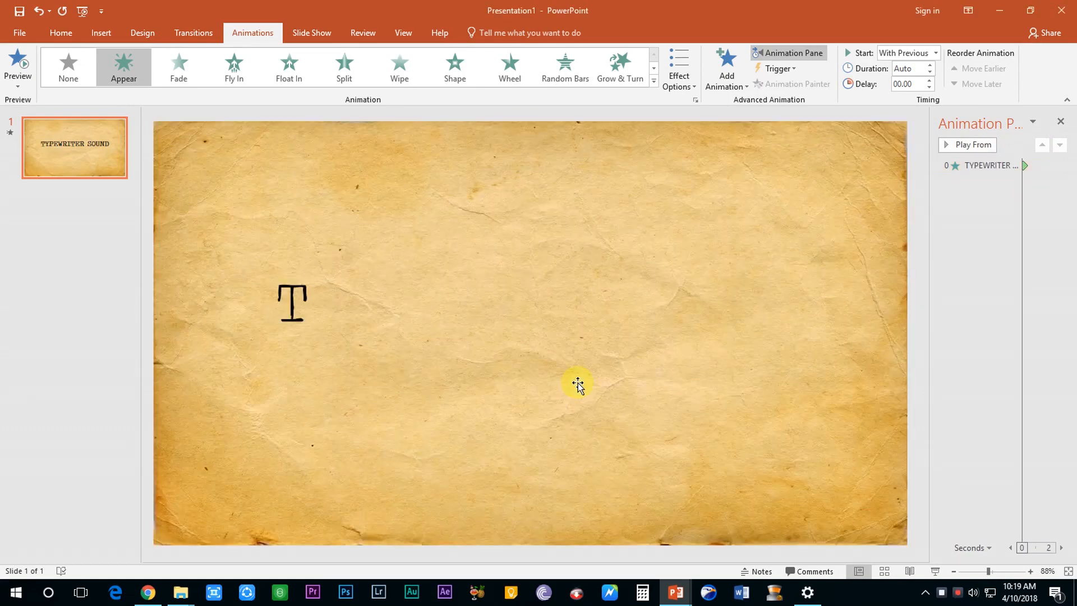
left_click(969, 144)
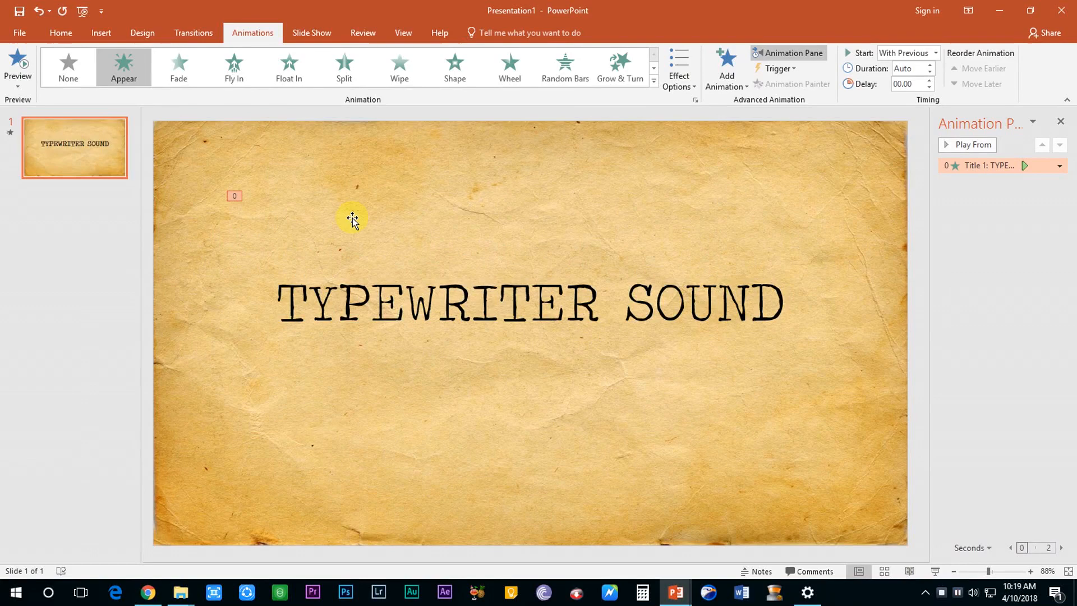
mouse_move(101, 32)
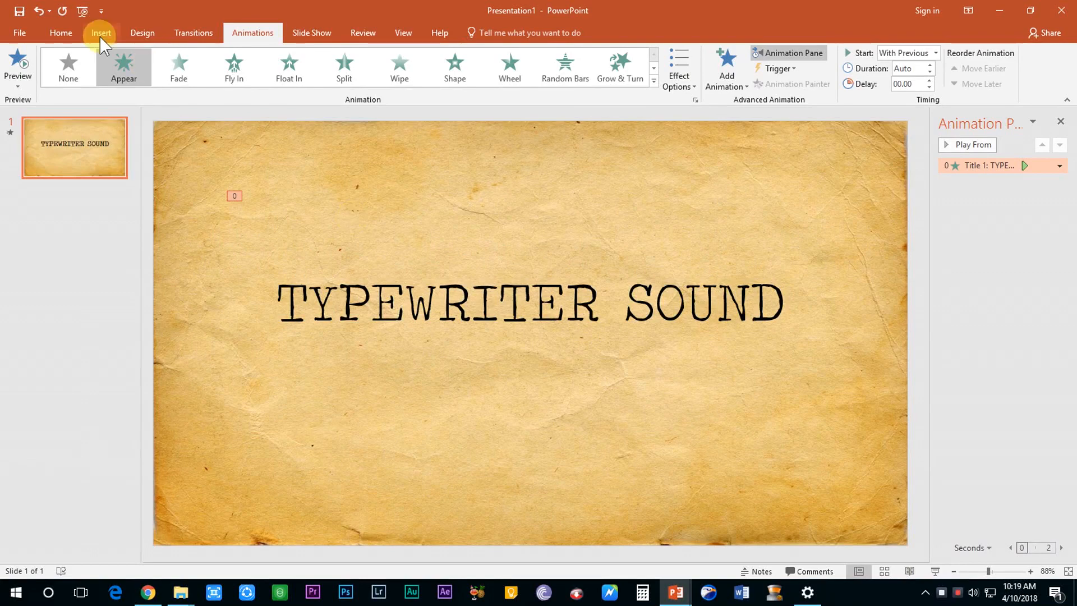
Step: Insert the typewriter-1 audio file from the PC and set it to Hide During Show
left_click(100, 32)
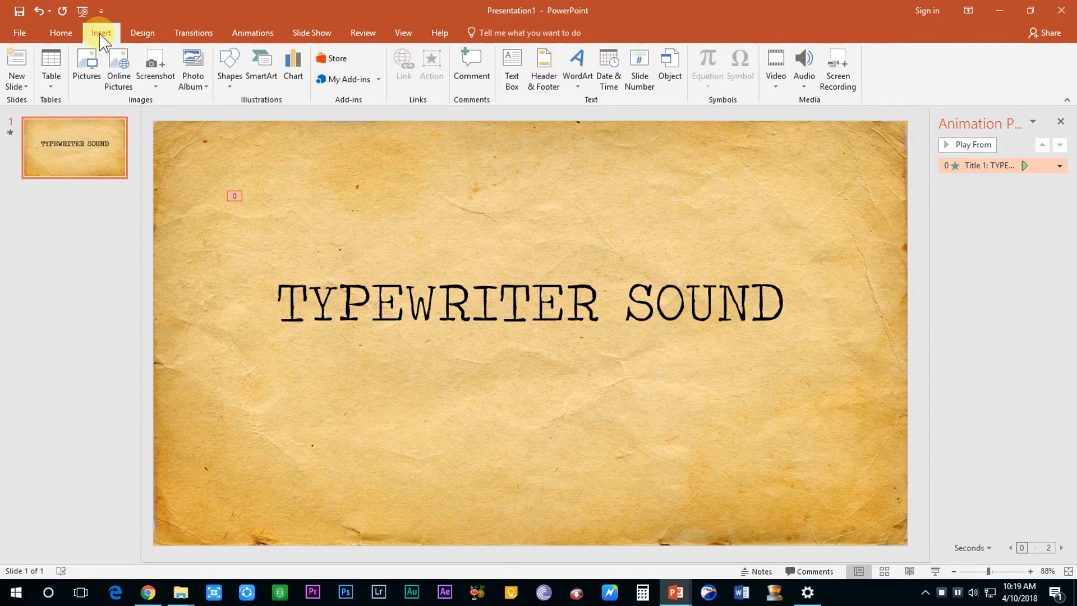
mouse_move(797, 92)
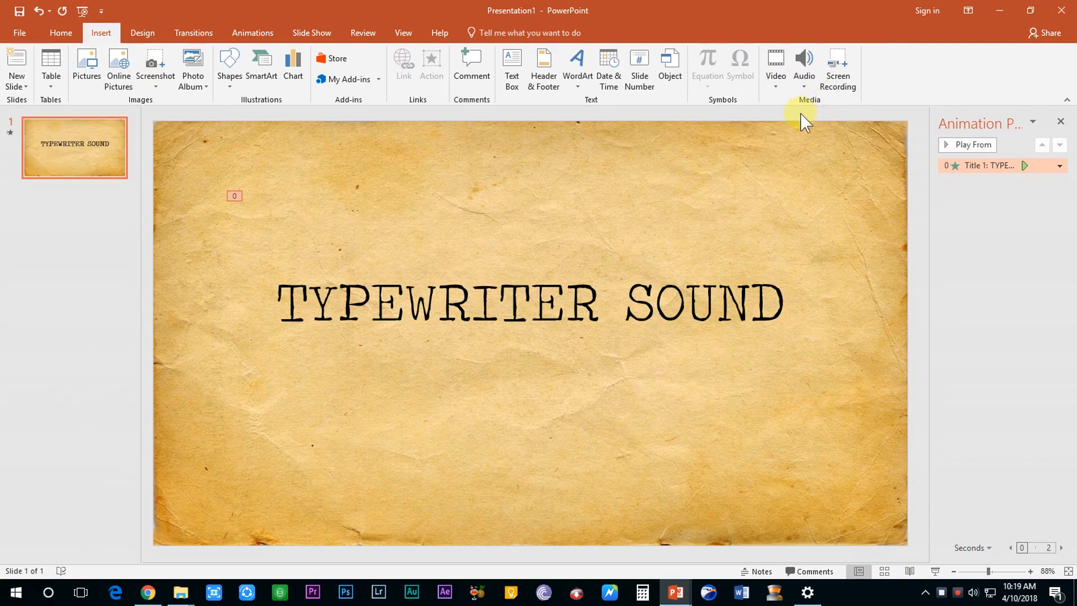
mouse_move(707, 285)
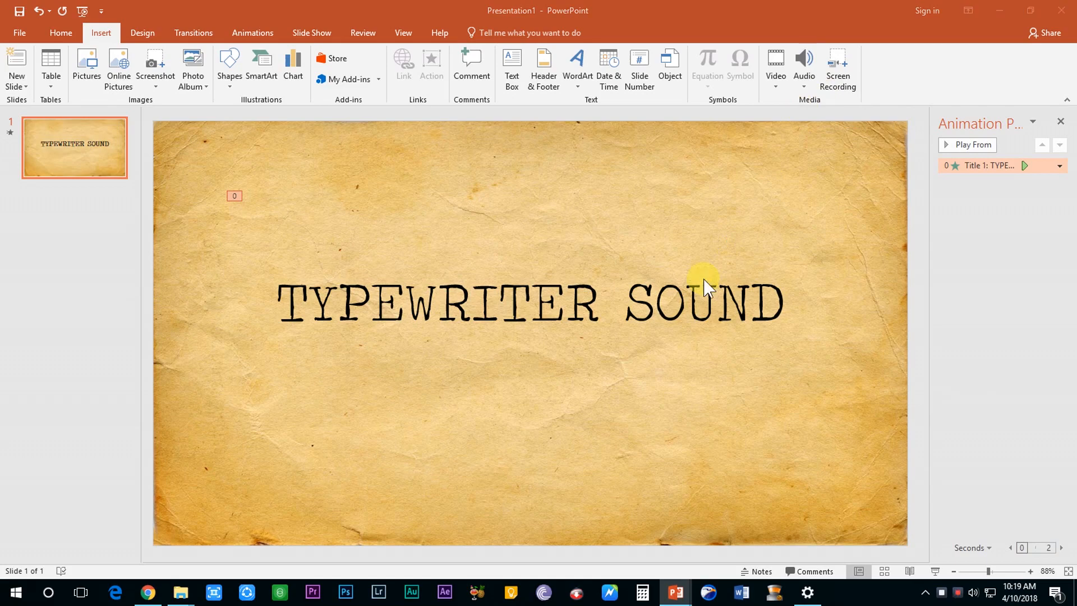
left_click(803, 69)
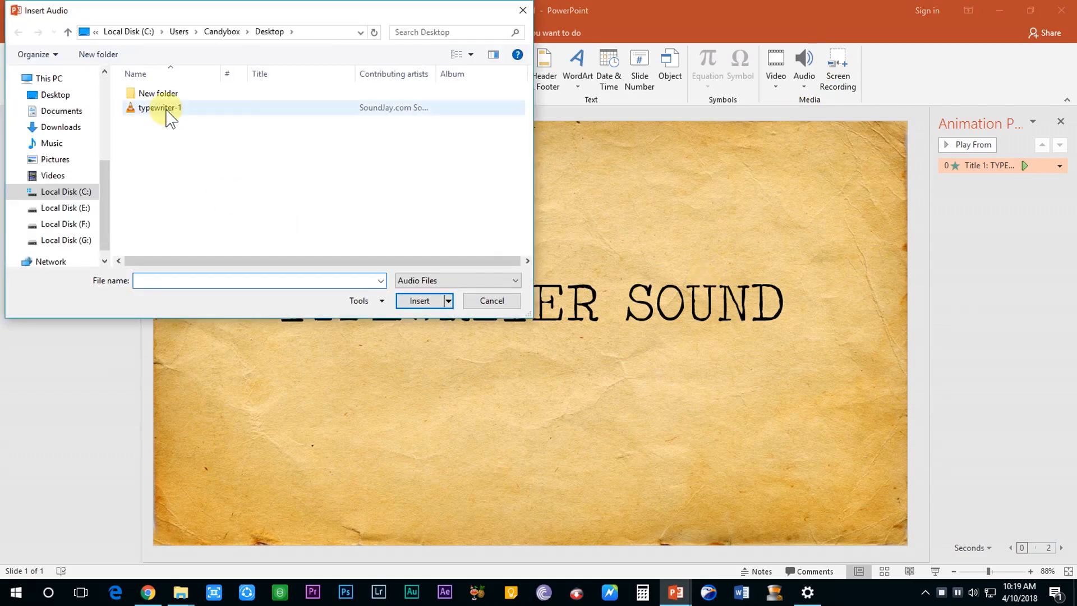
left_click(160, 107)
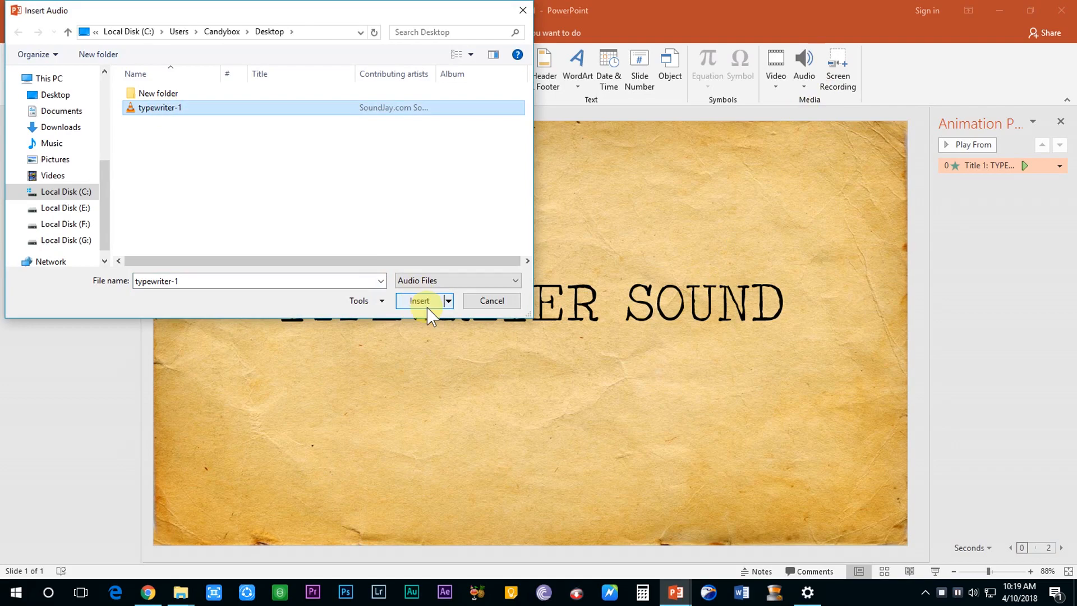
left_click(419, 302)
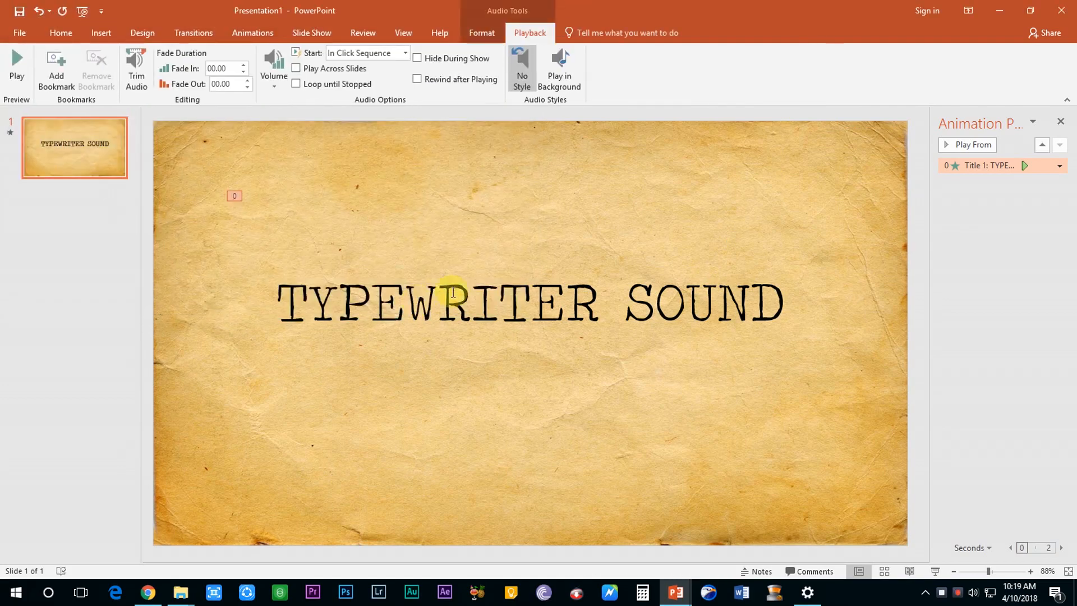
left_click(529, 334)
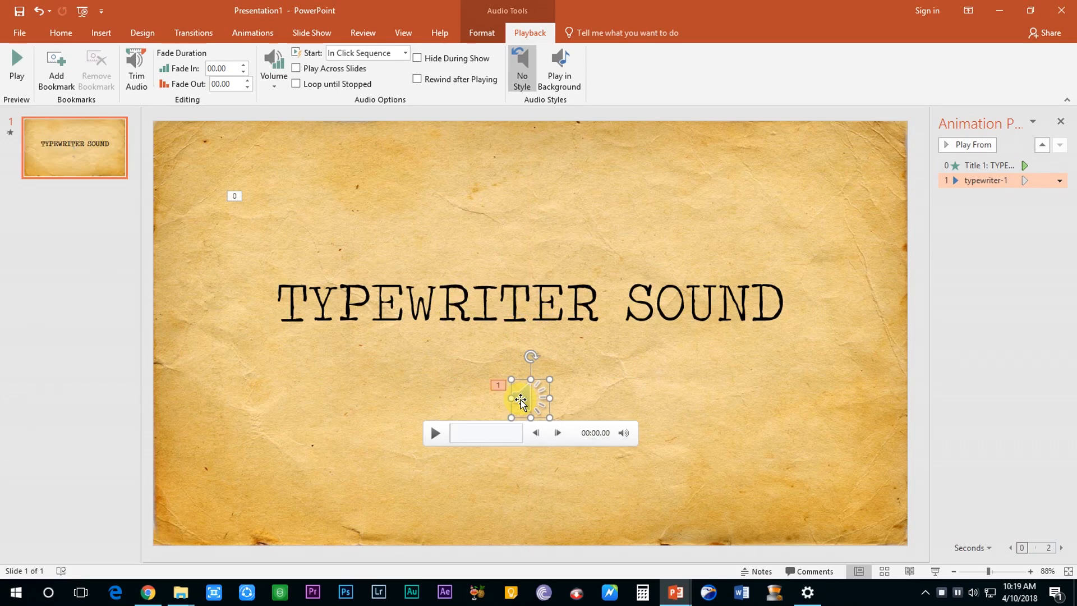
mouse_move(417, 57)
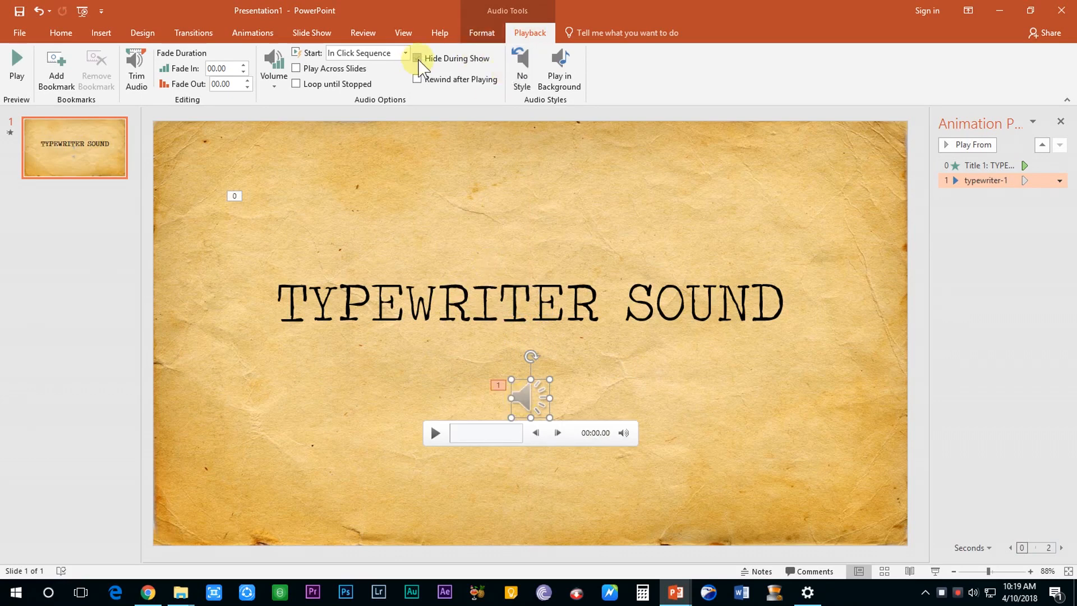
left_click(418, 57)
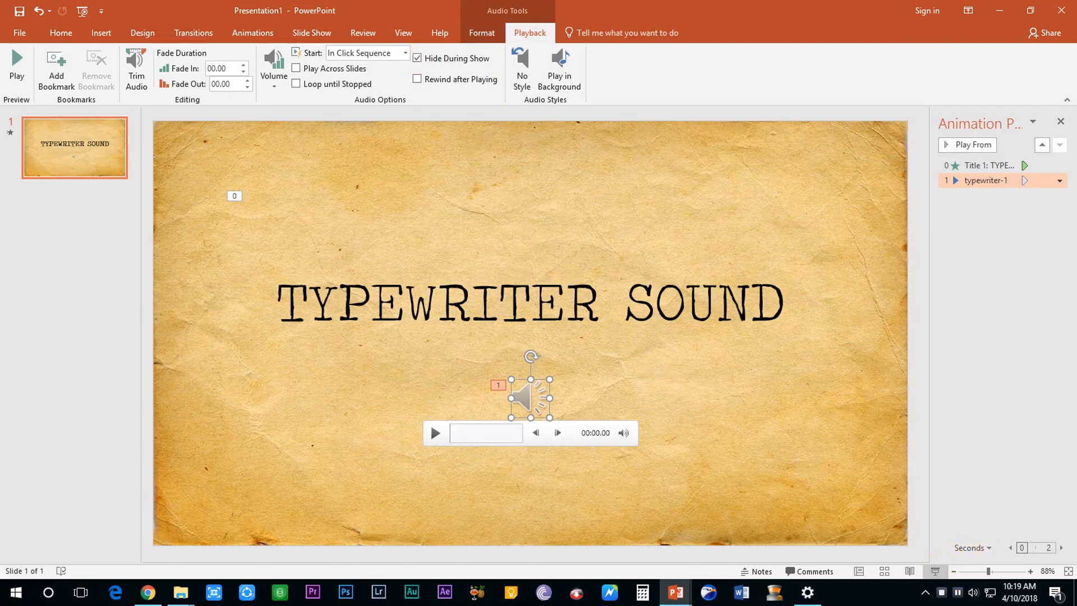
mouse_move(931, 285)
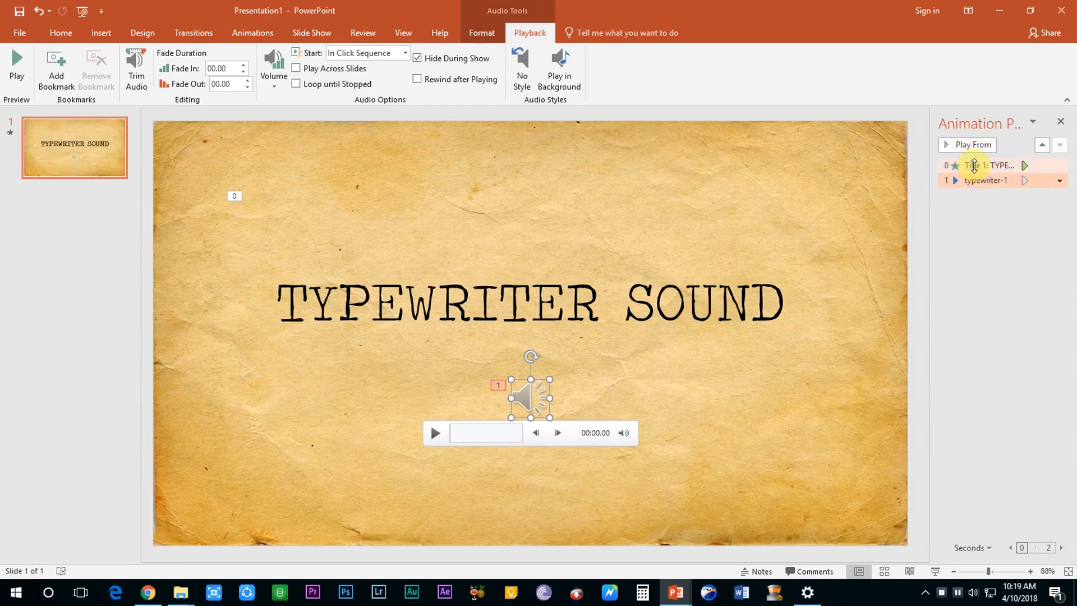
Step: Move the title animation after the audio and make the audio start With Previous
left_click(1059, 145)
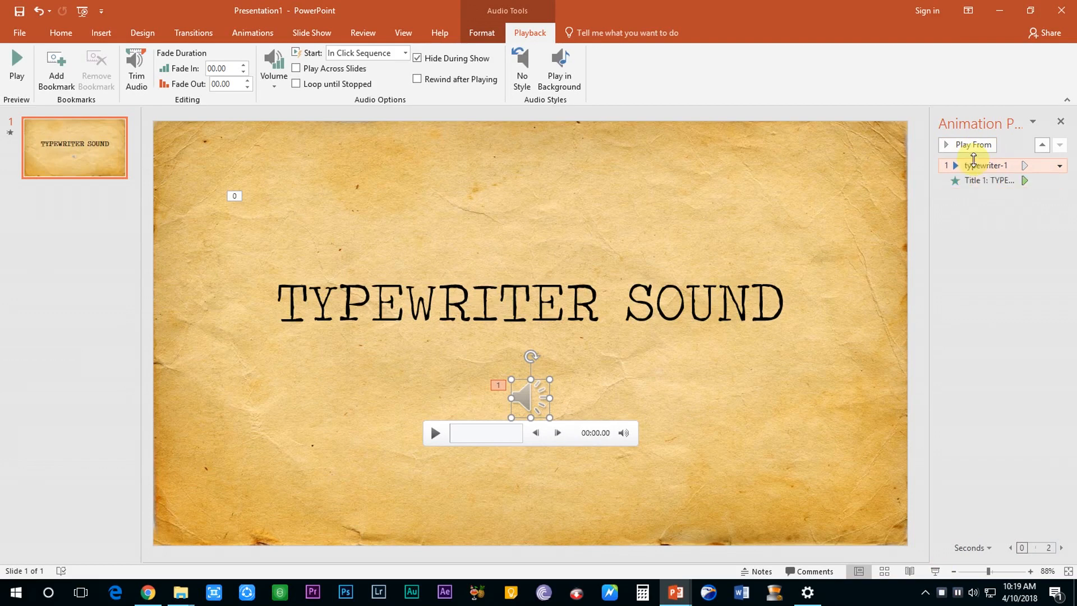
left_click(1059, 165)
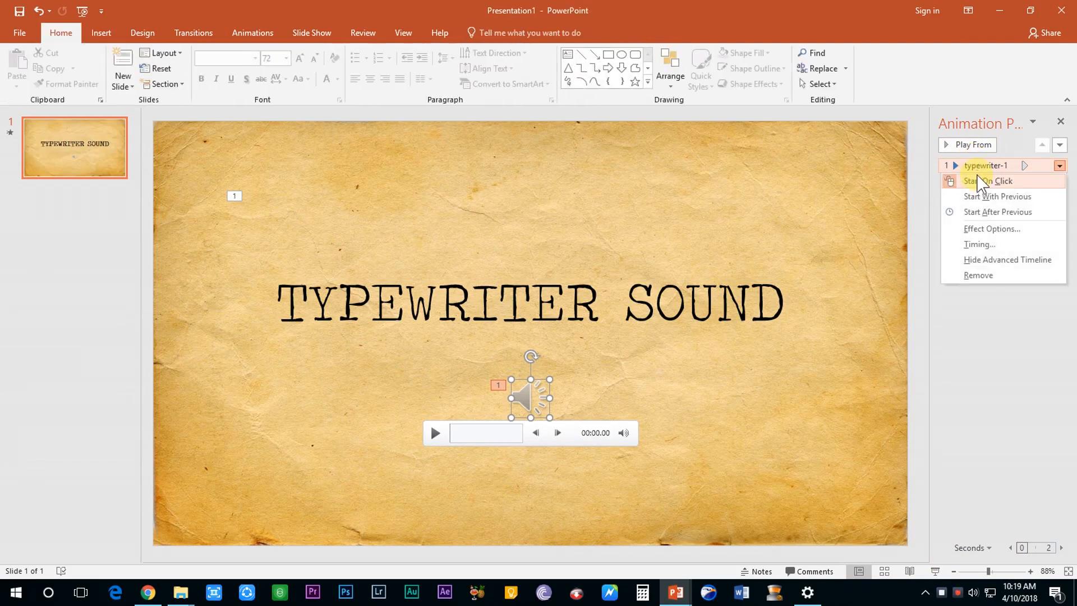
left_click(997, 195)
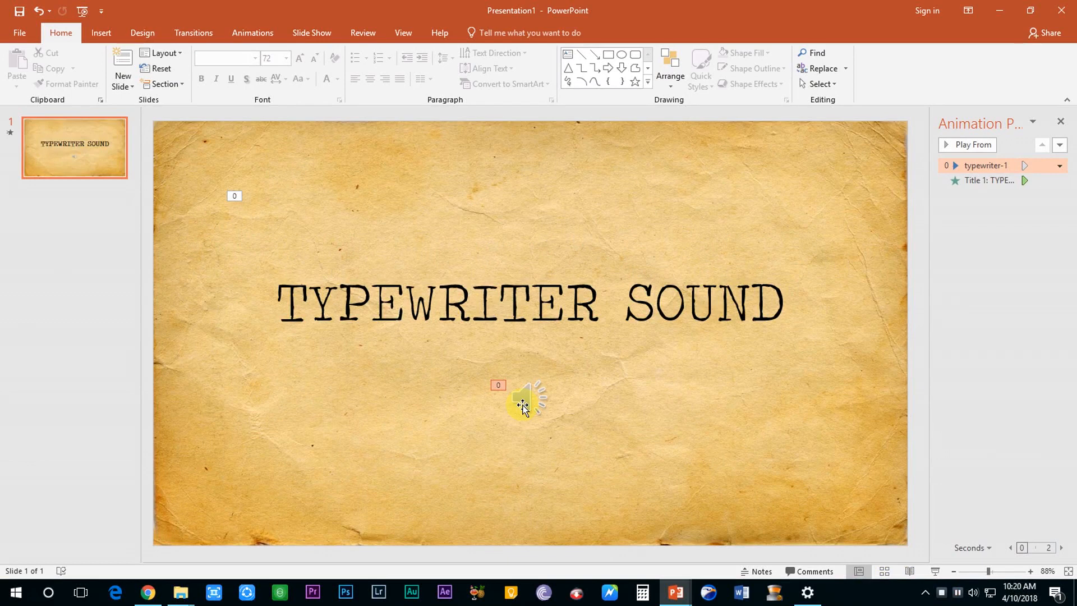
mouse_move(523, 404)
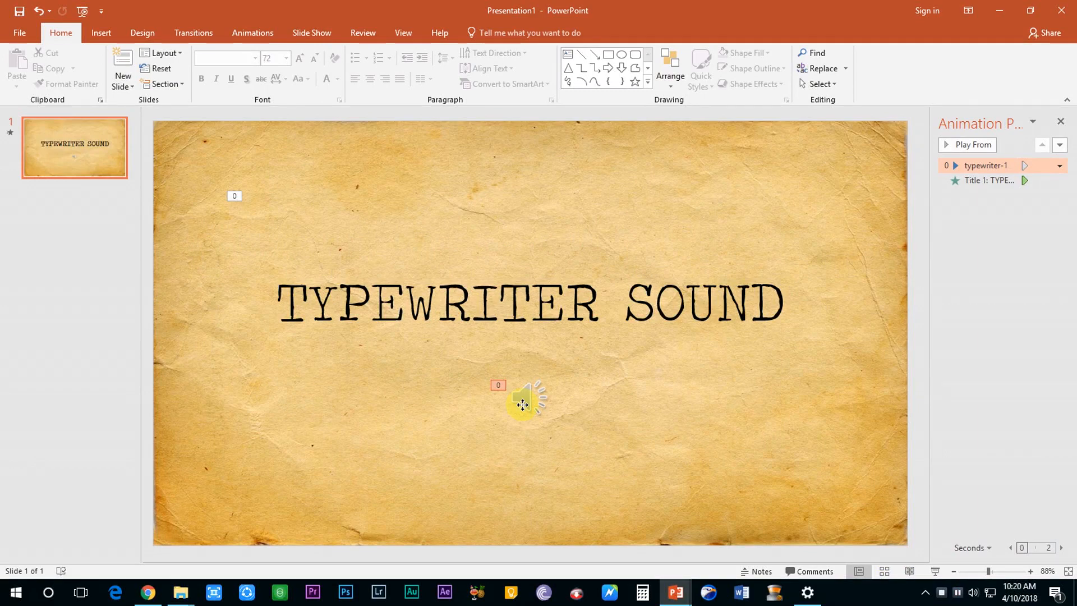
Step: Check the typewriter clip in Trim Audio and keep its full 2.38-second length
left_click(524, 401)
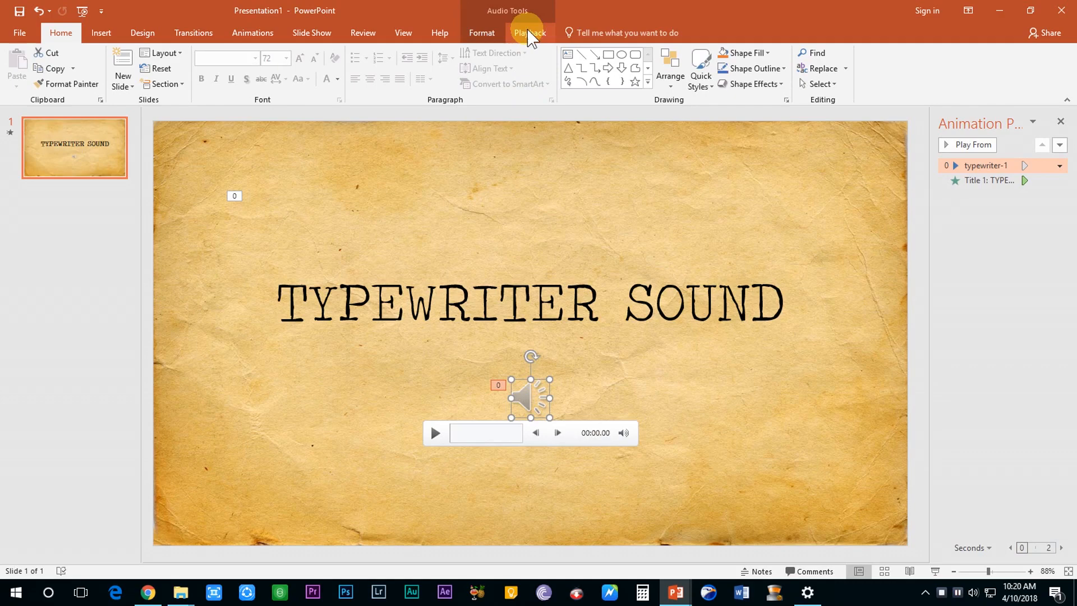
left_click(136, 67)
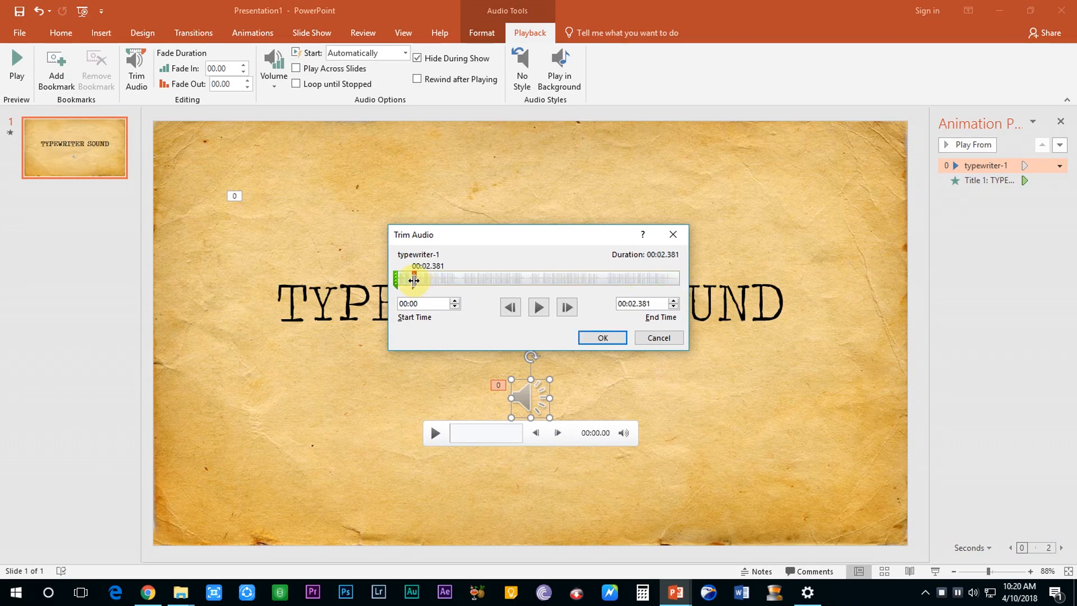
left_click(602, 337)
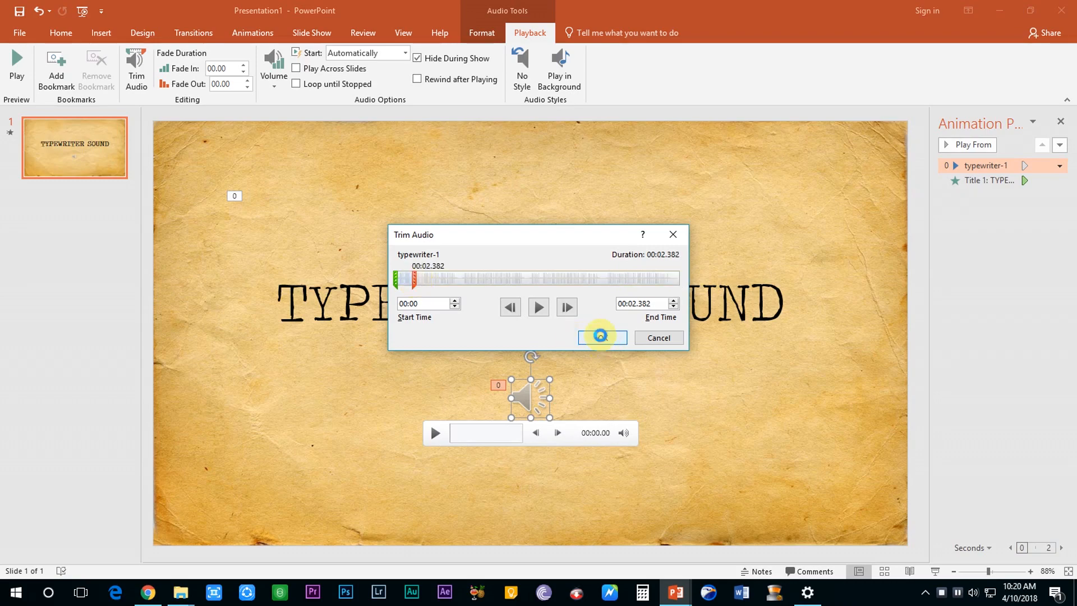
left_click(600, 337)
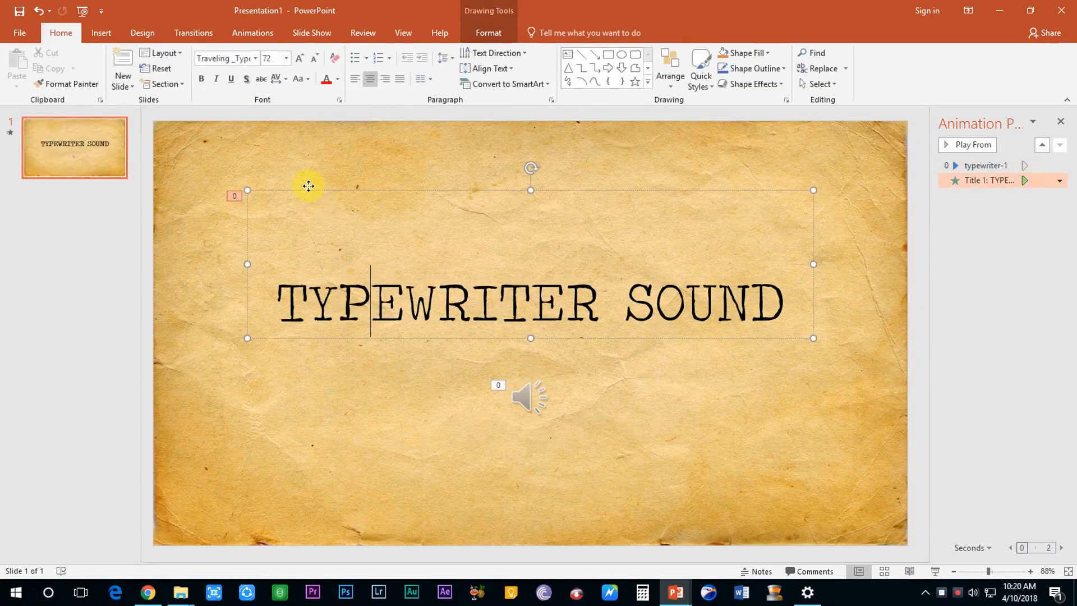
Step: Duplicate the title box into overlapping pieces holding T, YPEWRITER, SOUN and D
left_click(341, 273)
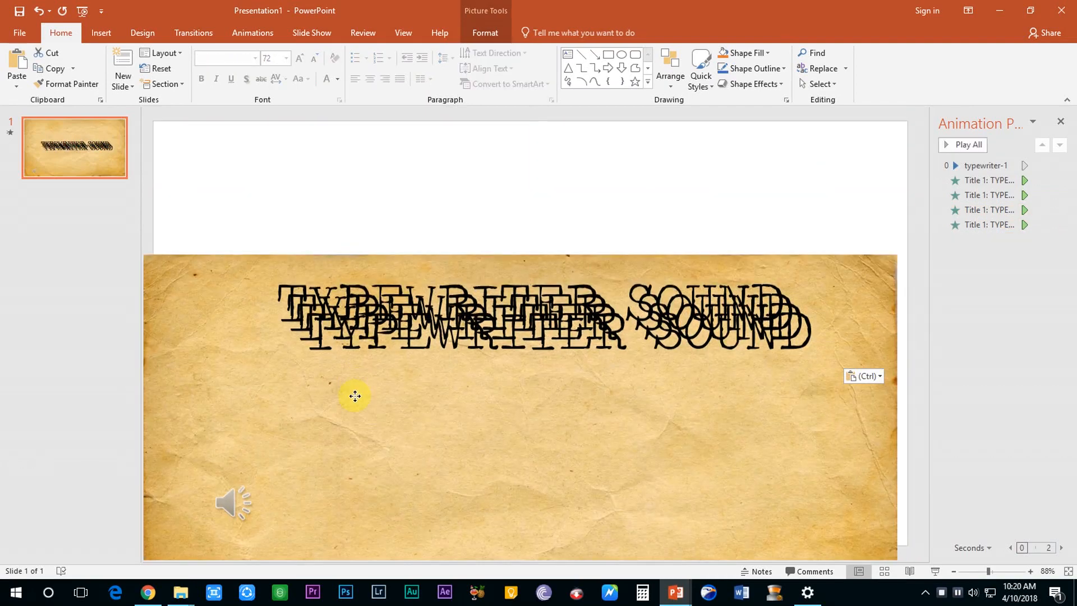
left_click(354, 296)
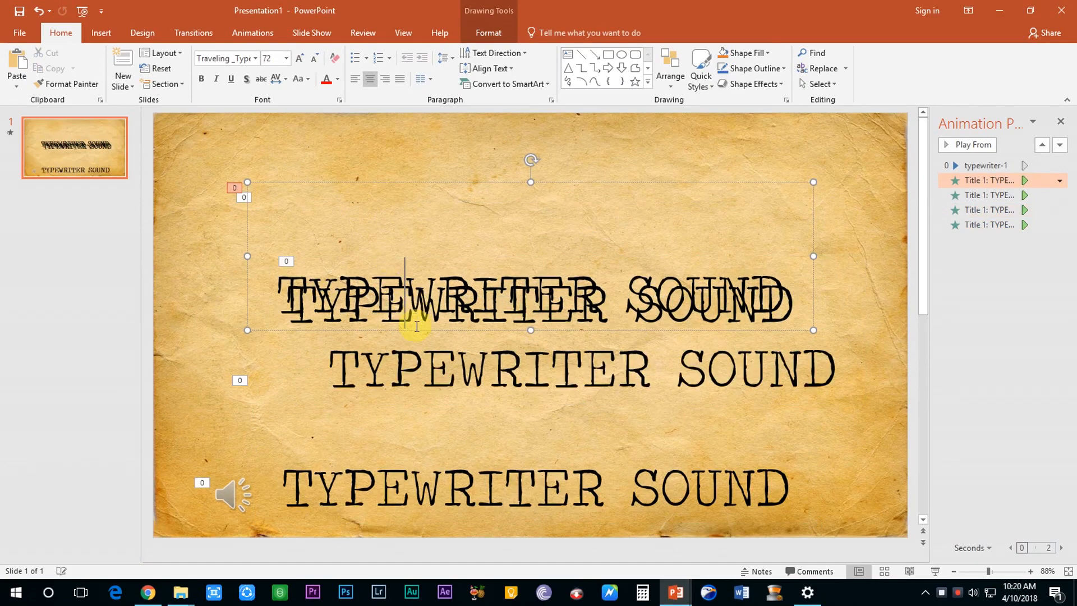
mouse_move(382, 183)
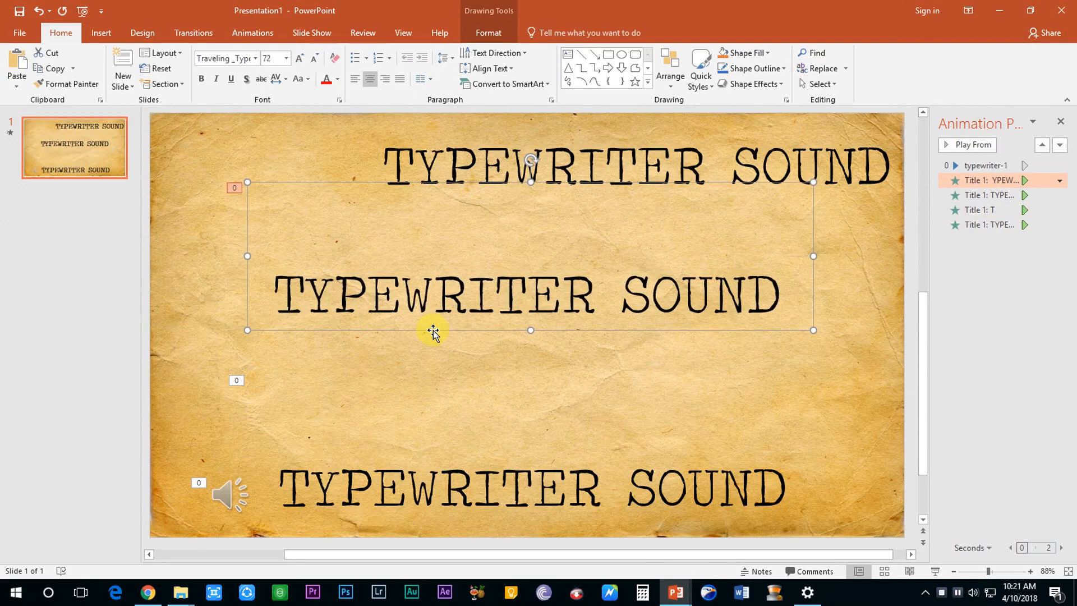
mouse_move(457, 375)
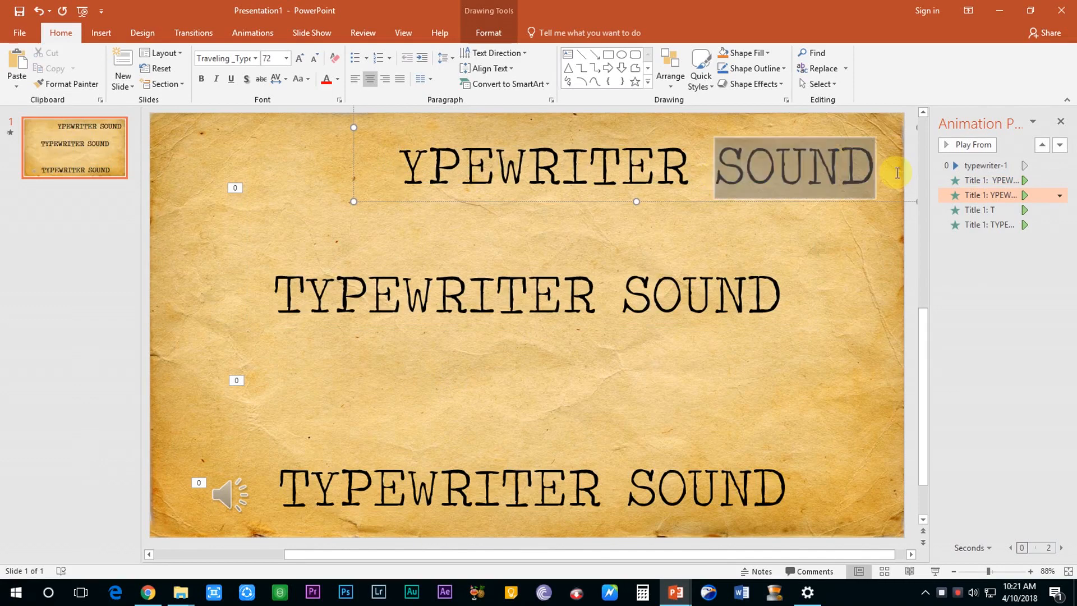
left_click(349, 328)
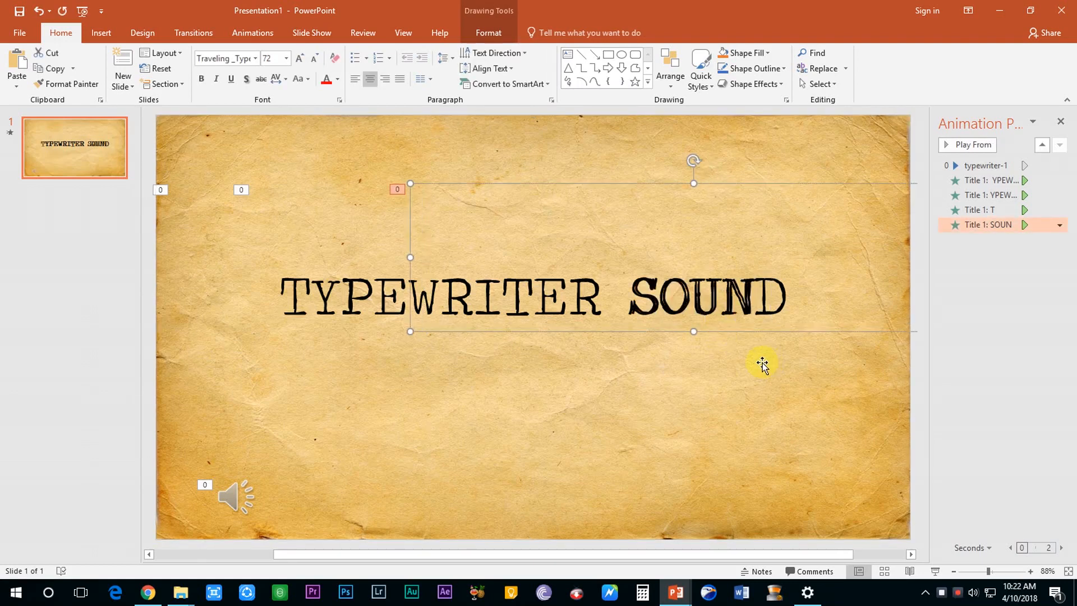
mouse_move(746, 363)
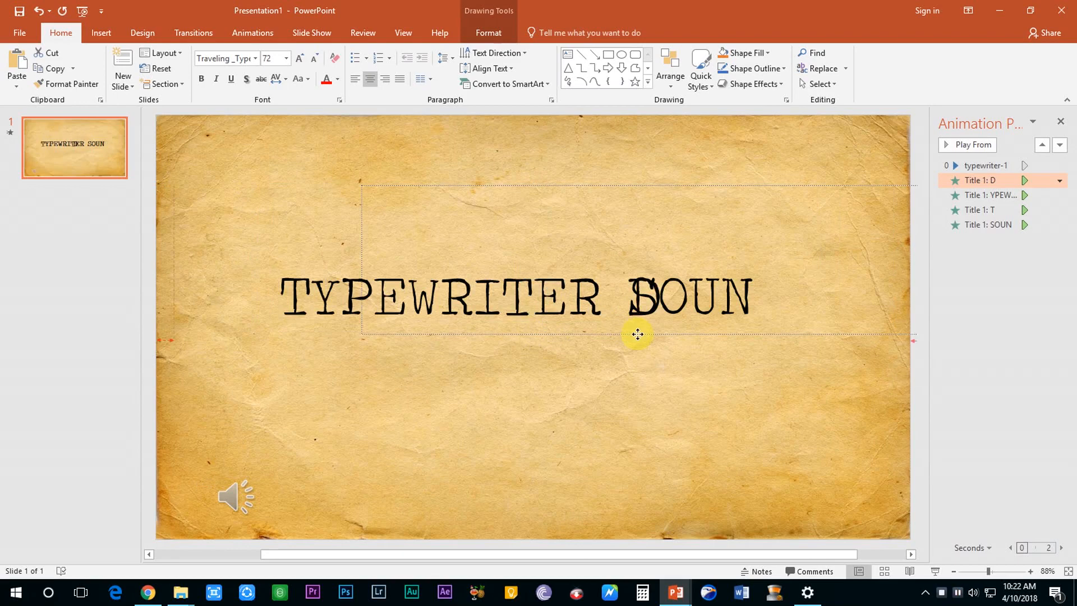
Step: Position the D box at the end of the title so the pieces read TYPEWRITER SOUND
left_click(637, 334)
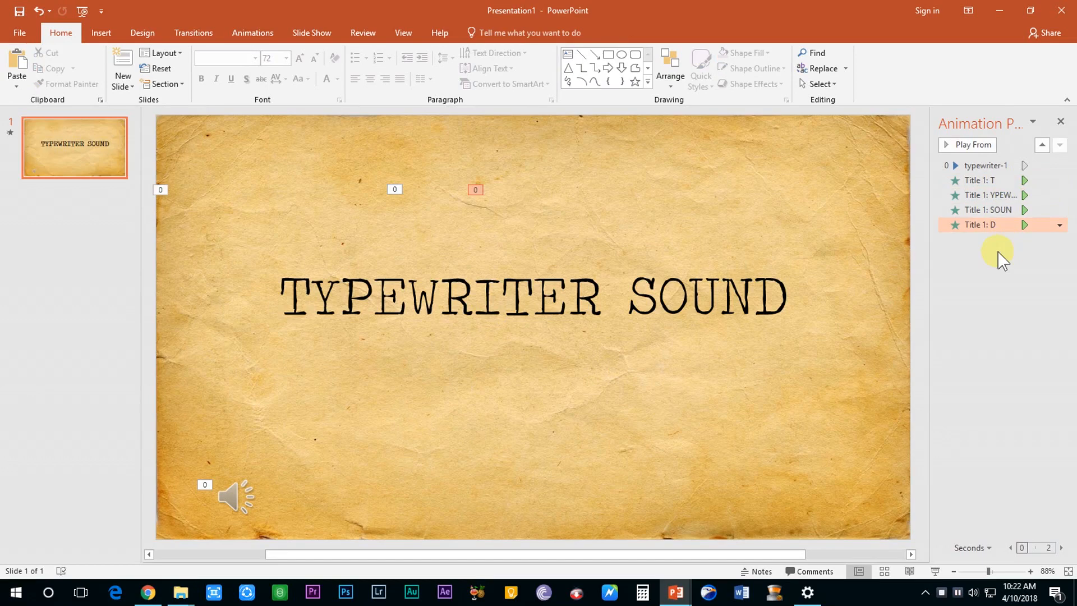
left_click(1058, 180)
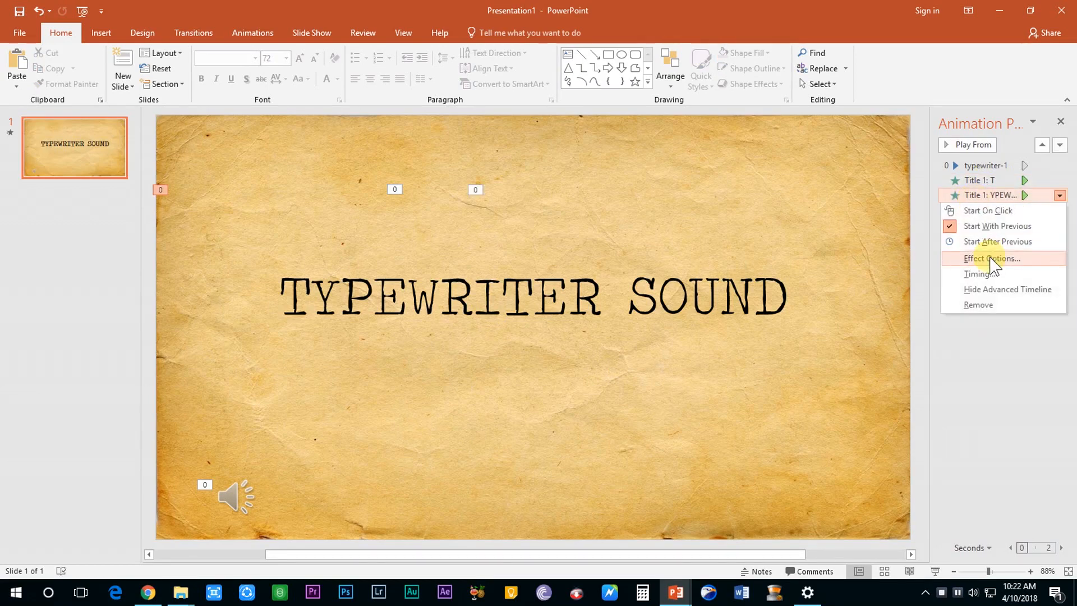
Step: Give the YPEWRITER animation a 0.5-second delay in its Effect Options timing
left_click(990, 258)
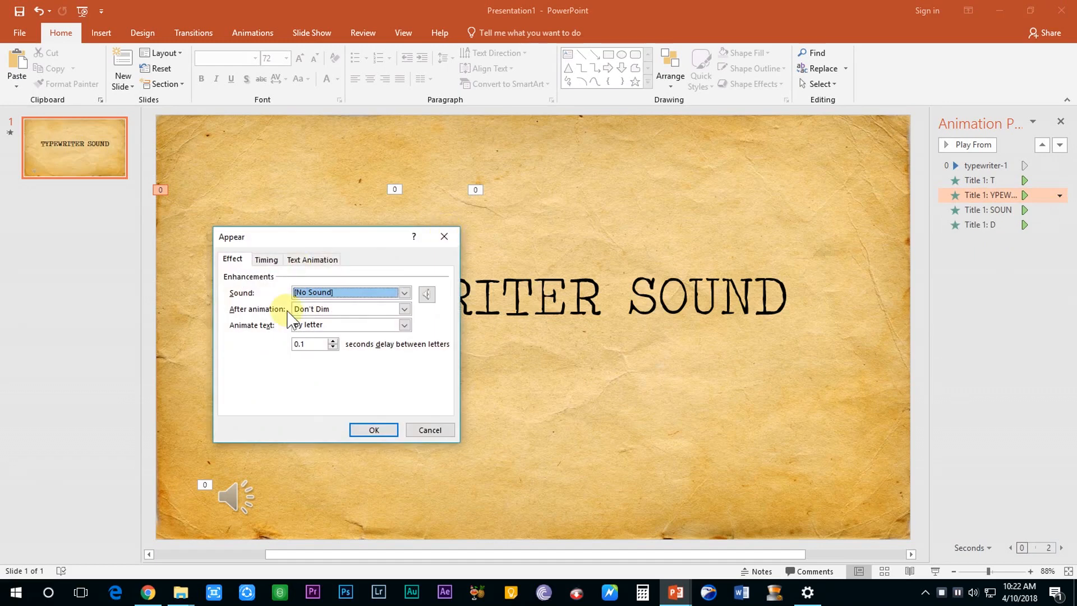
left_click(265, 259)
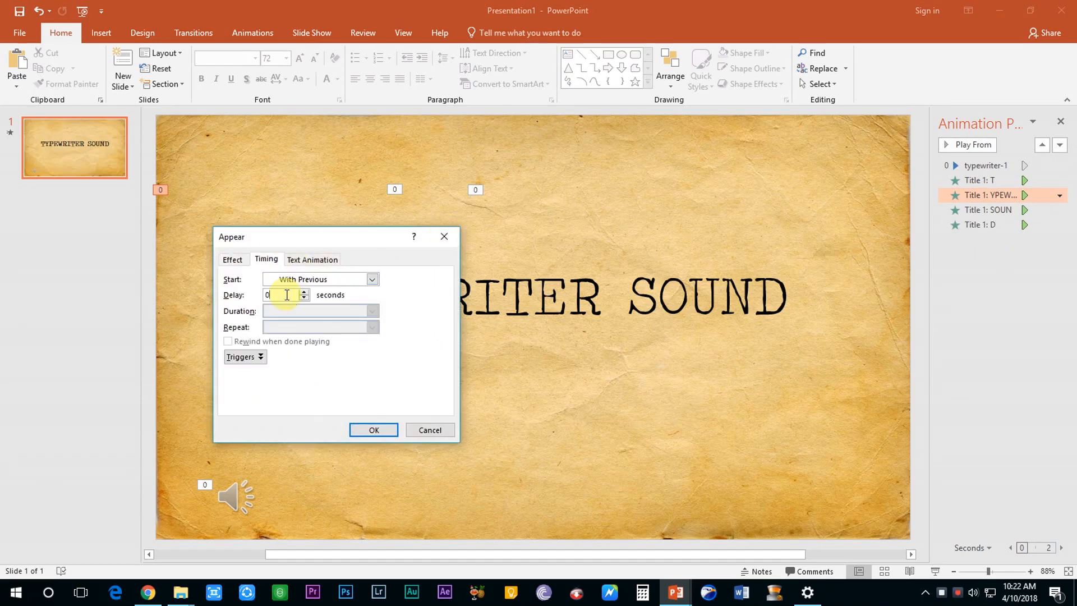
type("0.5")
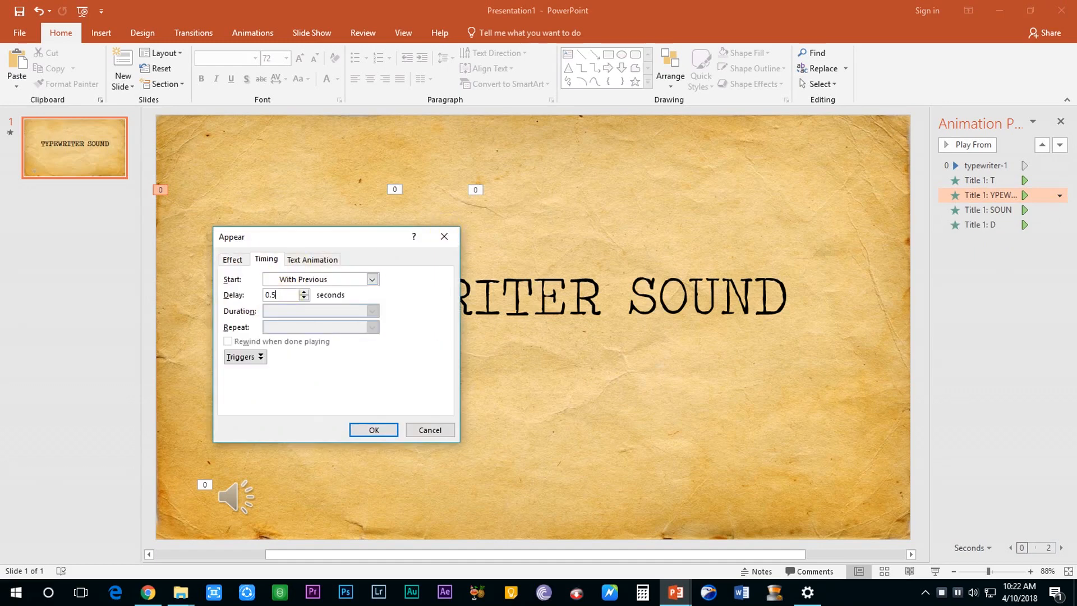
left_click(373, 429)
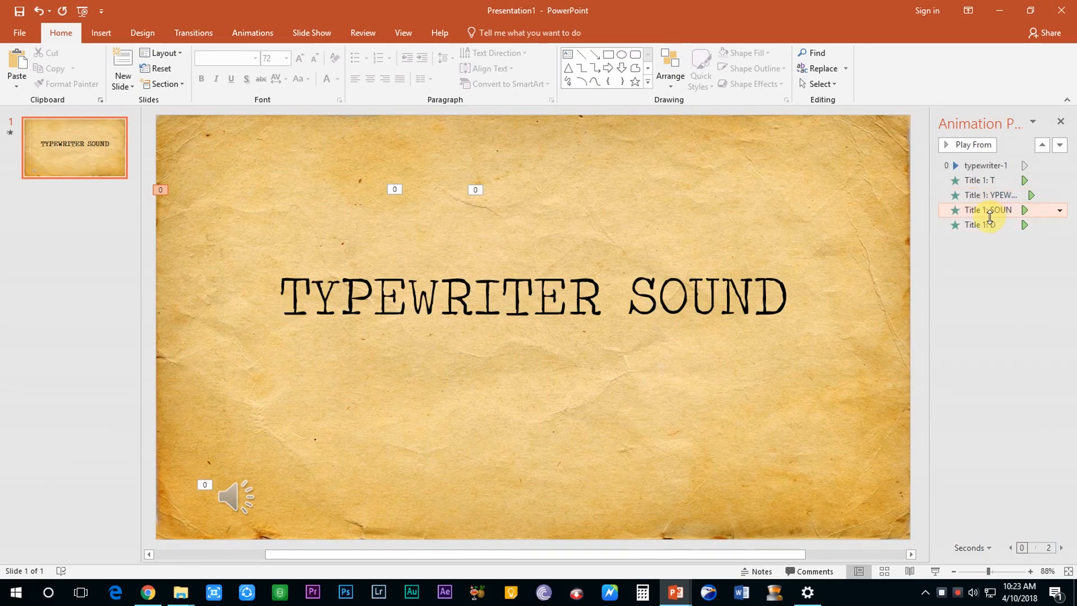
Step: Open the SOUN animation's Effect Options and view its timing settings
left_click(1056, 209)
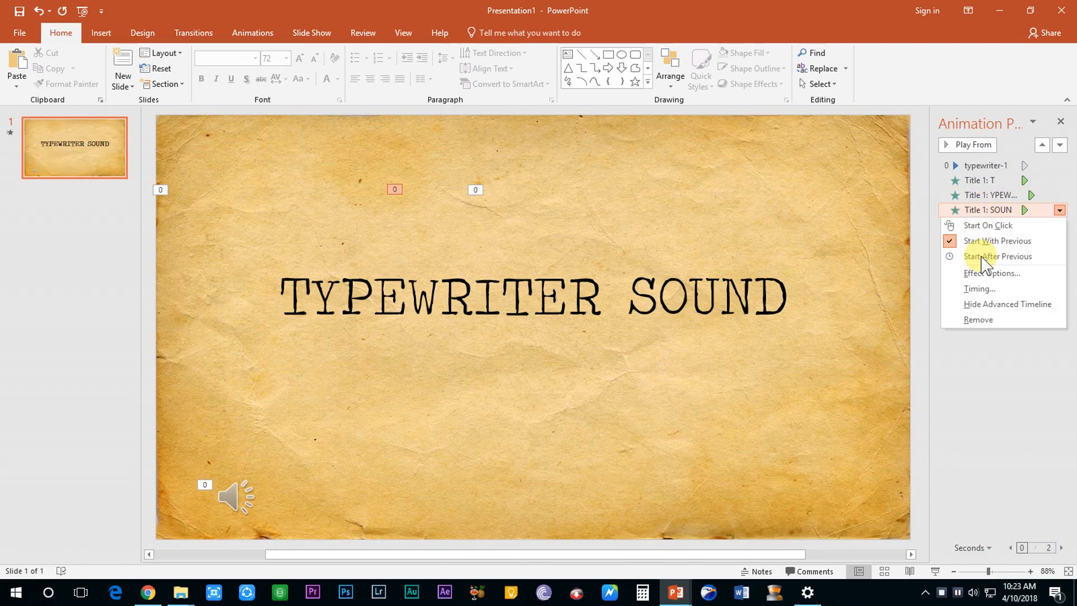
left_click(991, 272)
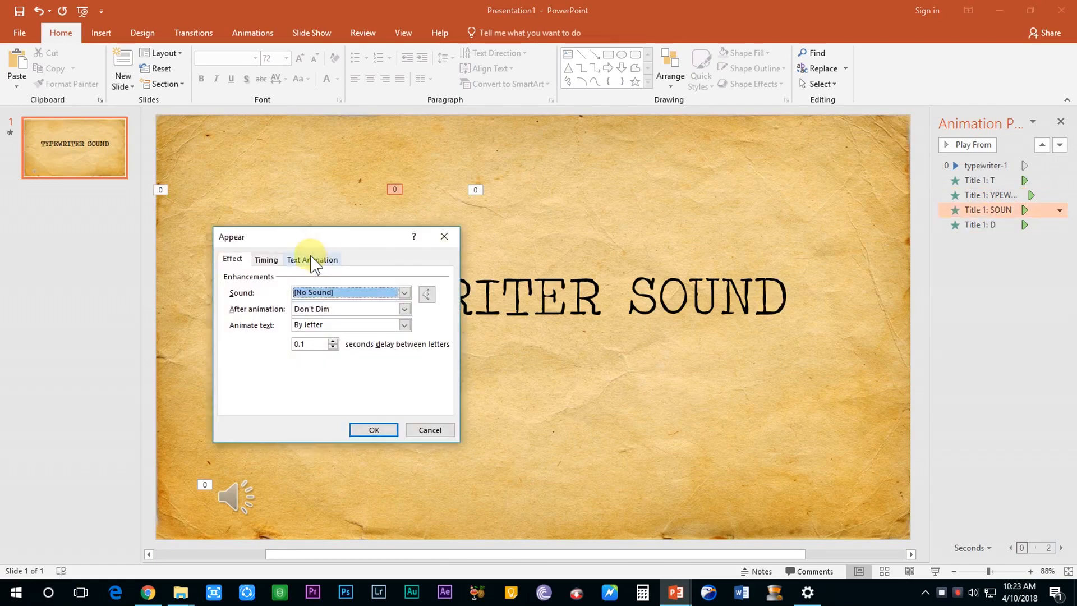
left_click(266, 260)
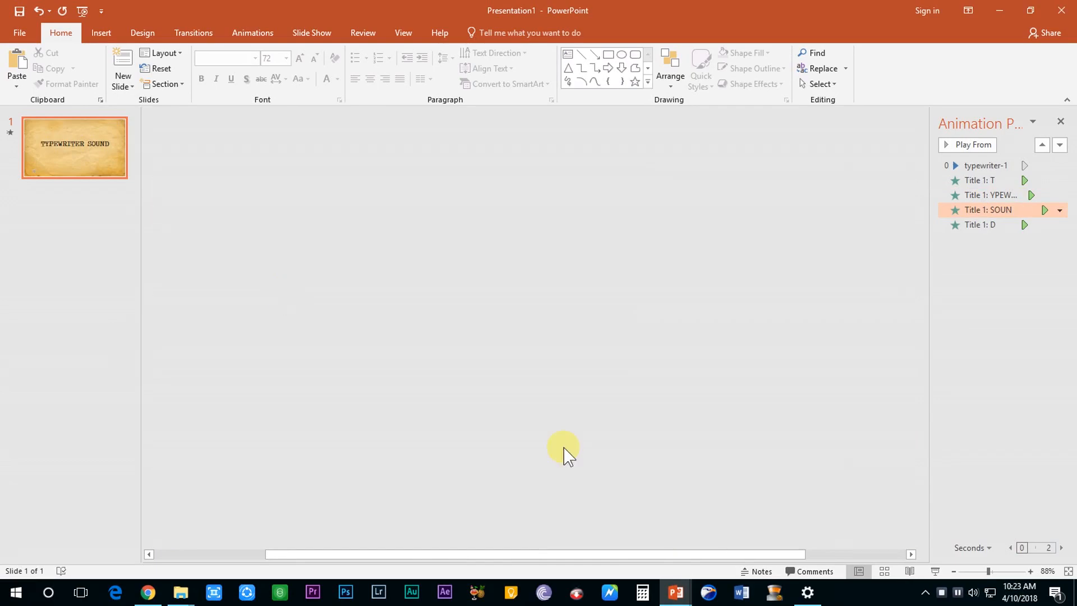
Step: Set a 2.2-second delay on the D animation in its Effect Options timing
left_click(1060, 225)
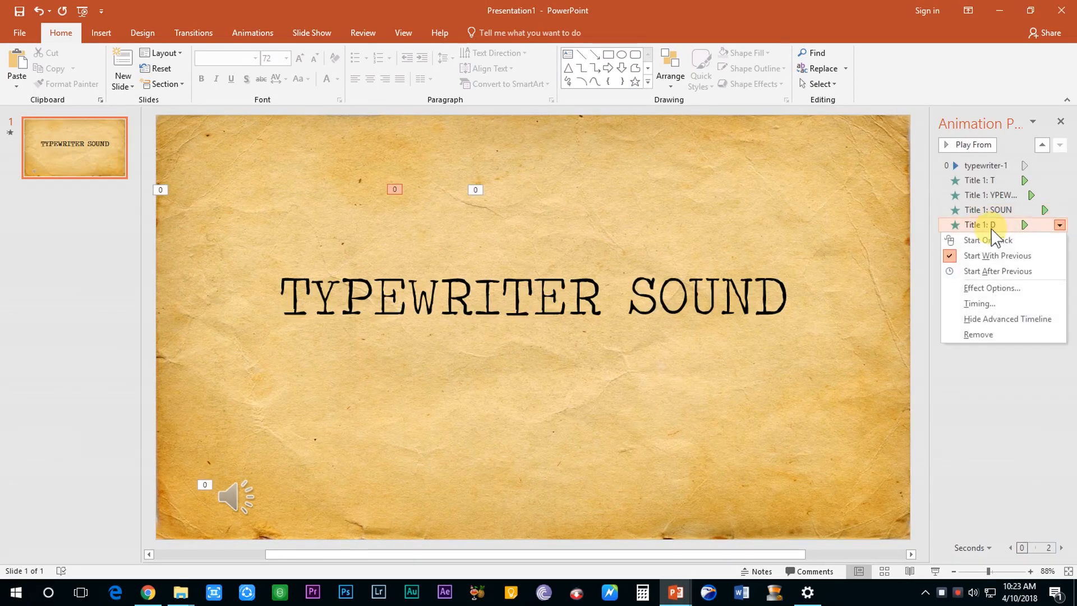
mouse_move(977, 287)
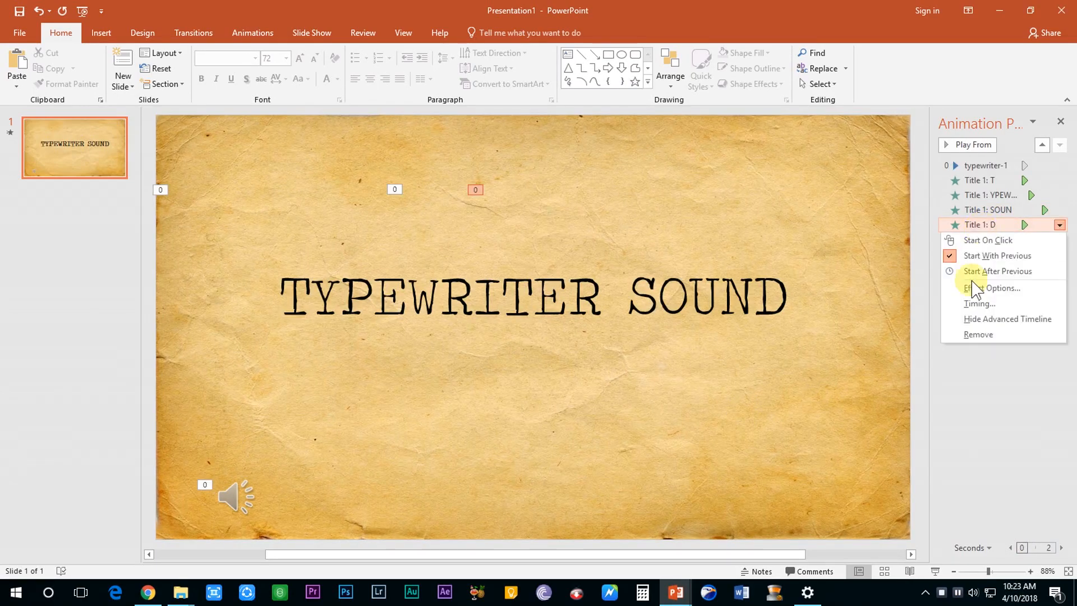
left_click(994, 288)
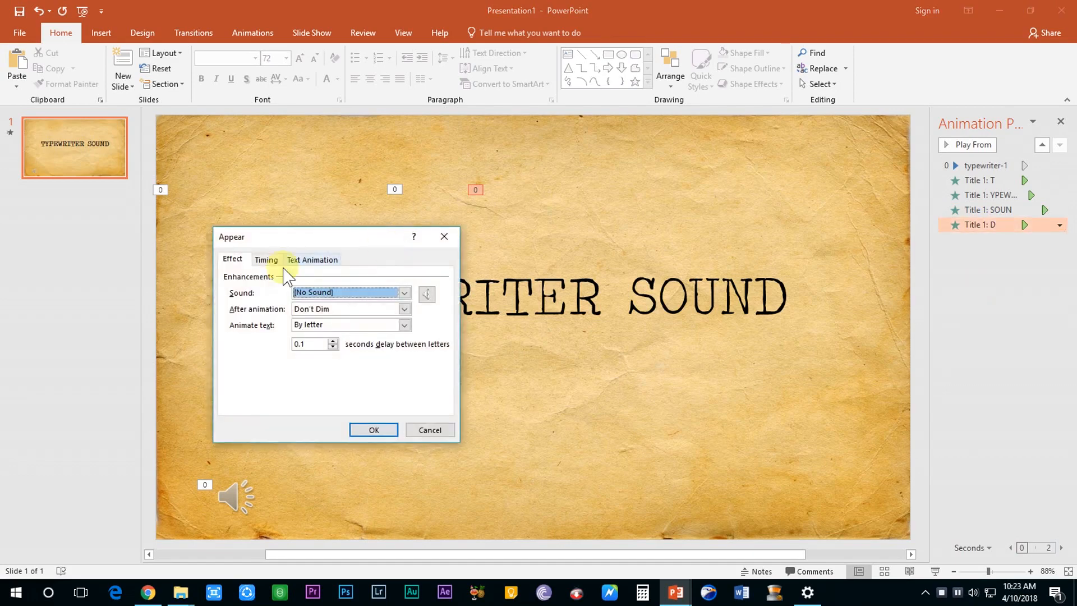
left_click(267, 260)
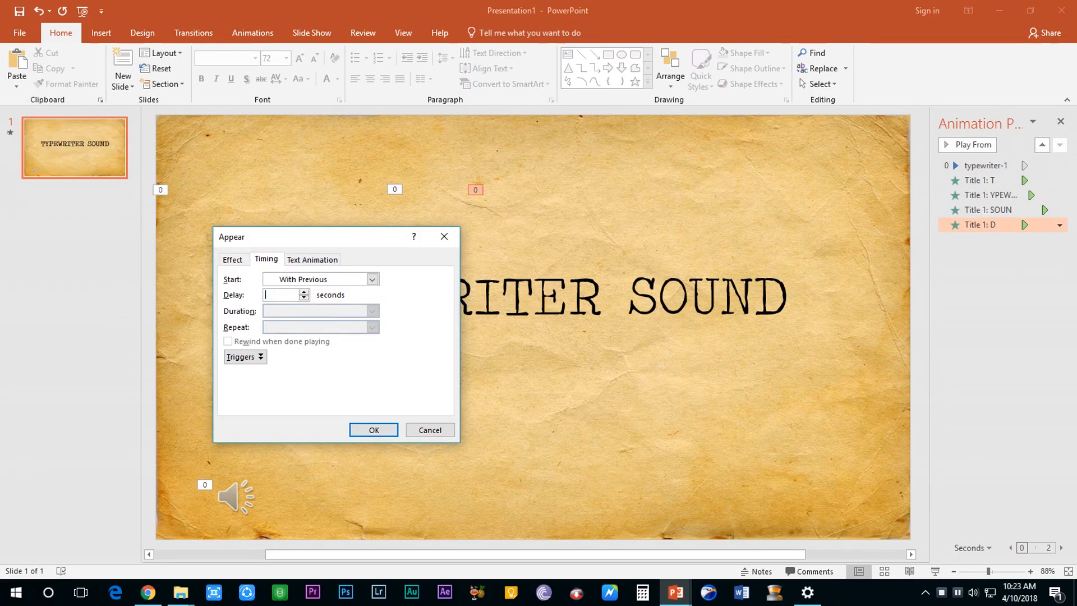
type("2.2")
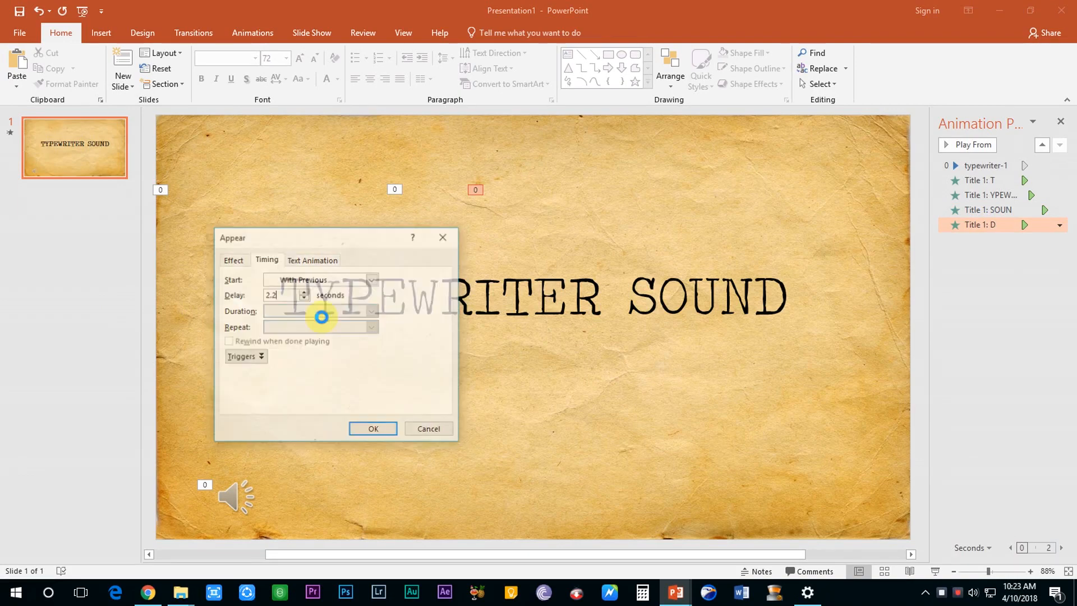
left_click(372, 428)
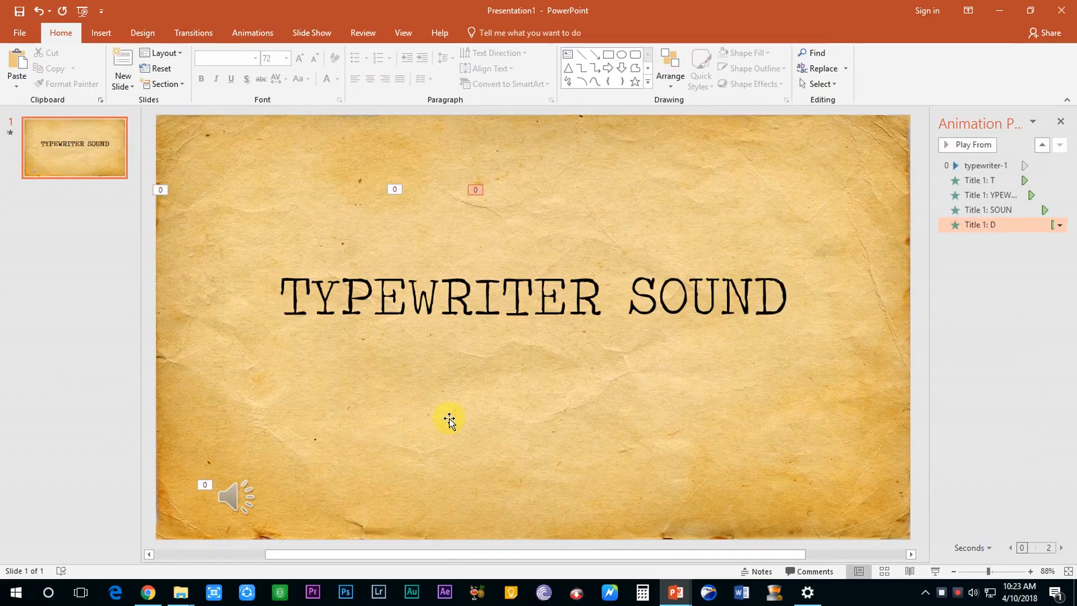